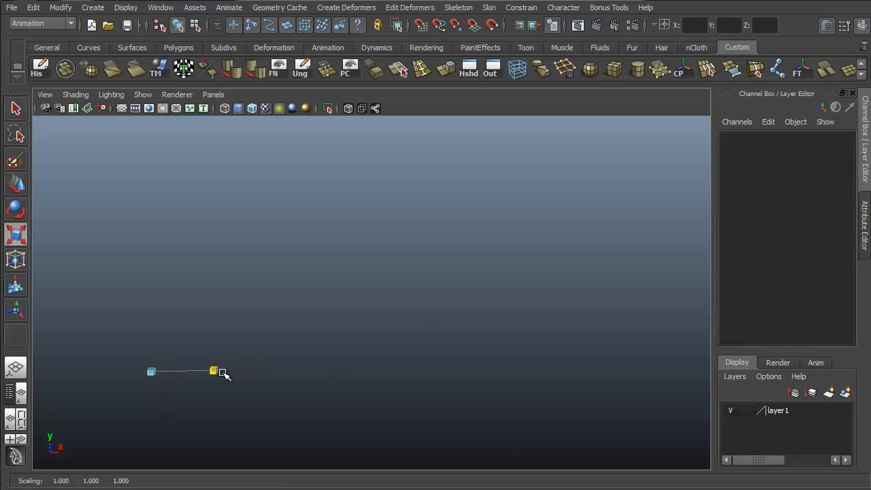
# Step: Review the NURBS Sphere tool settings of 8 sections and 4 spans, then close them
pyautogui.moveTo(224, 378); pyautogui.dragTo(313, 396)
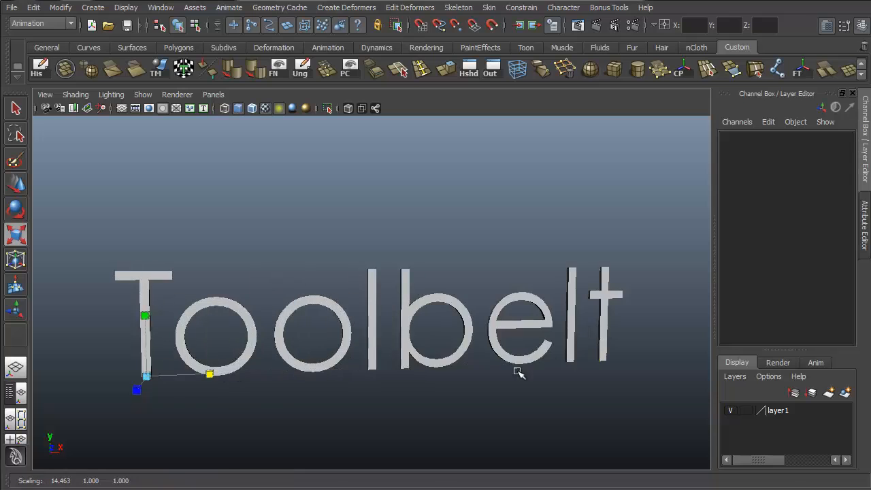
pyautogui.moveTo(517, 372); pyautogui.dragTo(490, 276)
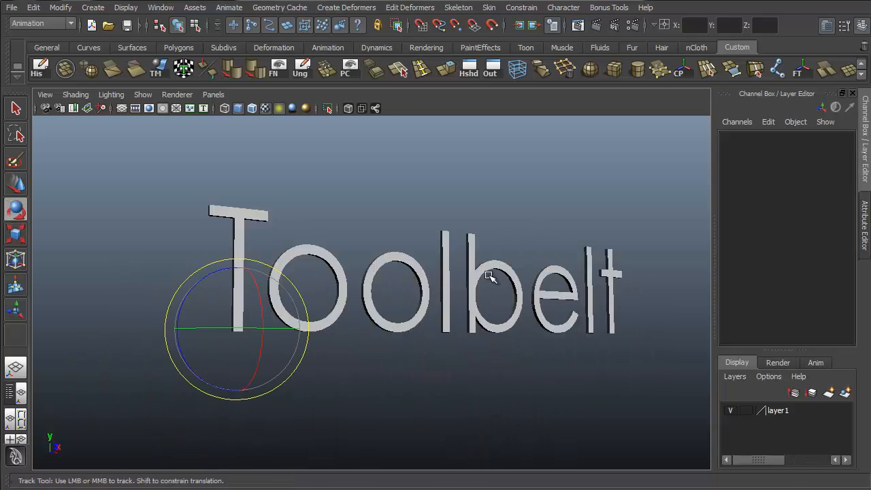
pyautogui.moveTo(490, 275); pyautogui.dragTo(449, 243)
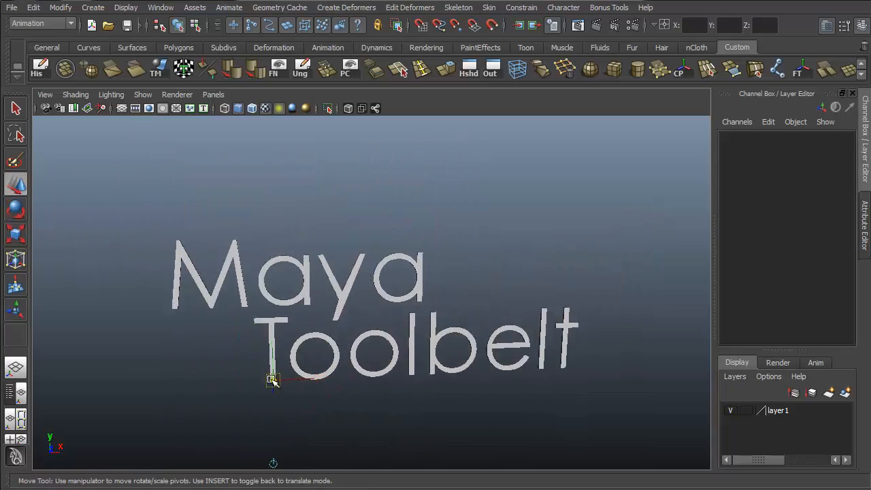
pyautogui.moveTo(272, 381); pyautogui.dragTo(519, 315)
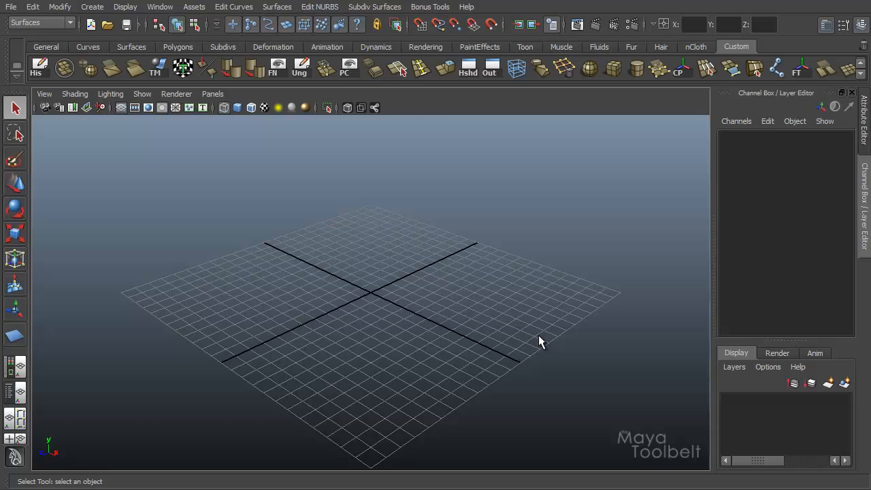
pyautogui.moveTo(523, 312)
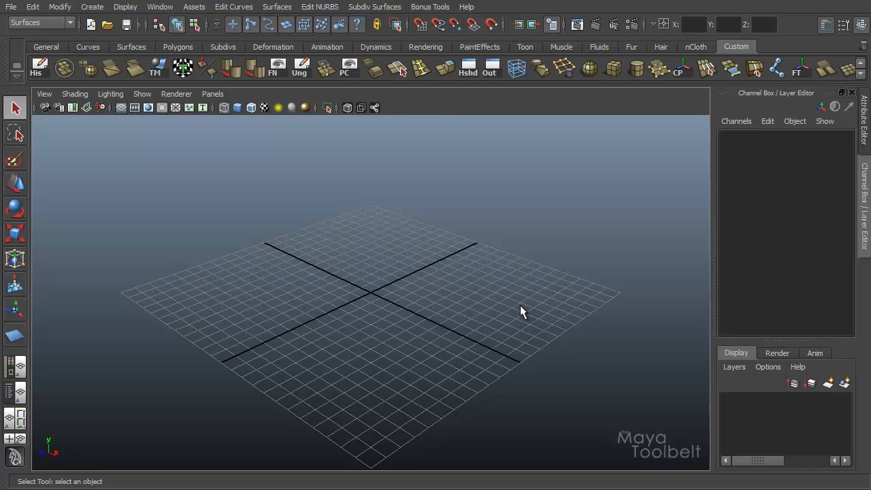
pyautogui.moveTo(482, 331)
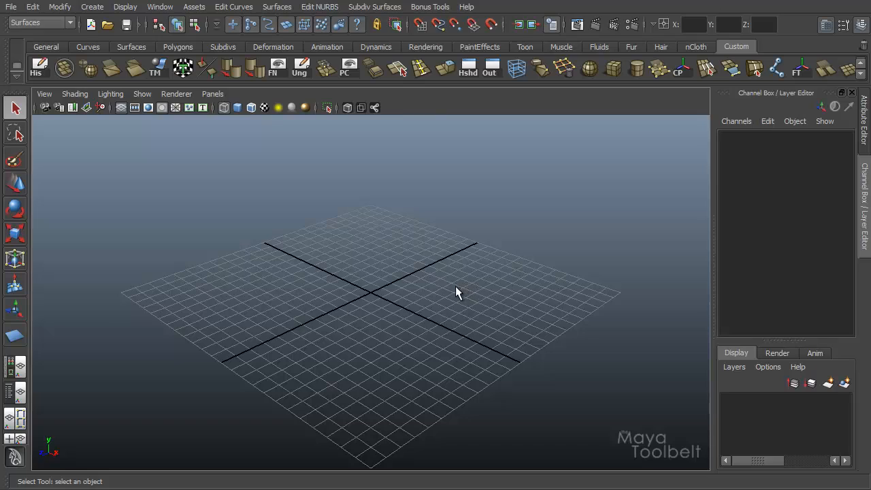
pyautogui.moveTo(330, 314)
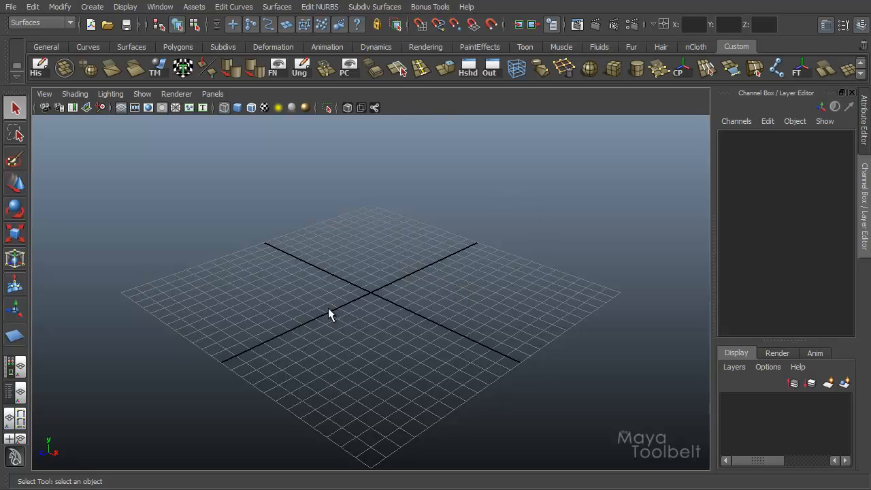
pyautogui.moveTo(87, 10)
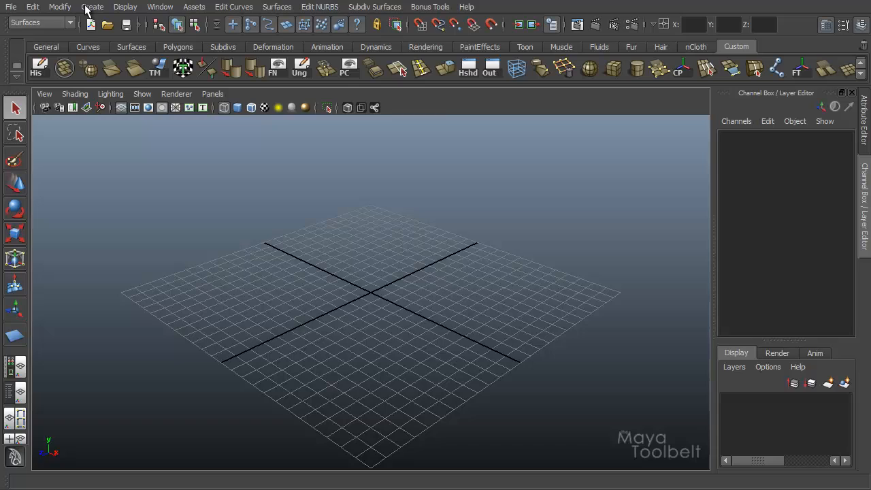
pyautogui.click(92, 7)
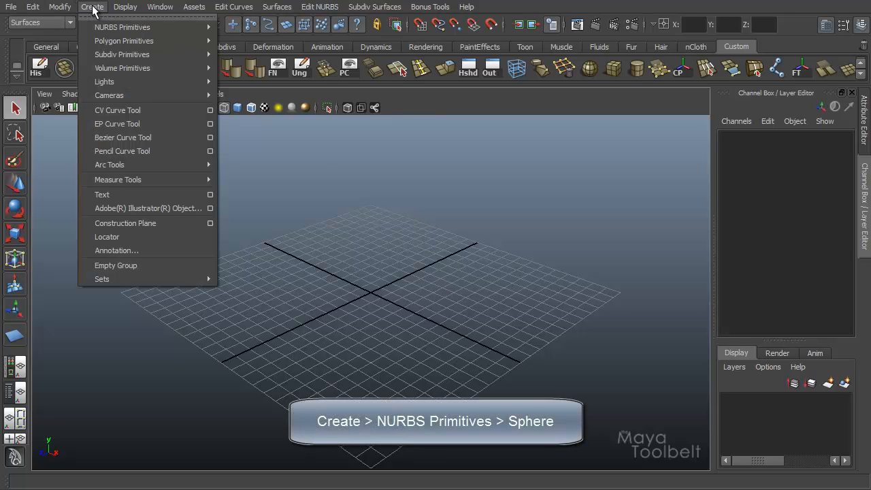
pyautogui.moveTo(122, 28)
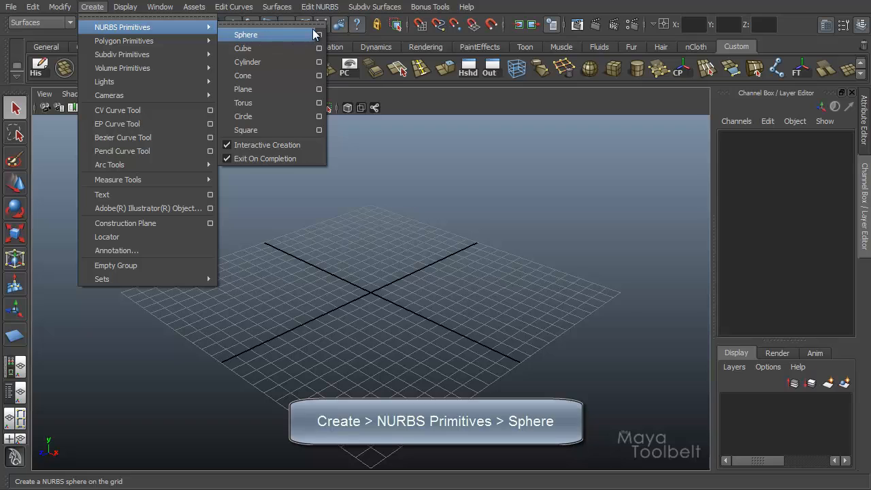
pyautogui.click(246, 34)
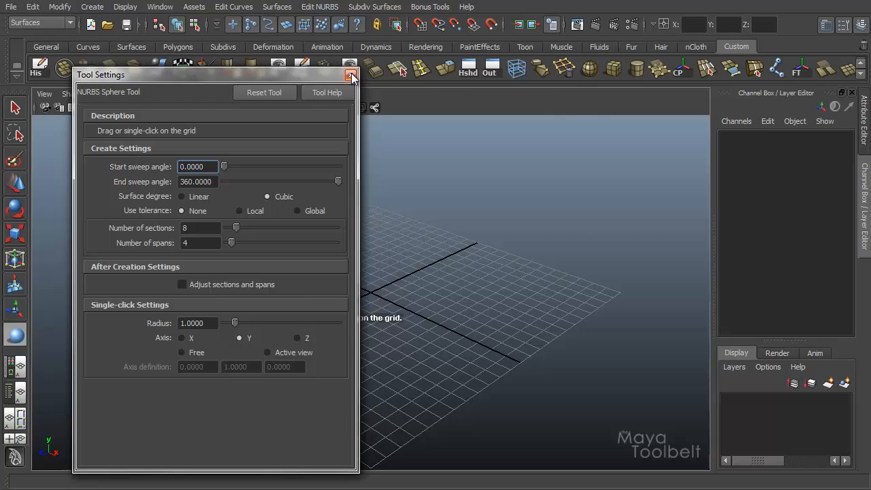
pyautogui.click(352, 75)
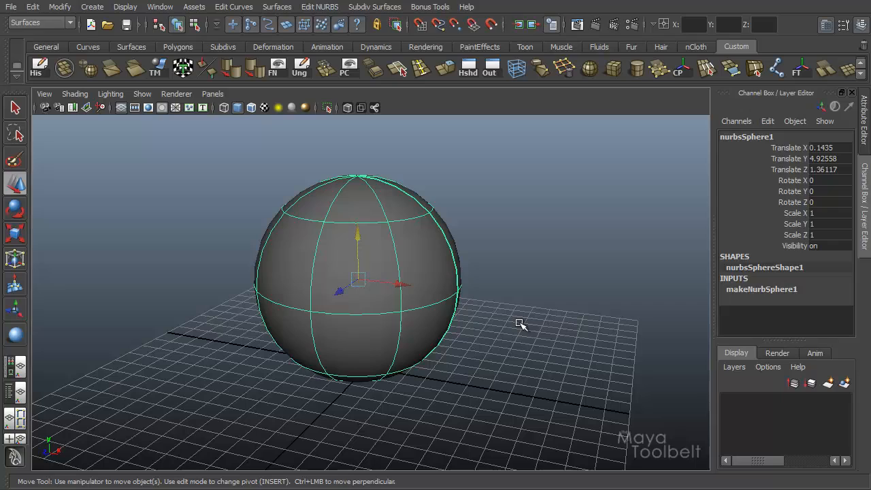
pyautogui.moveTo(469, 281)
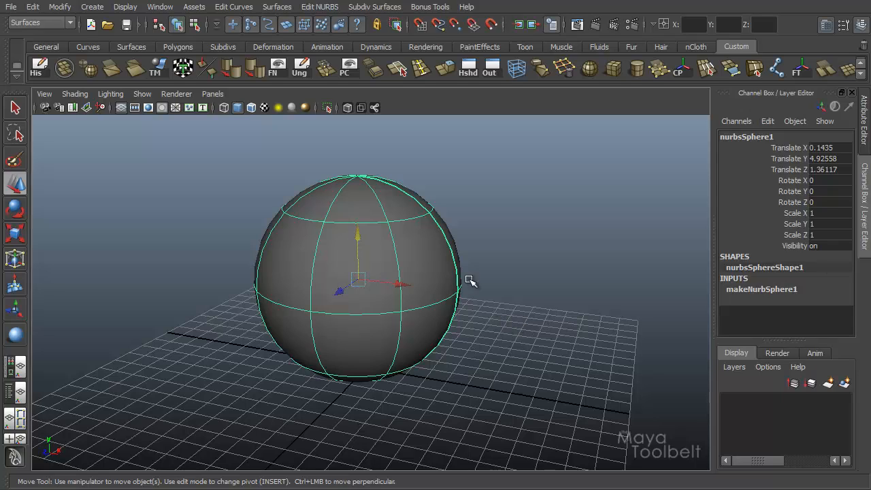
pyautogui.moveTo(420, 252)
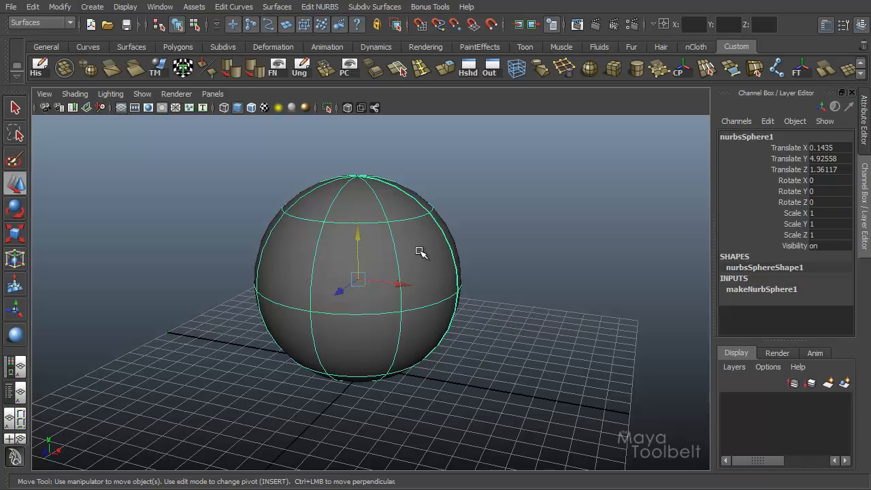
pyautogui.moveTo(314, 334)
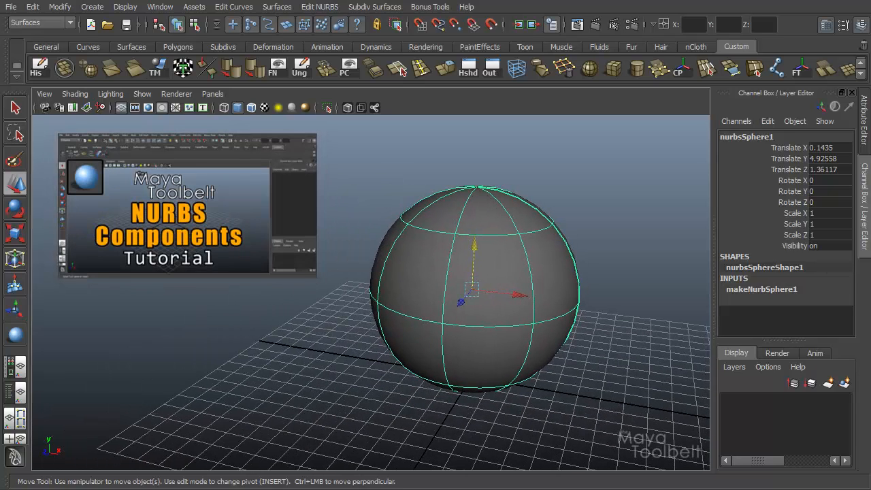
pyautogui.moveTo(238, 367)
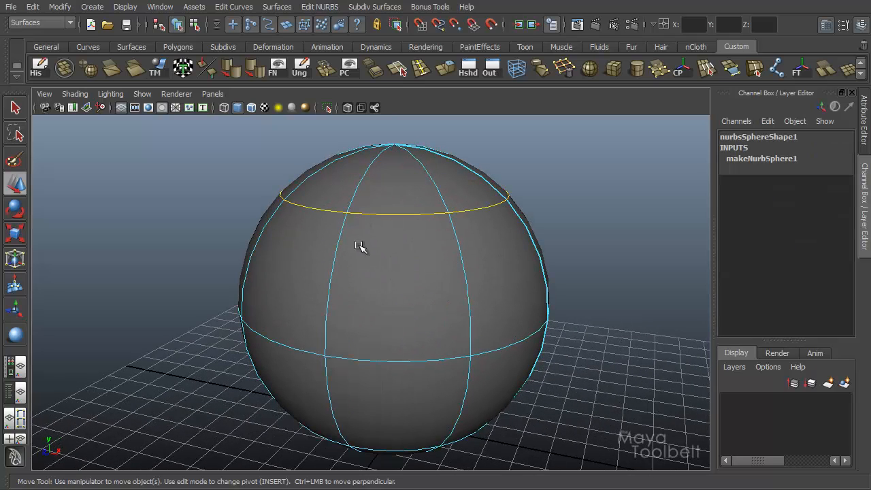
# Step: Click empty space to deselect isoparms, leaving the sphere in isoparm component mode
pyautogui.click(476, 331)
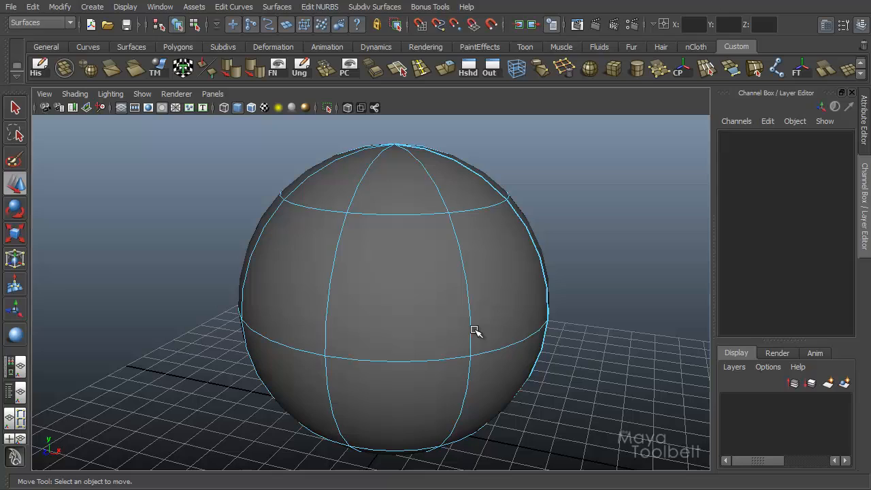
pyautogui.moveTo(483, 317)
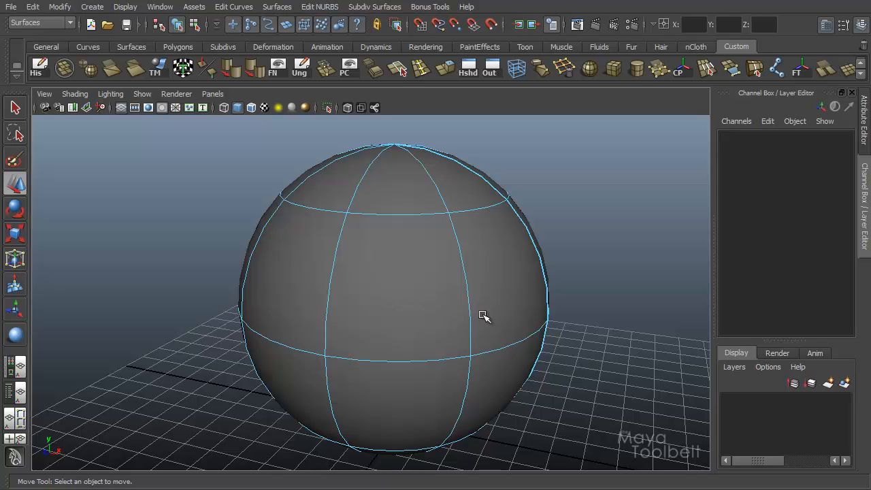
pyautogui.moveTo(419, 217)
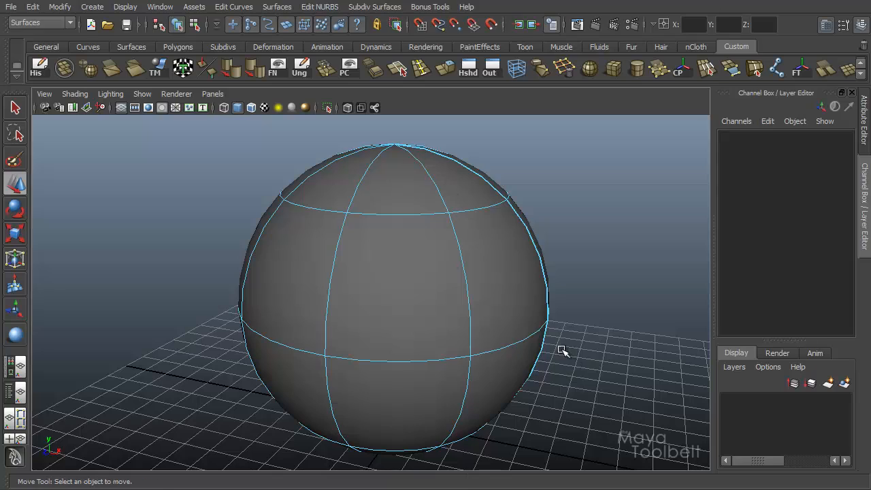
pyautogui.moveTo(492, 246)
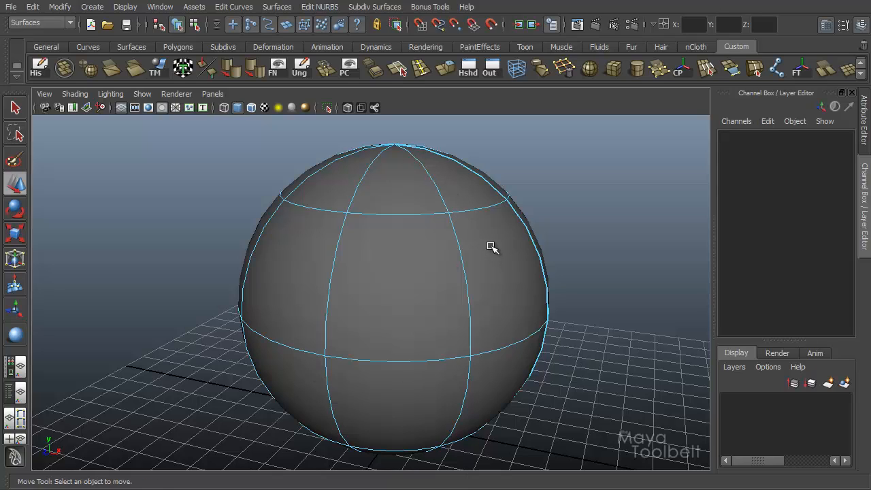
pyautogui.moveTo(397, 221)
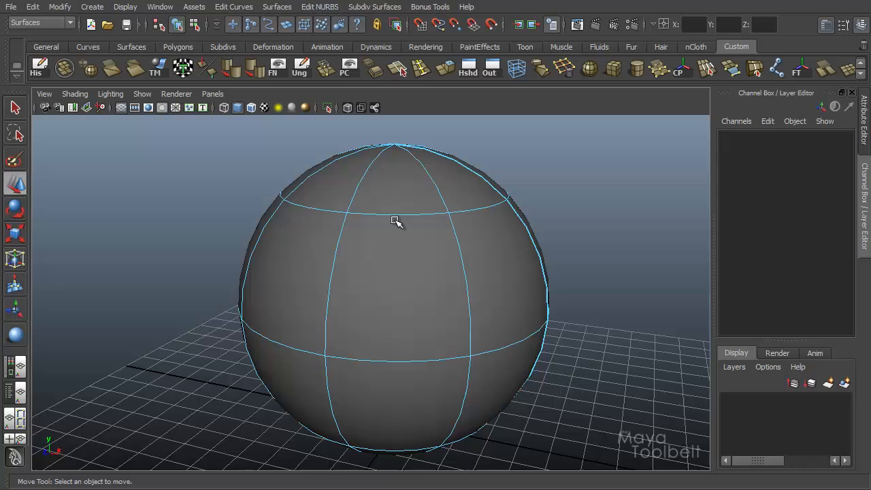
pyautogui.moveTo(392, 220)
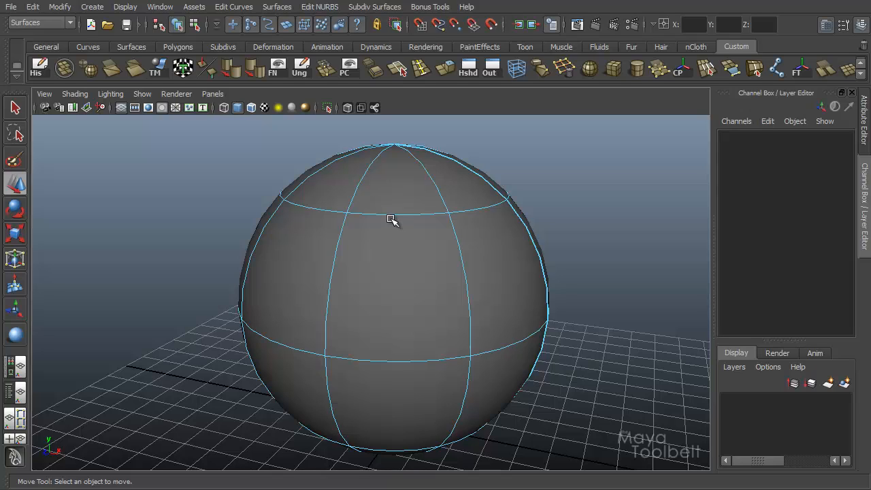
pyautogui.moveTo(425, 251)
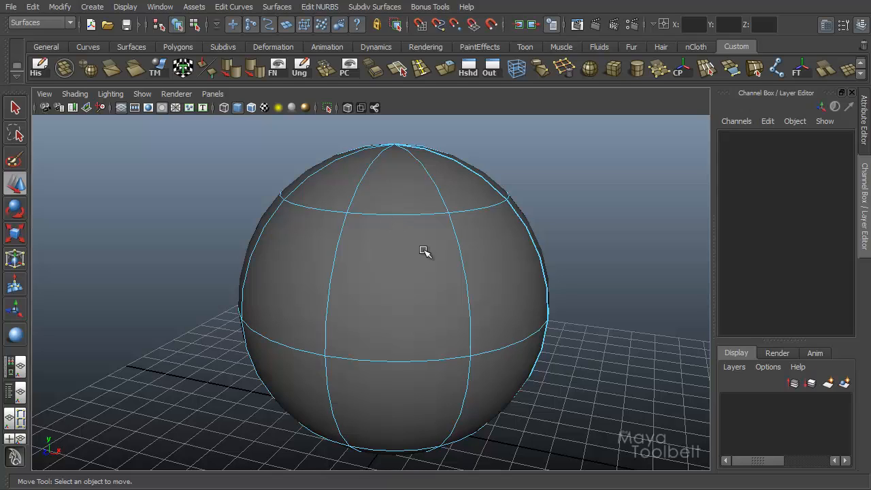
pyautogui.moveTo(394, 220)
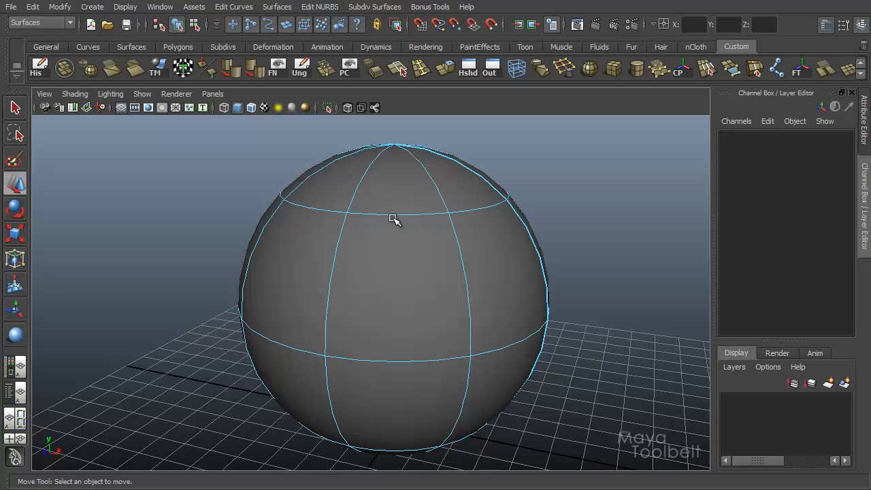
# Step: Select control vertices near the sphere's top and move them into a pointed top
pyautogui.rightClick(395, 218)
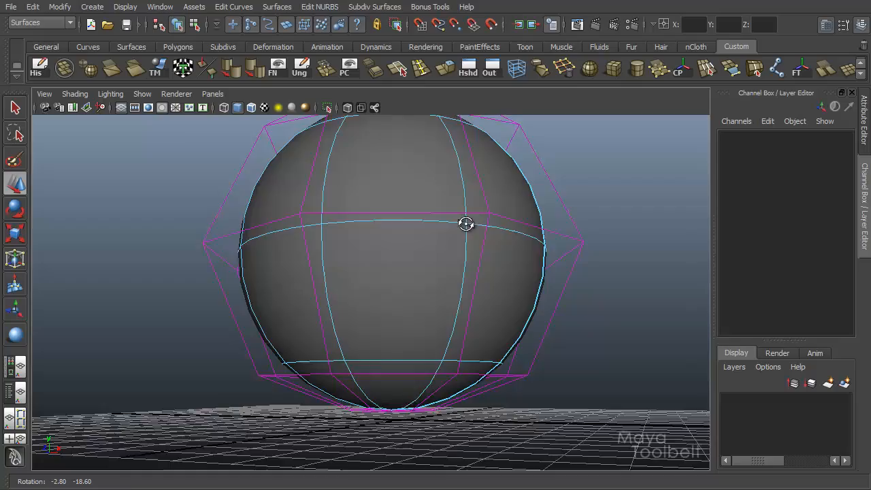
pyautogui.moveTo(466, 225); pyautogui.dragTo(446, 236)
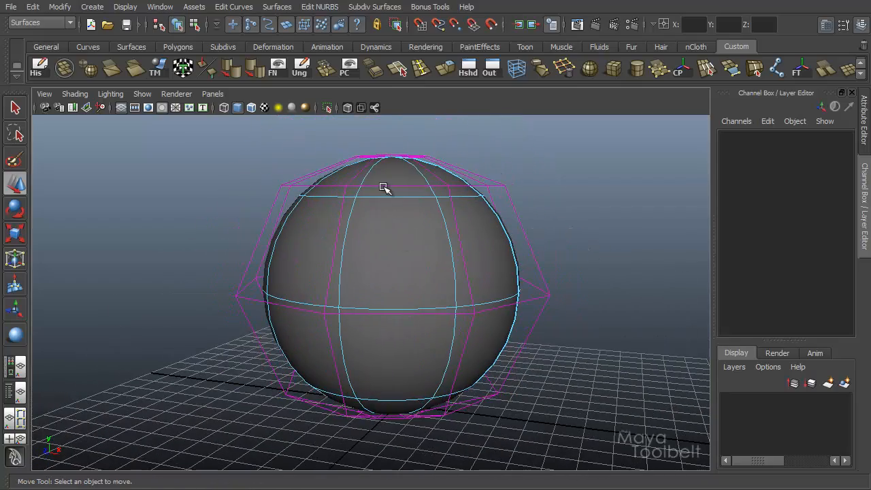
pyautogui.click(384, 188)
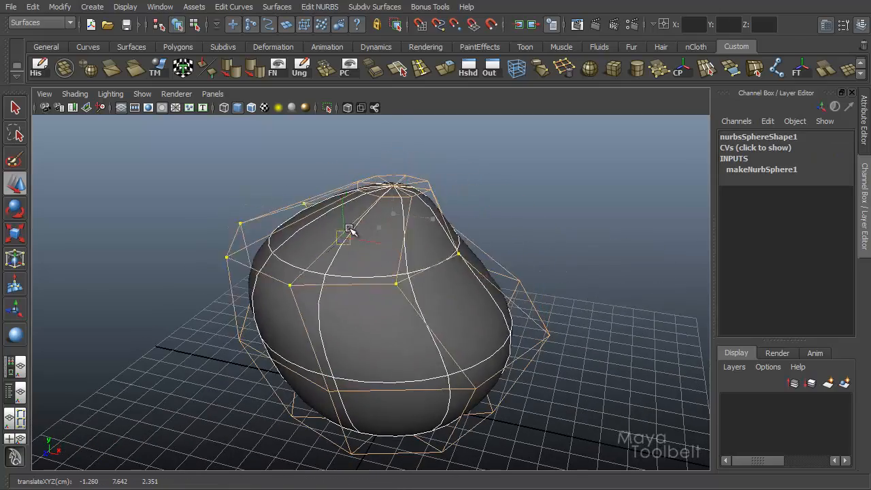
pyautogui.moveTo(349, 230); pyautogui.dragTo(388, 245)
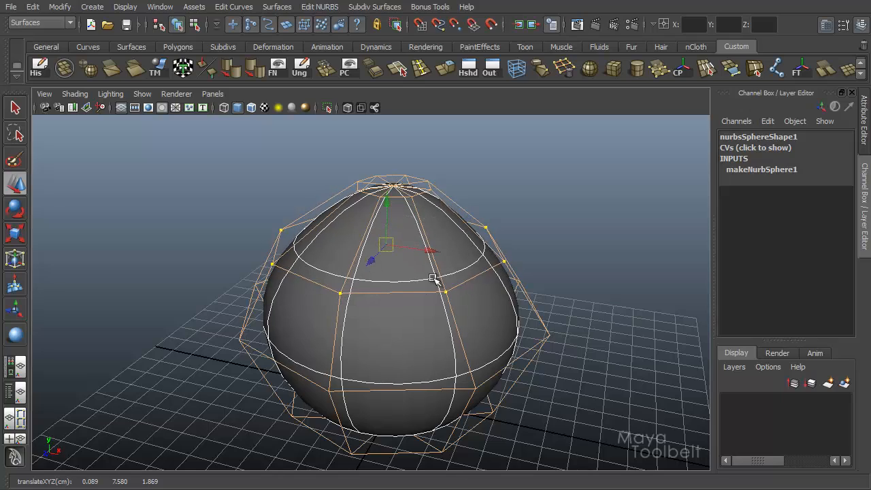
pyautogui.moveTo(436, 272); pyautogui.dragTo(422, 245)
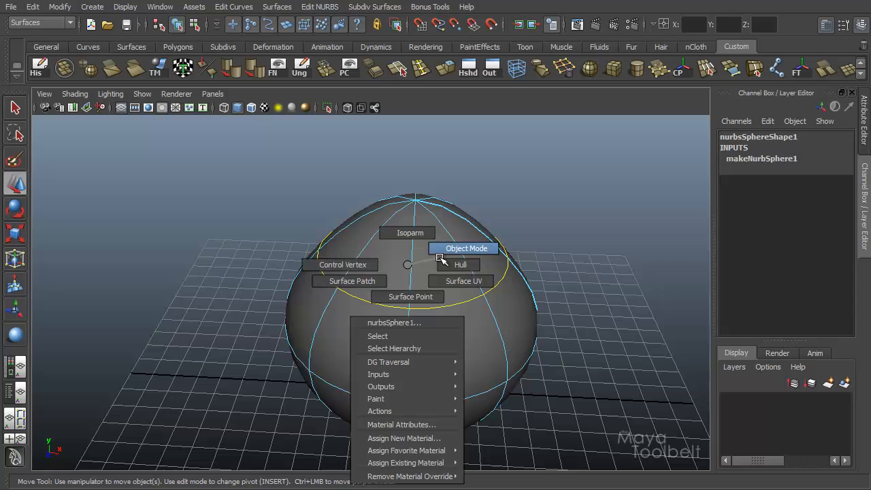
pyautogui.moveTo(342, 264)
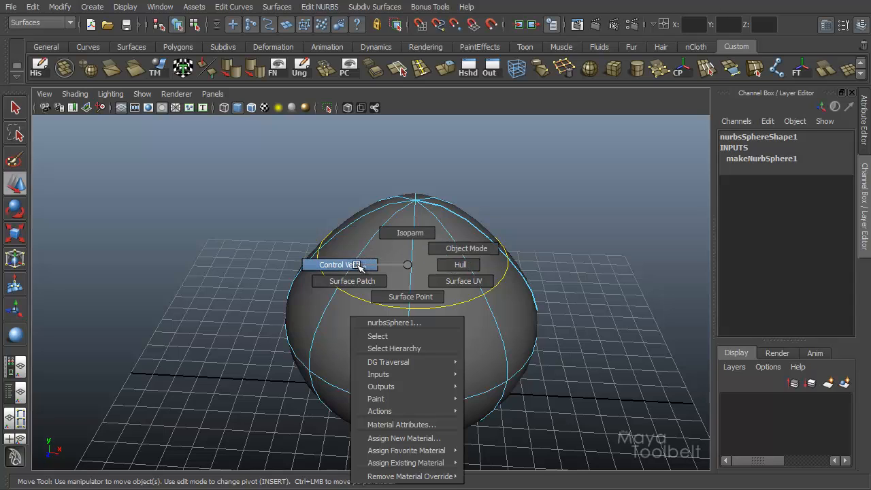
# Step: Move and scale the sphere's hull rings to widen it into a bulging form
pyautogui.click(338, 264)
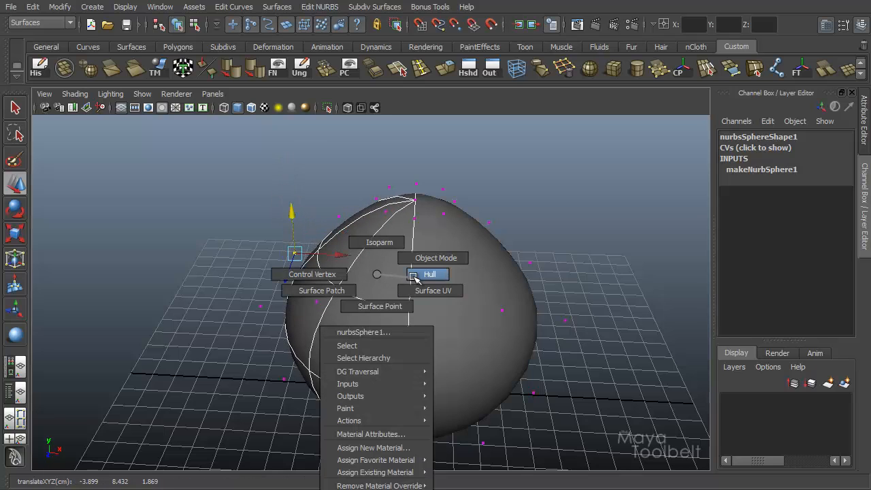
pyautogui.click(429, 274)
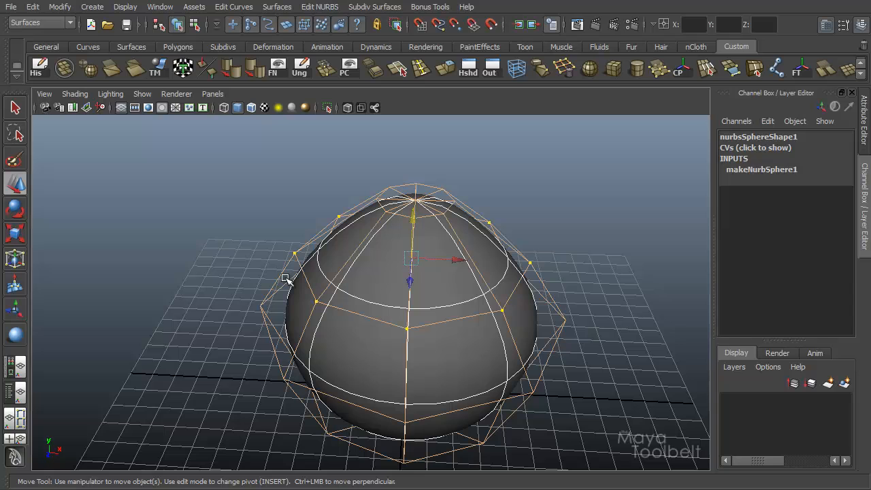
pyautogui.moveTo(286, 279); pyautogui.dragTo(489, 240)
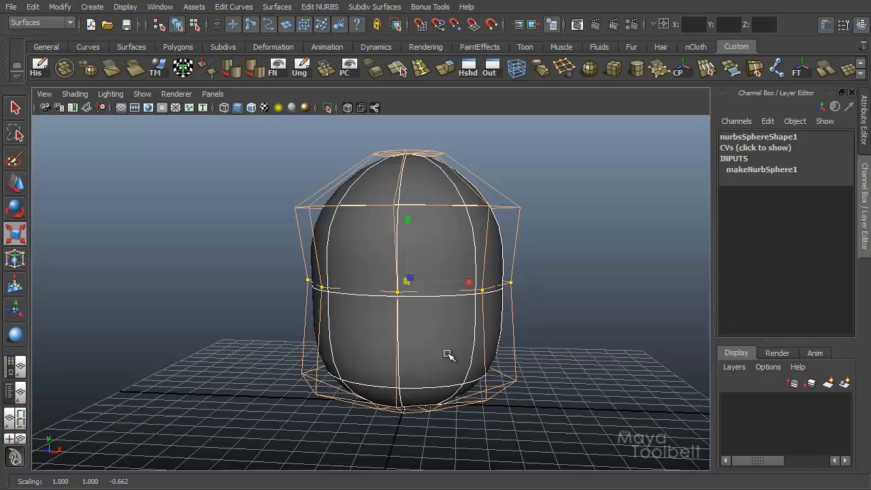
pyautogui.moveTo(449, 355); pyautogui.dragTo(520, 307)
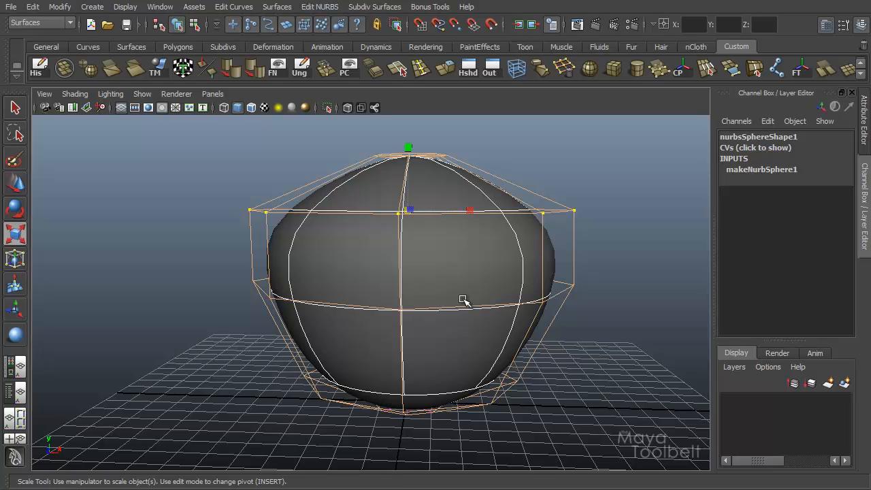
pyautogui.moveTo(454, 275)
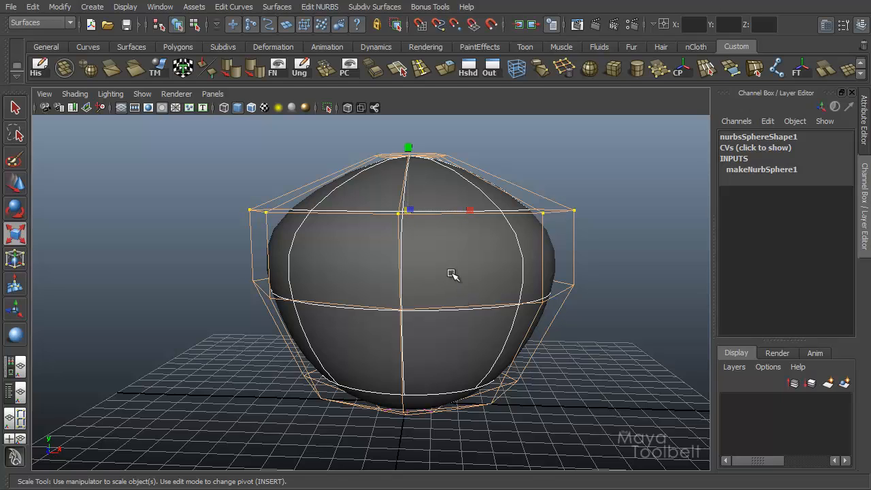
pyautogui.moveTo(452, 275); pyautogui.dragTo(397, 289)
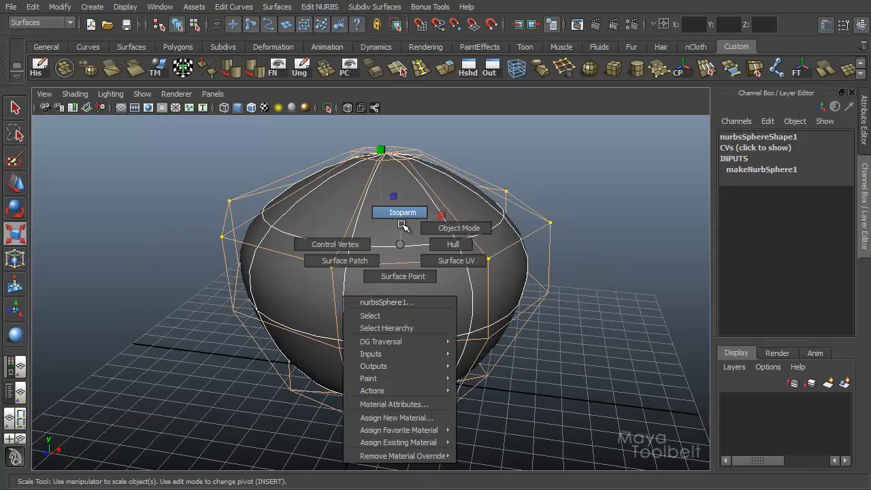
# Step: In Isoparm mode, drag along the surface to place a dotted marker at the middle
pyautogui.click(459, 227)
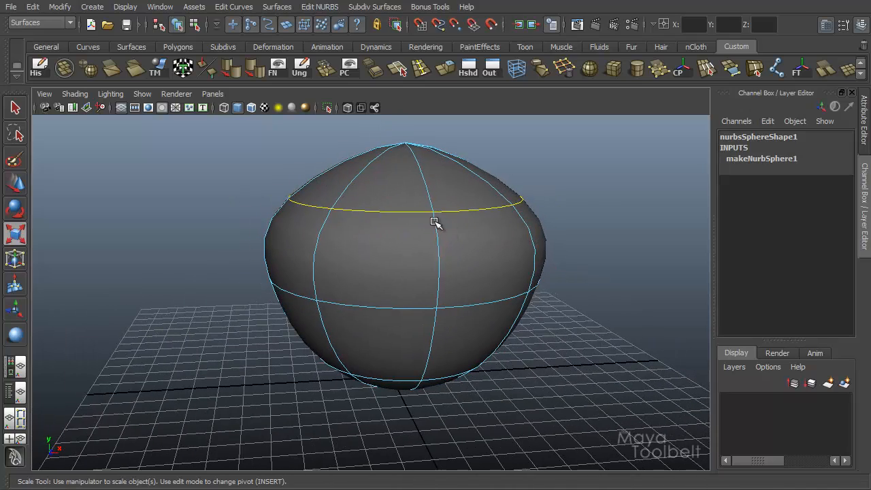
pyautogui.moveTo(436, 223); pyautogui.dragTo(521, 256)
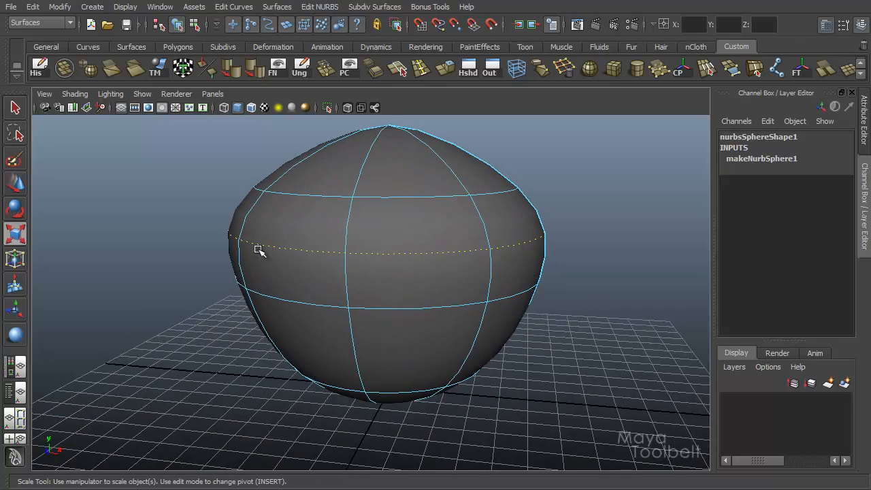
pyautogui.moveTo(258, 252); pyautogui.dragTo(414, 318)
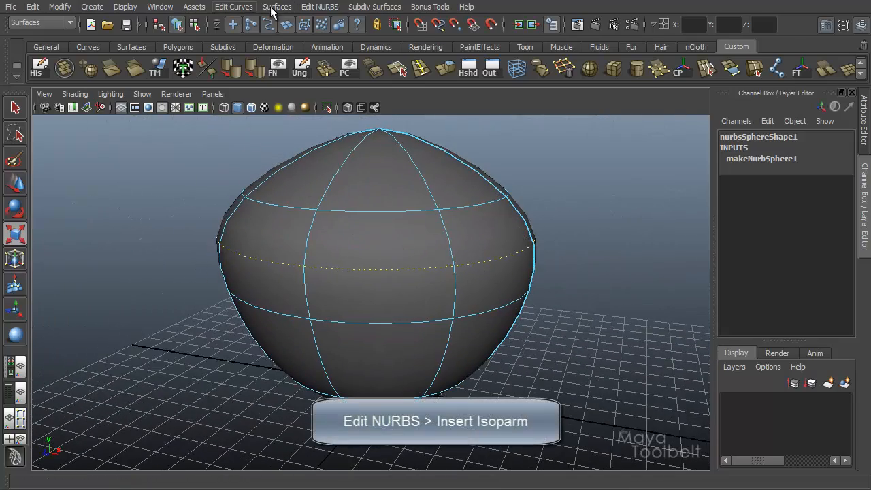
# Step: Insert isoparms at the marked positions with Insert location set to At selection
pyautogui.click(319, 7)
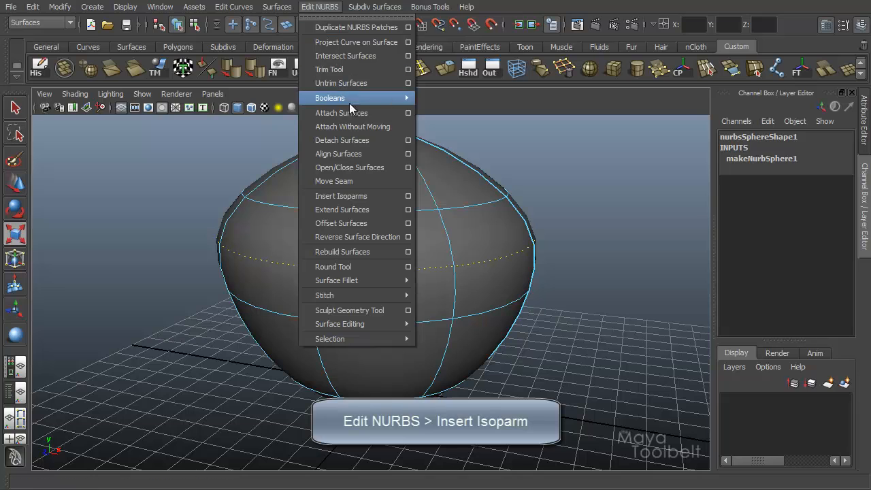
pyautogui.moveTo(341, 196)
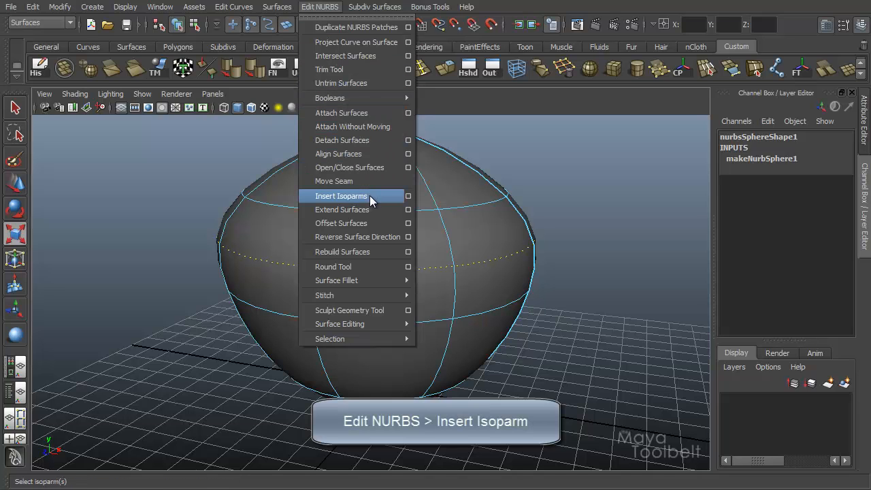
pyautogui.click(409, 196)
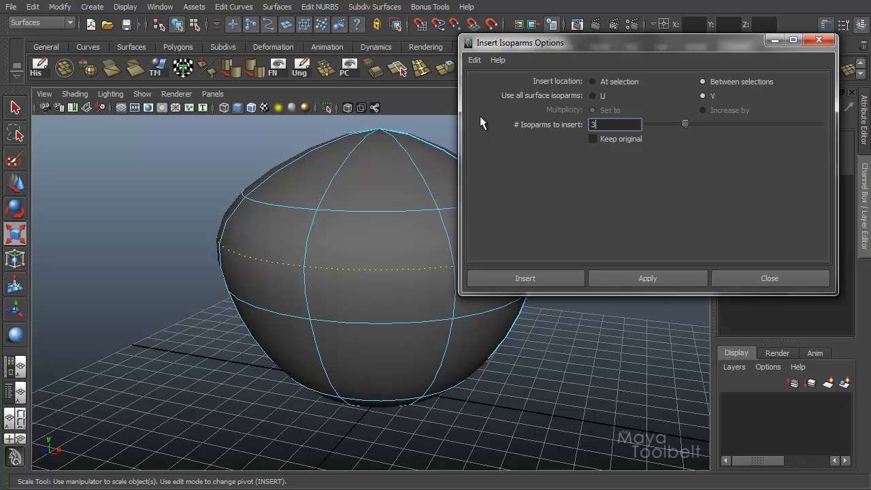
pyautogui.click(593, 81)
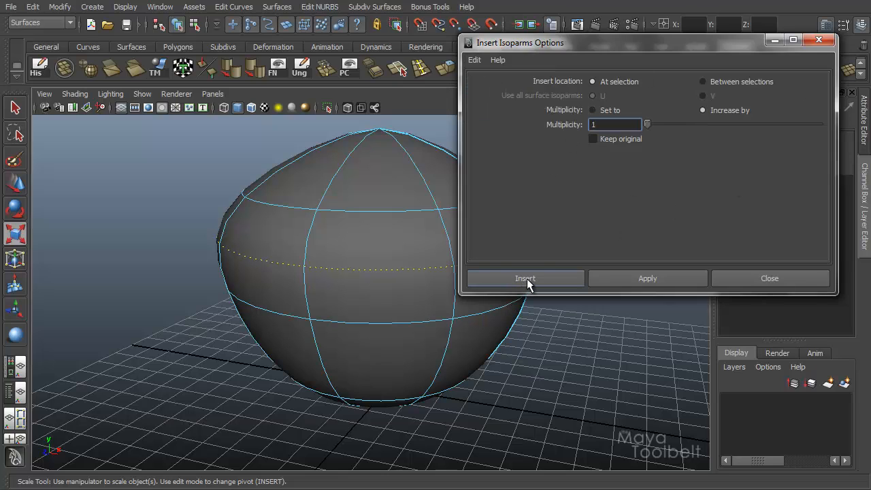
pyautogui.click(525, 278)
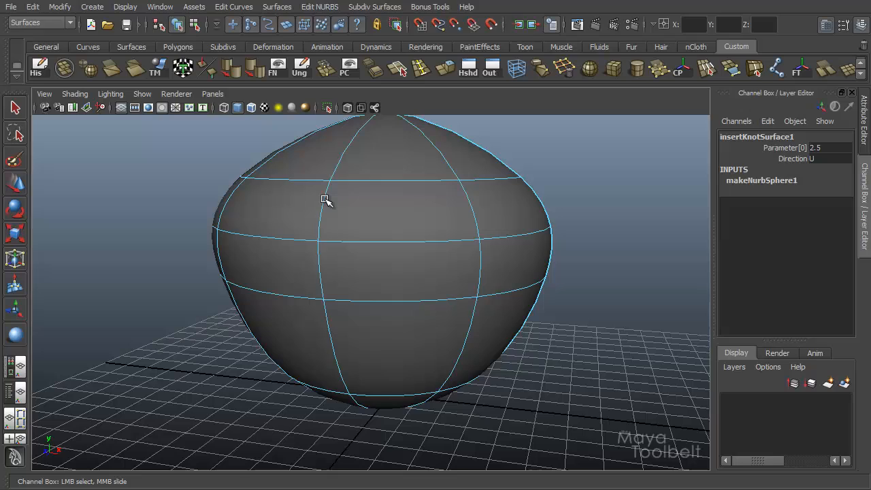
pyautogui.click(413, 225)
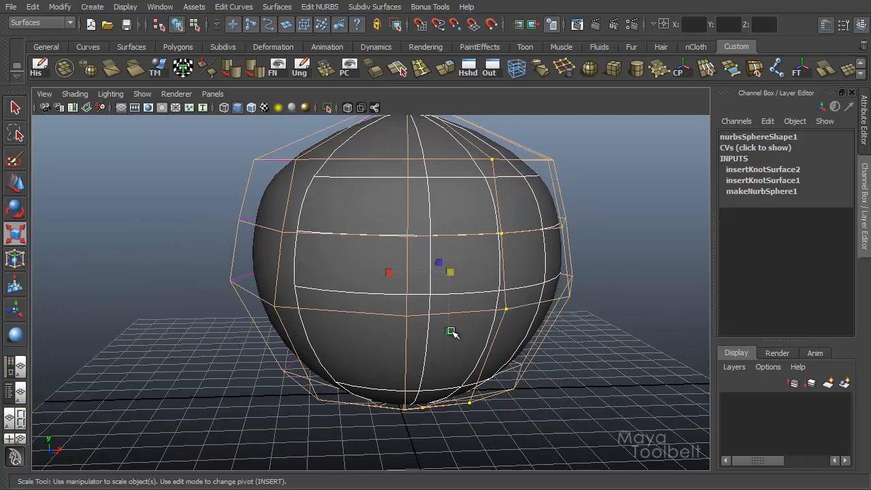
# Step: Twist a hull to test deformation, then drag out a fresh NURBS sphere on the grid
pyautogui.moveTo(453, 333); pyautogui.dragTo(476, 305)
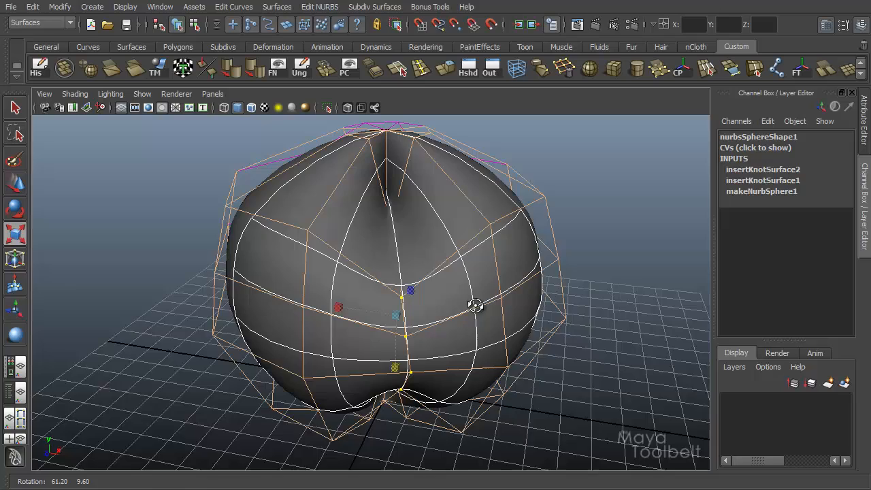
pyautogui.moveTo(475, 305); pyautogui.dragTo(538, 247)
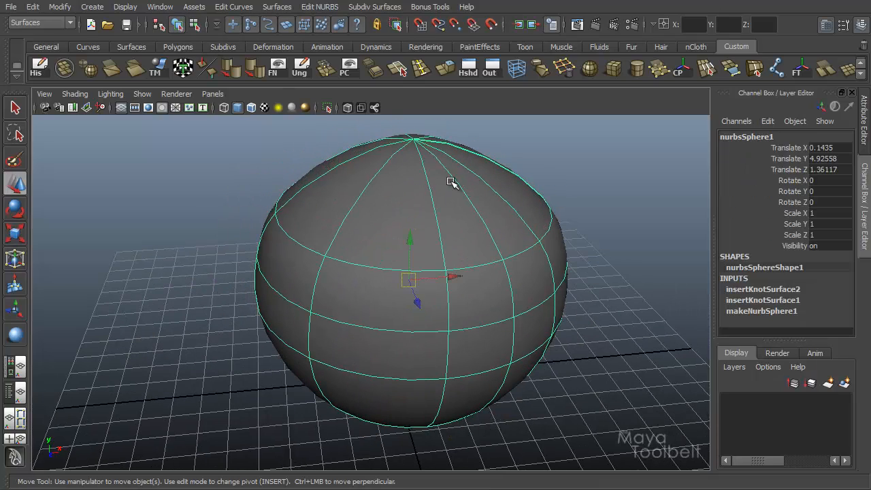
pyautogui.click(92, 7)
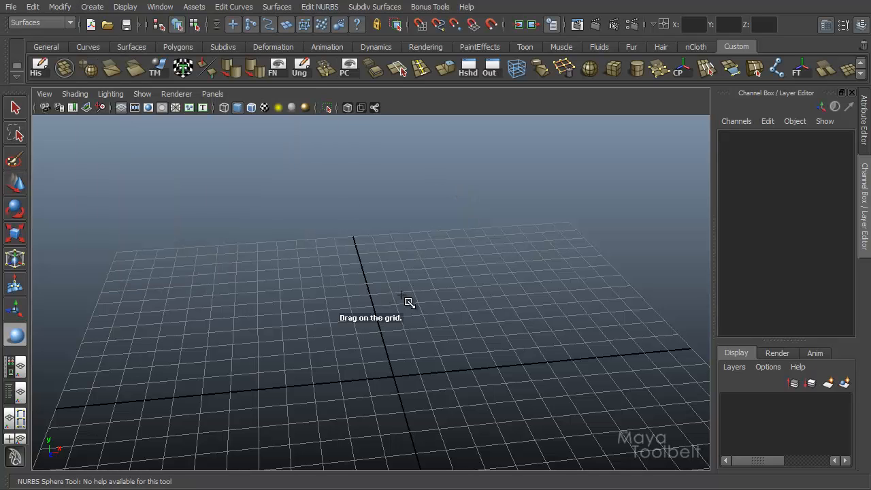
pyautogui.moveTo(354, 293); pyautogui.dragTo(416, 231)
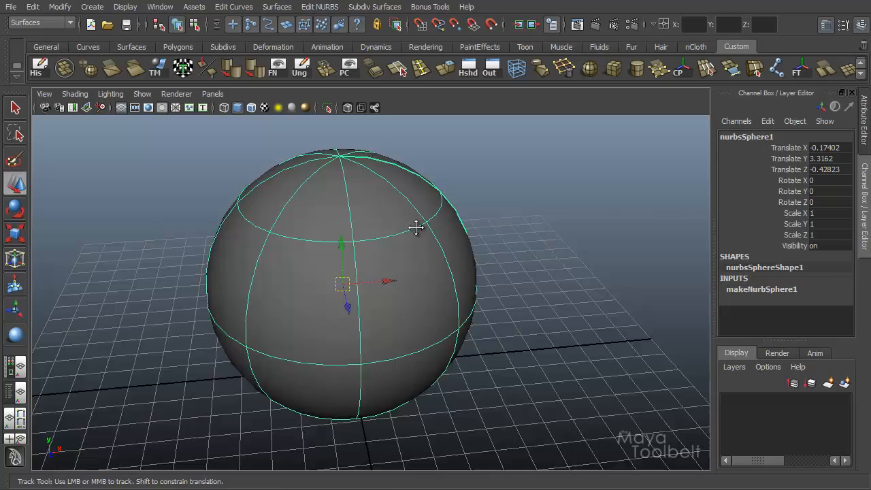
pyautogui.moveTo(417, 228); pyautogui.dragTo(465, 207)
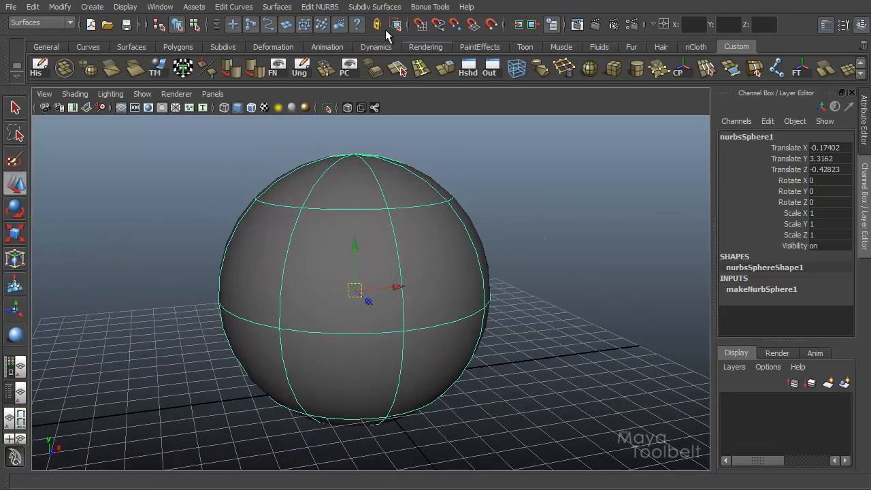
# Step: Open the Insert Isoparms options and restore defaults with Edit > Reset Settings
pyautogui.click(319, 6)
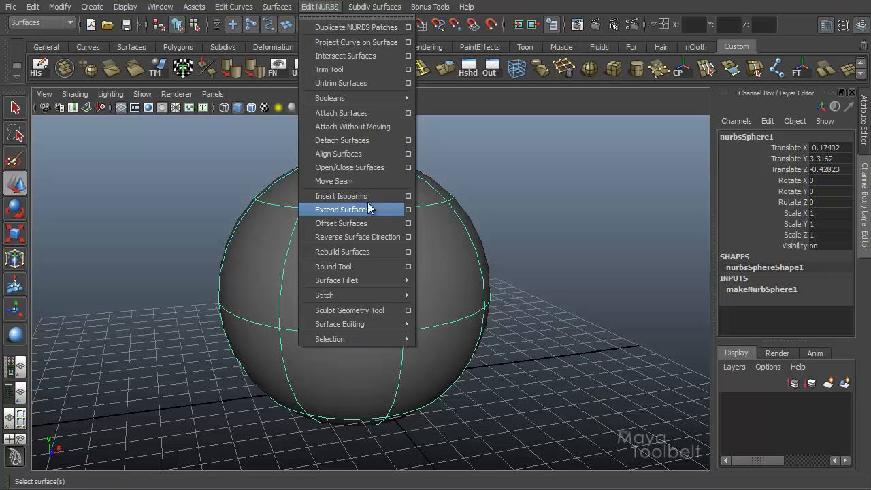
pyautogui.click(409, 196)
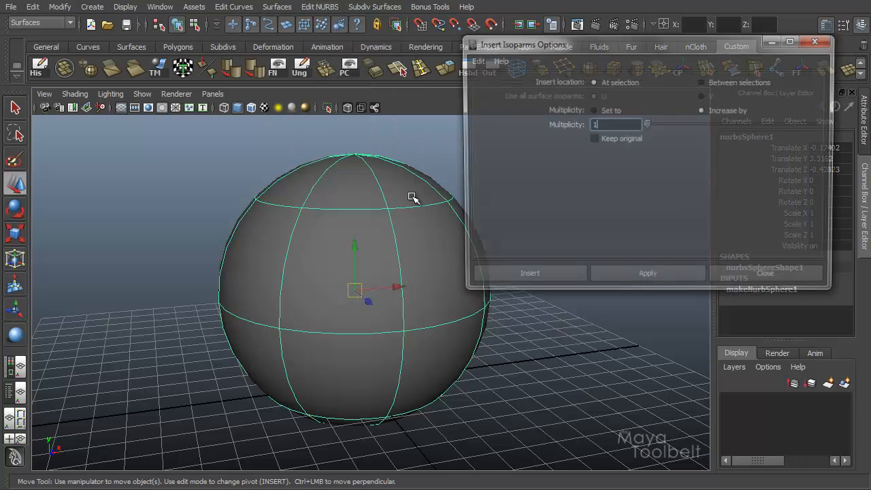
pyautogui.click(496, 53)
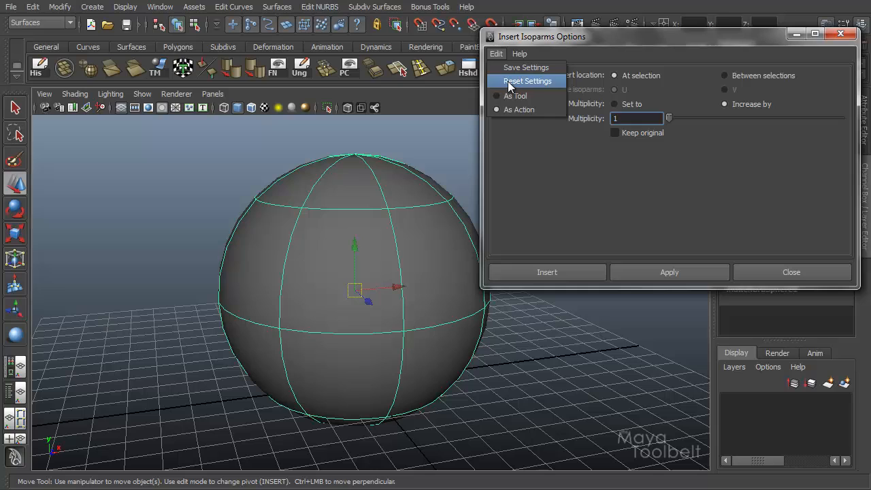
pyautogui.click(527, 81)
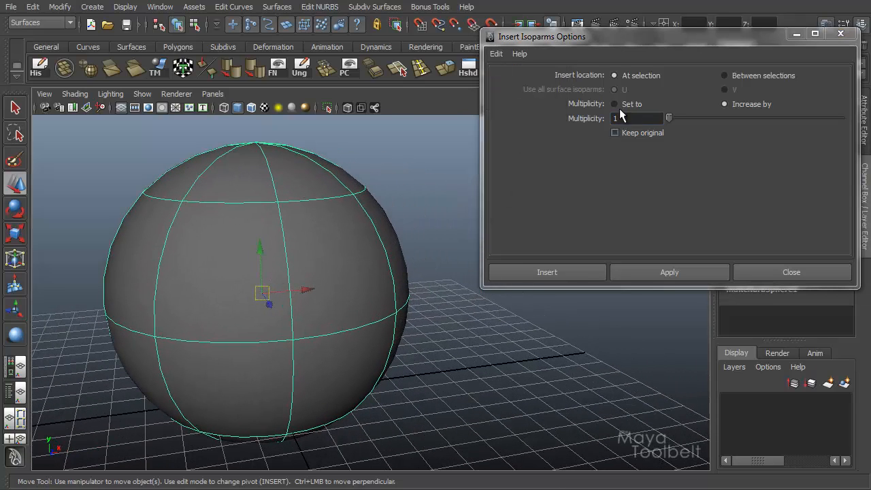
pyautogui.moveTo(569, 75)
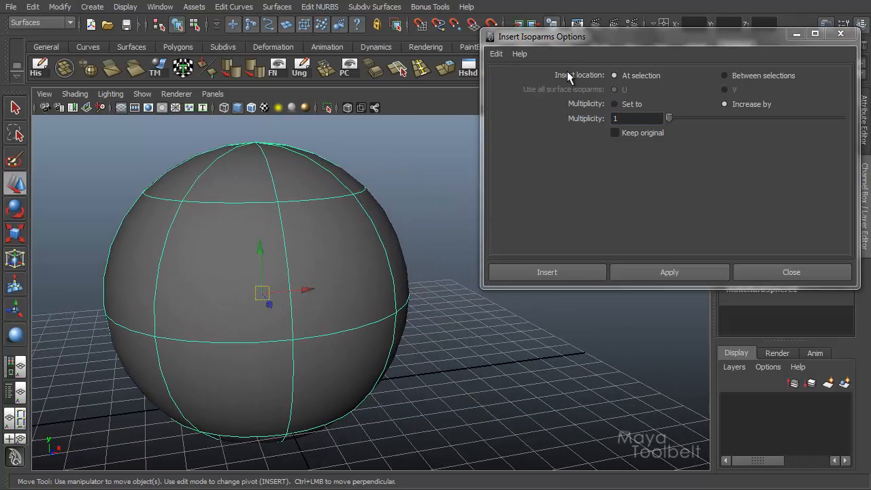
pyautogui.moveTo(564, 81)
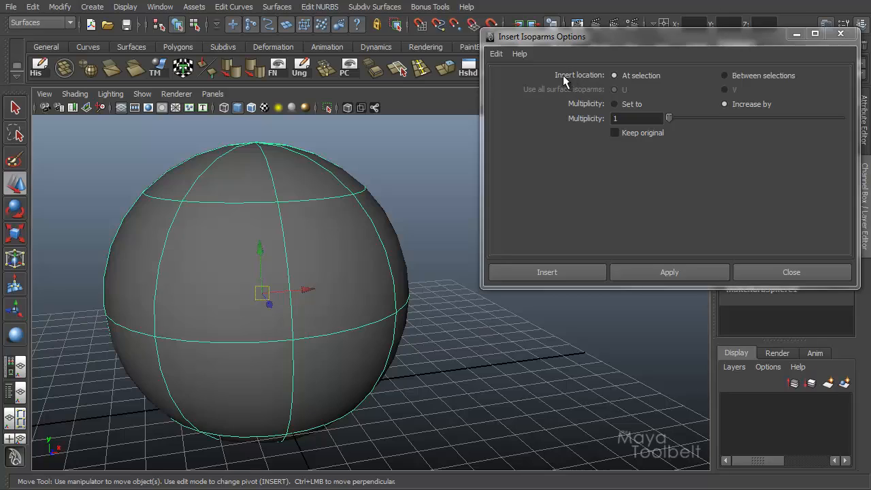
pyautogui.moveTo(596, 81)
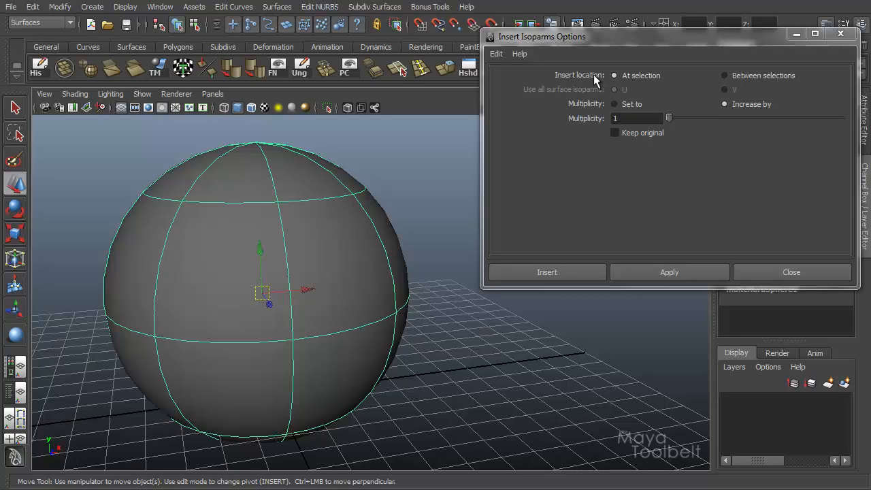
pyautogui.moveTo(690, 90)
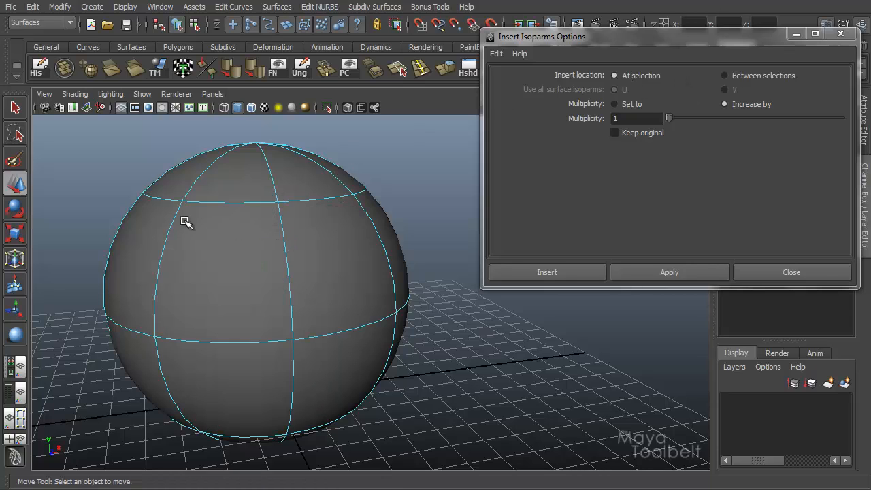
# Step: Pick an isoparm on the new sphere and set Insert location to Between selections
pyautogui.click(183, 242)
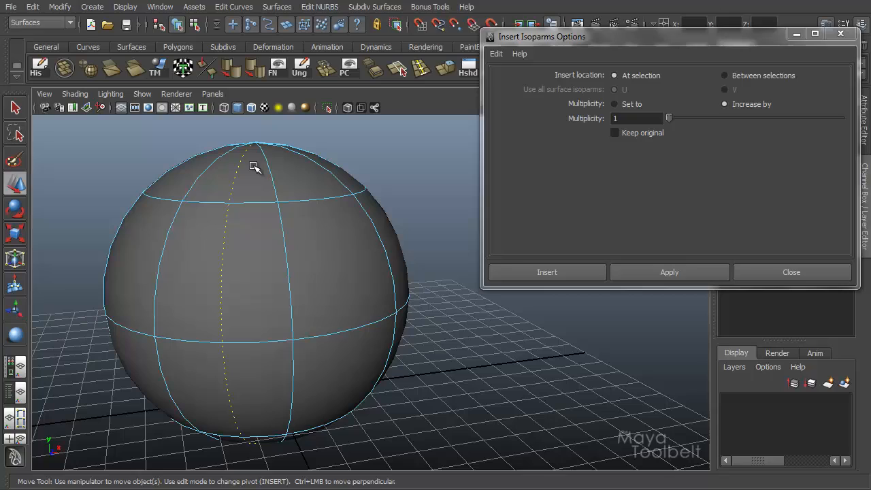
pyautogui.moveTo(275, 211)
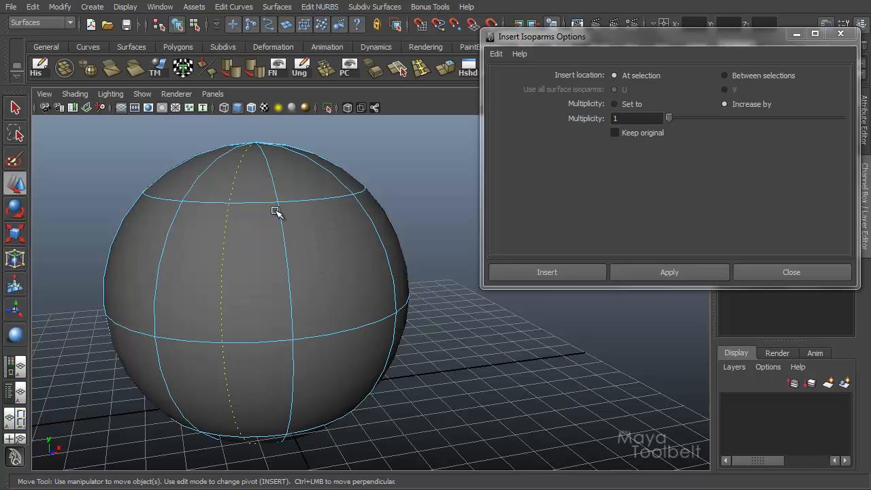
pyautogui.moveTo(254, 449)
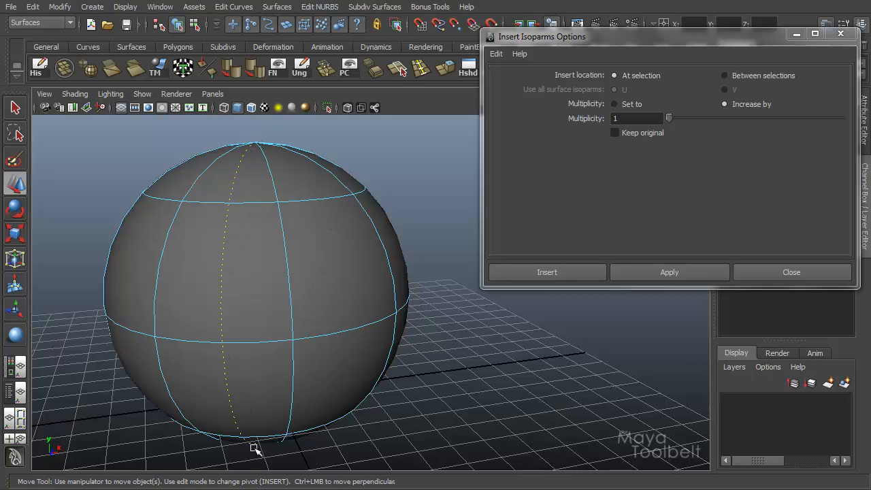
pyautogui.moveTo(622, 72)
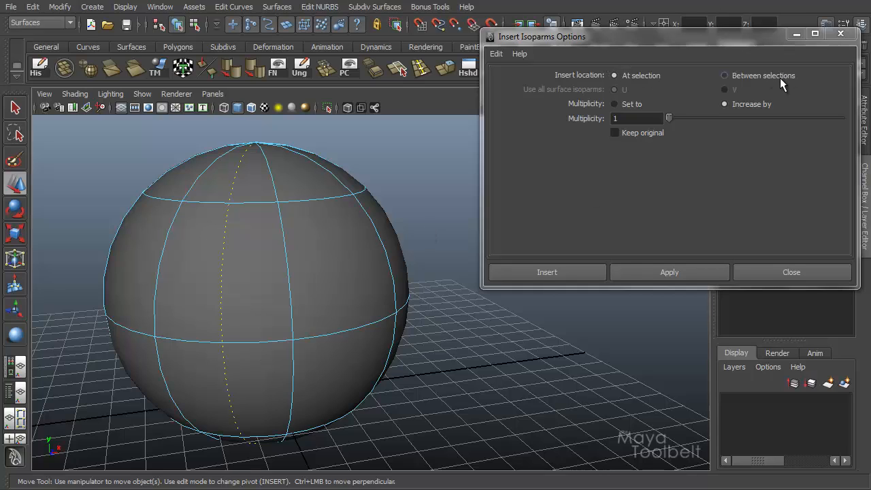
pyautogui.click(724, 76)
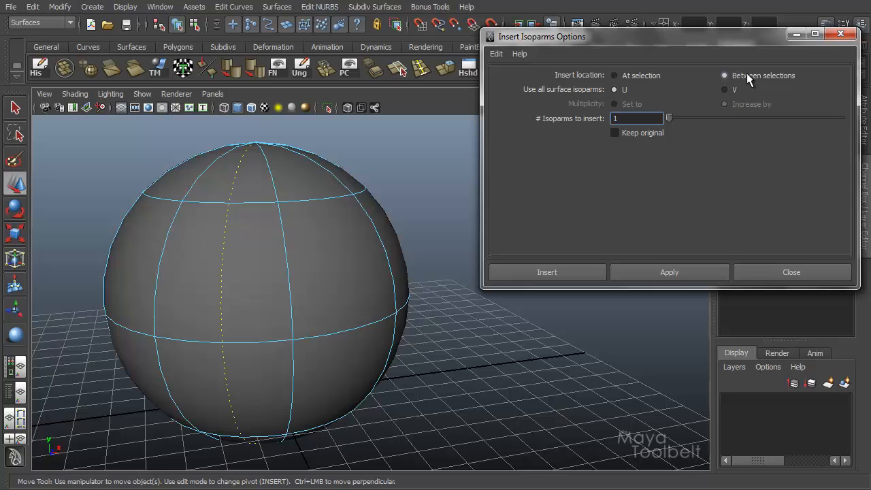
pyautogui.moveTo(768, 80)
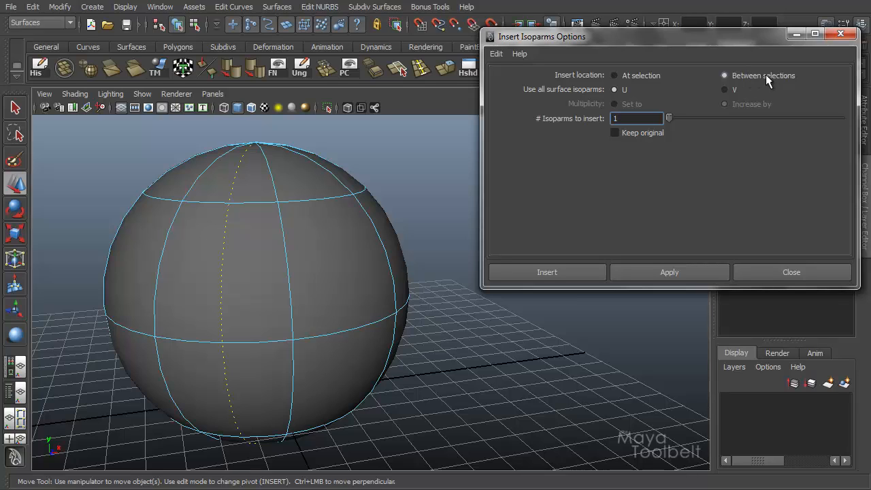
pyautogui.moveTo(375, 246)
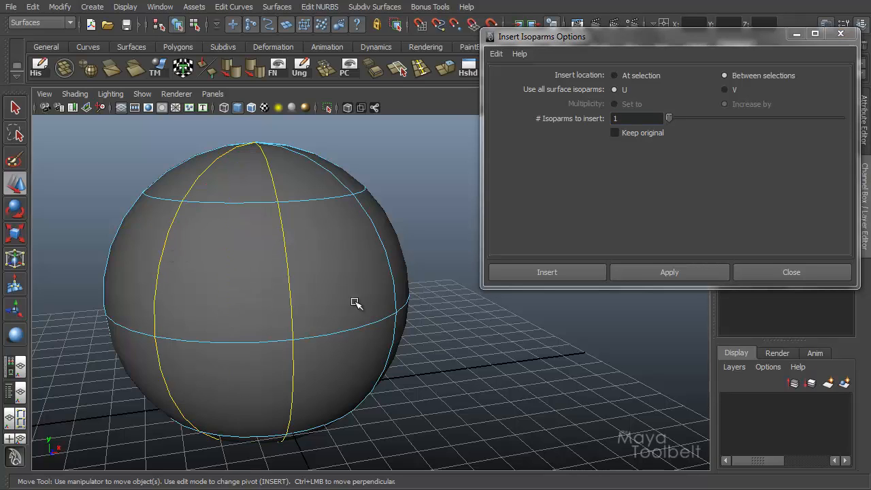
pyautogui.moveTo(309, 252)
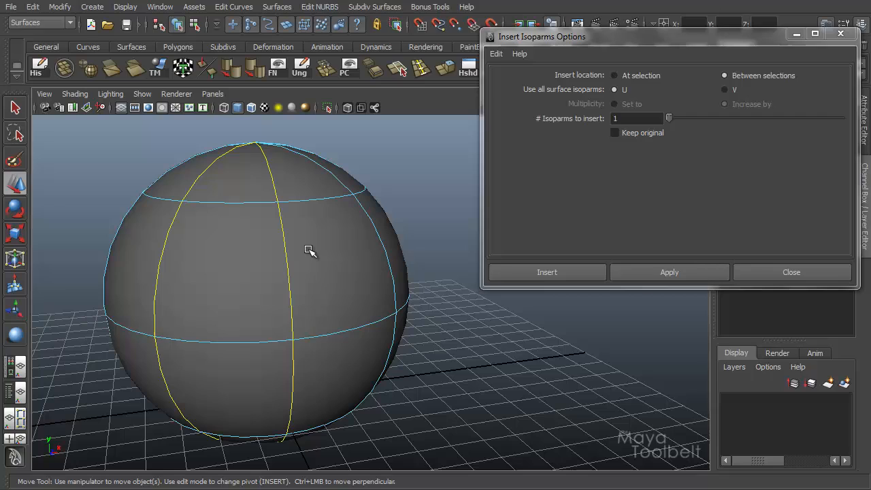
pyautogui.moveTo(614, 77)
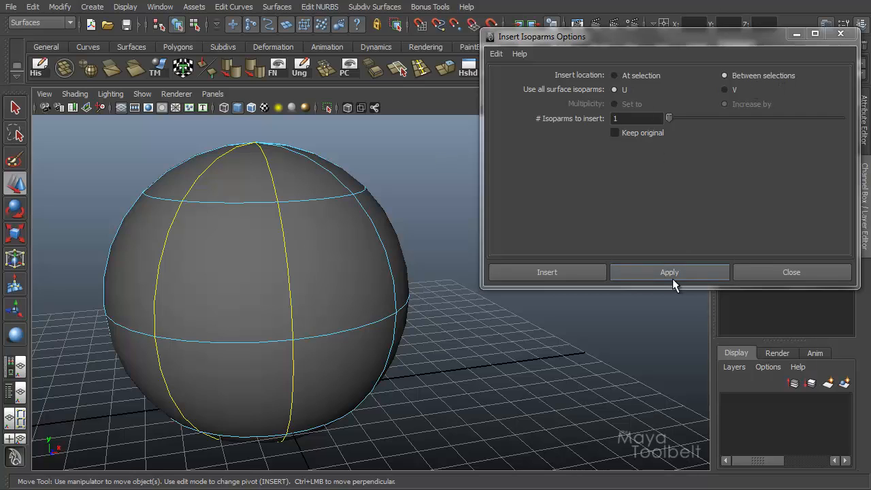
# Step: Apply insertion between the vertical picks, then between horizontal picks, and pick a vertical isoparm
pyautogui.click(669, 272)
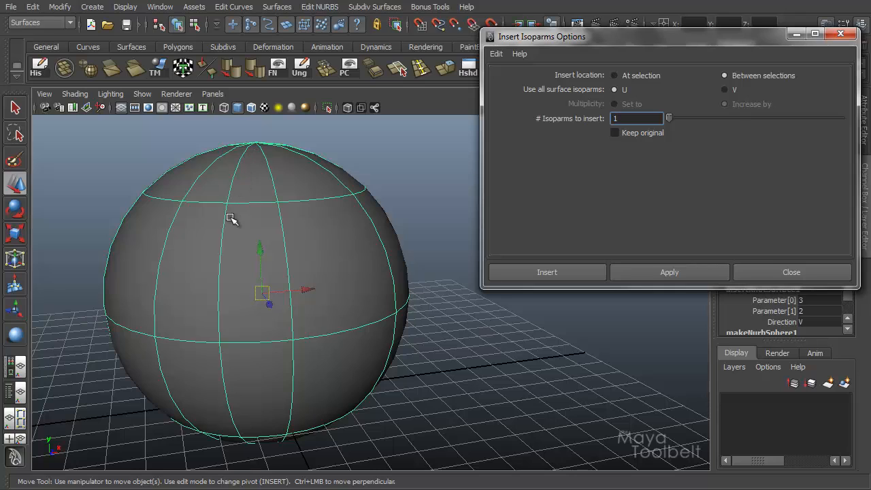
pyautogui.moveTo(310, 302)
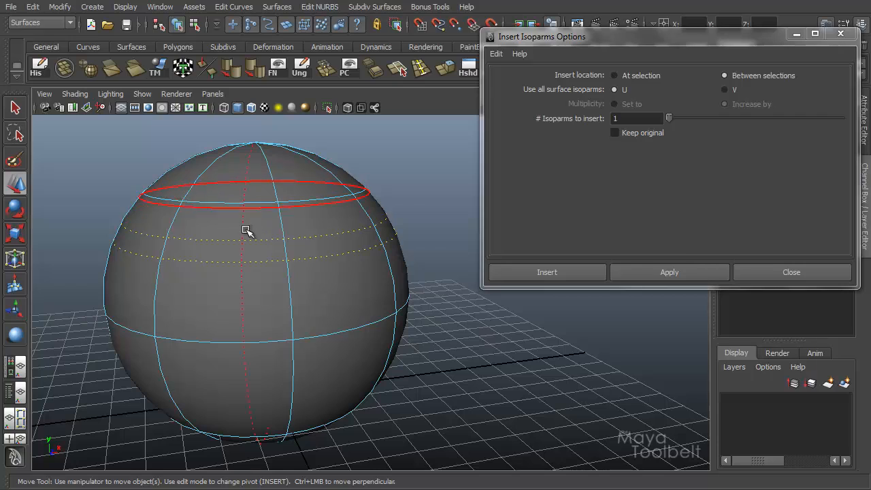
pyautogui.click(669, 272)
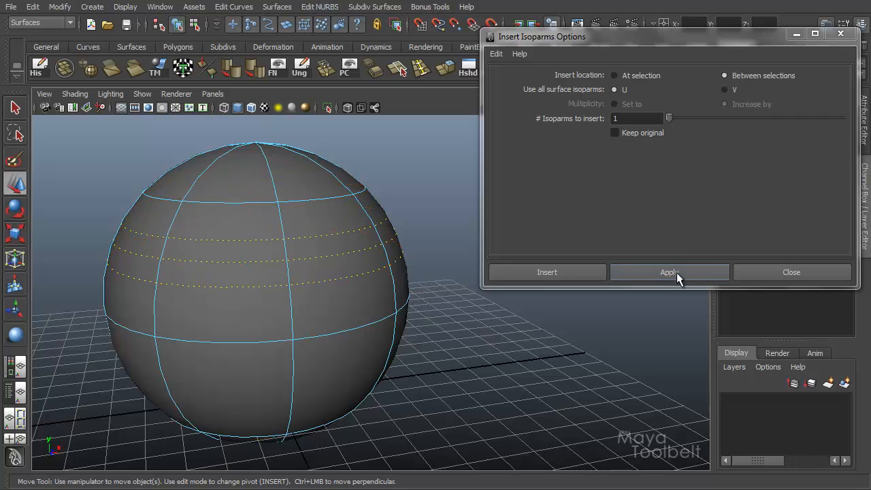
pyautogui.click(669, 272)
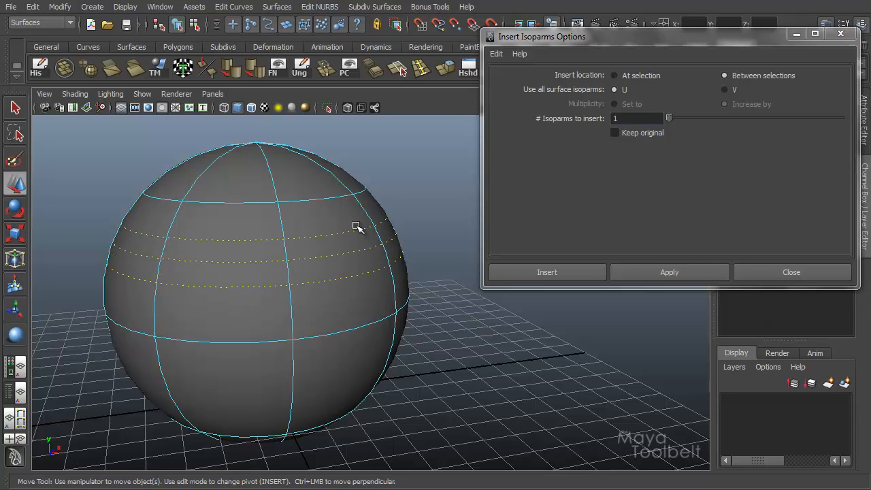
pyautogui.moveTo(381, 273)
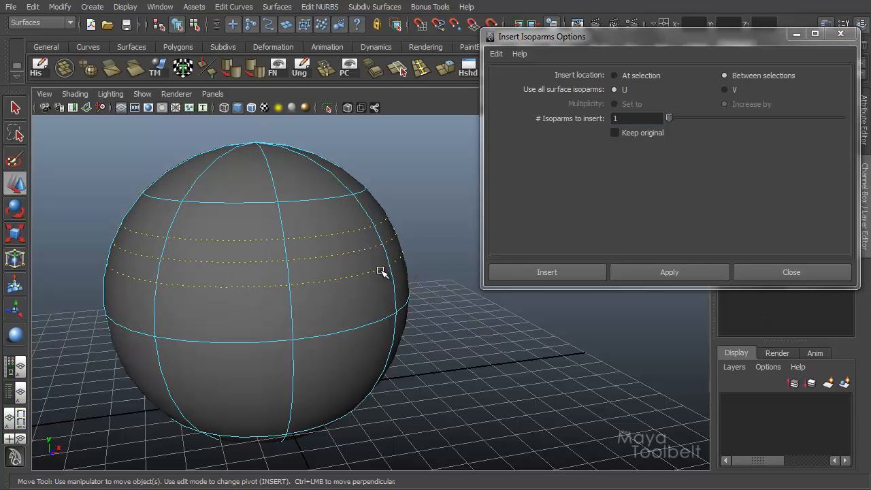
pyautogui.moveTo(281, 243)
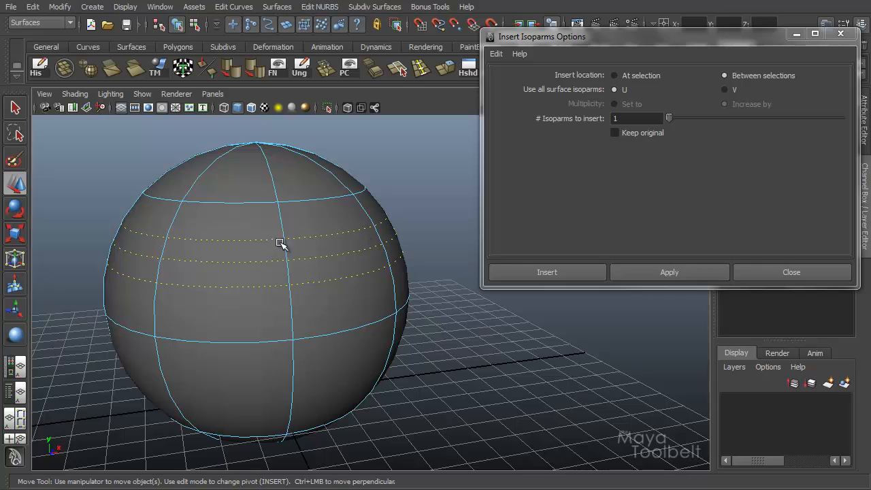
pyautogui.moveTo(248, 253)
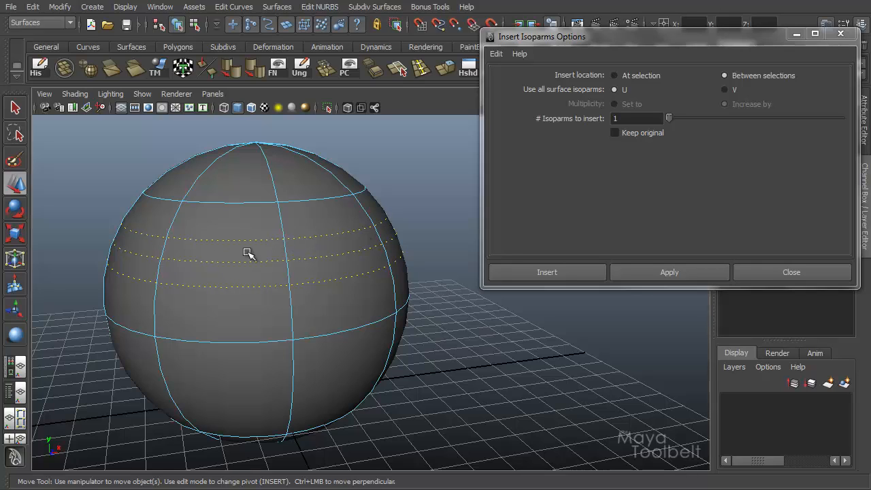
pyautogui.moveTo(265, 261)
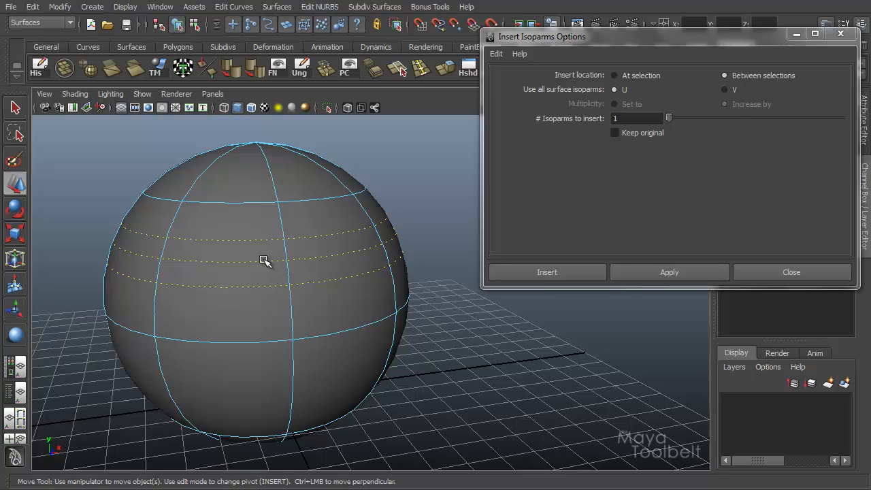
pyautogui.click(200, 237)
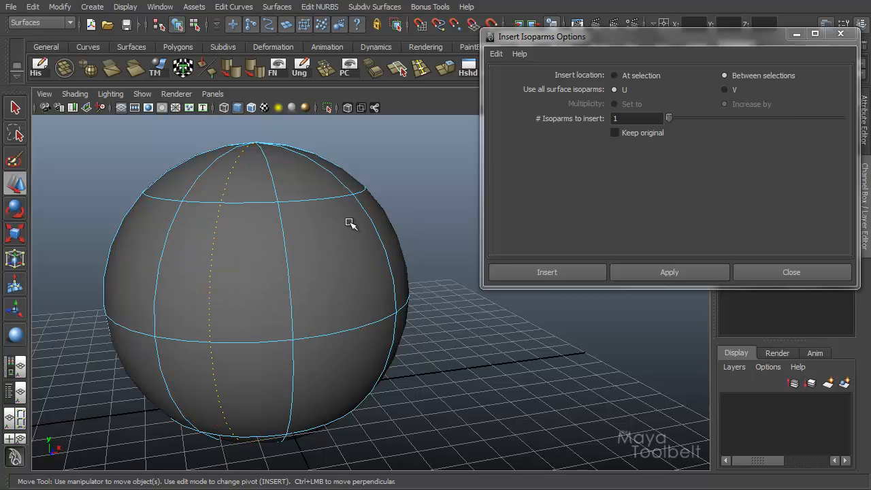
# Step: Pick more vertical isoparm positions and insert isoparms at them, orbiting to inspect
pyautogui.click(327, 249)
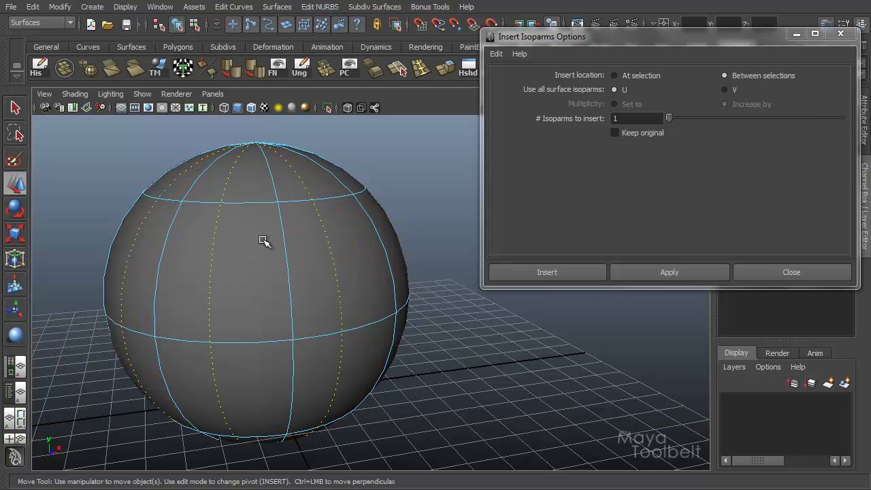
pyautogui.click(614, 75)
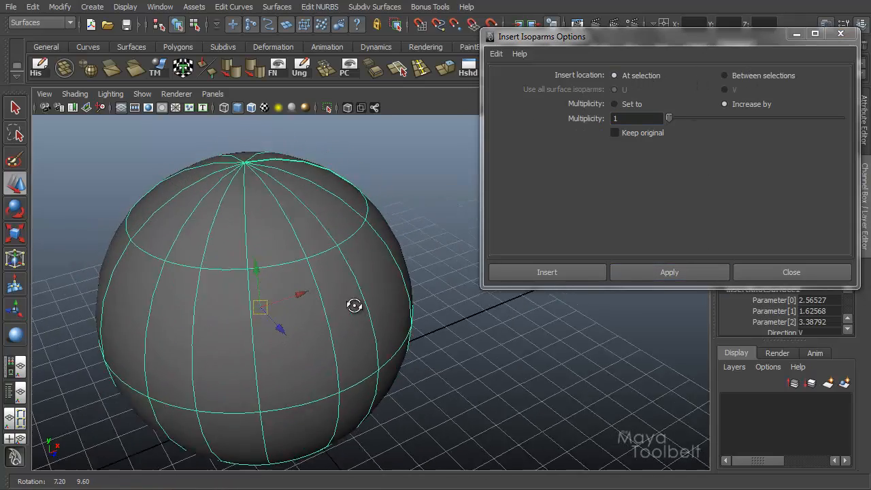
pyautogui.moveTo(354, 305); pyautogui.dragTo(388, 252)
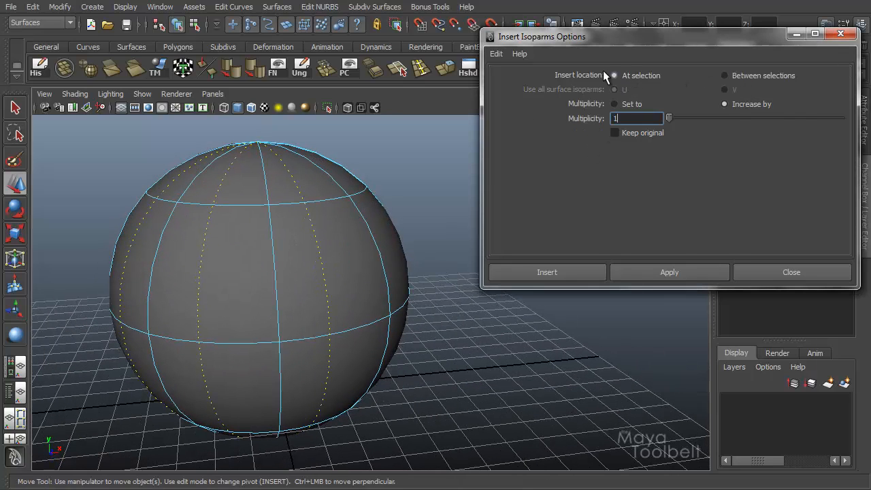
pyautogui.moveTo(524, 98)
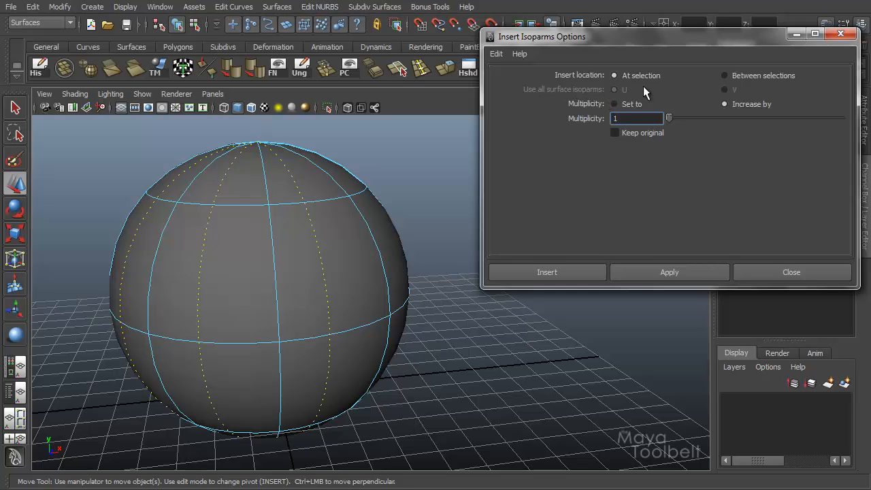
pyautogui.moveTo(583, 111)
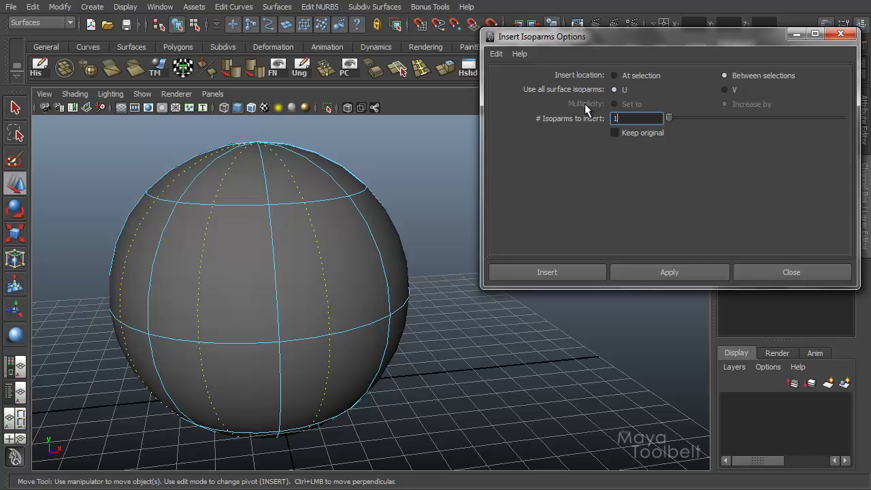
pyautogui.moveTo(590, 124)
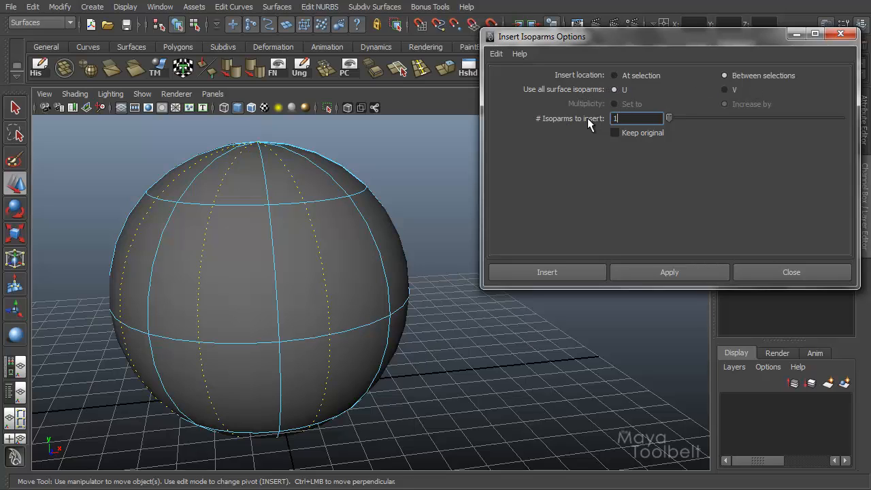
pyautogui.moveTo(568, 123)
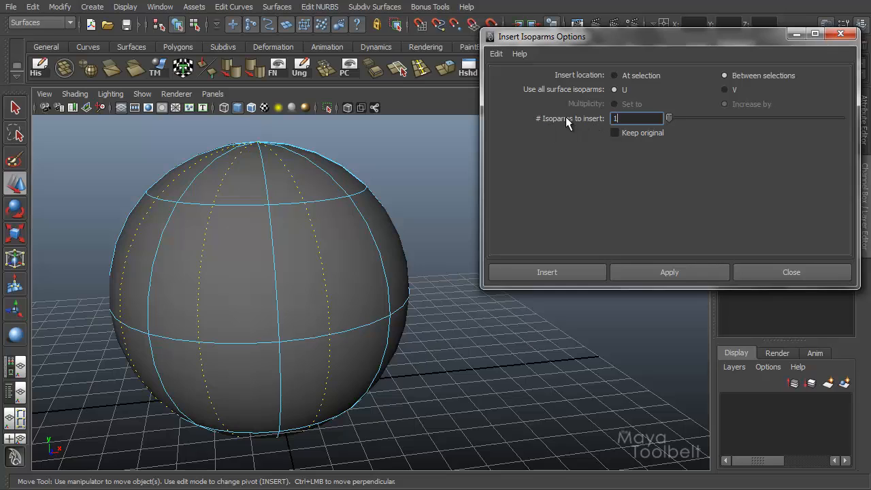
pyautogui.moveTo(236, 210)
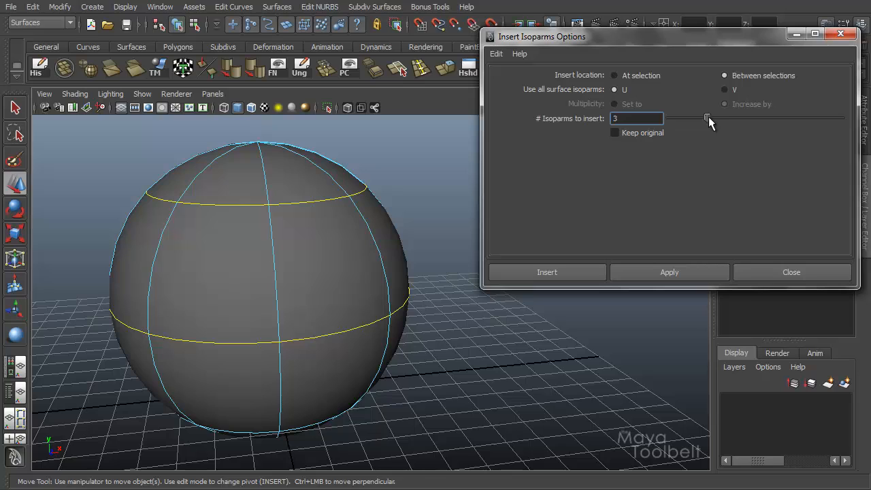
pyautogui.moveTo(284, 211)
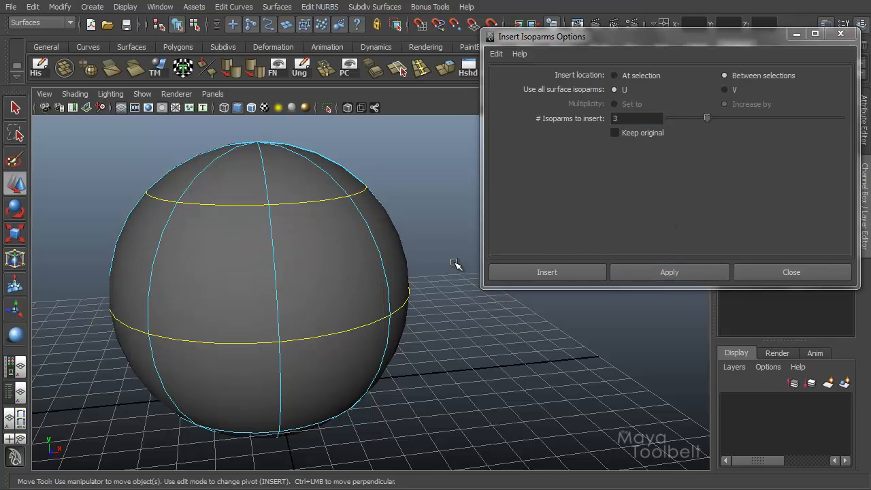
pyautogui.moveTo(582, 97)
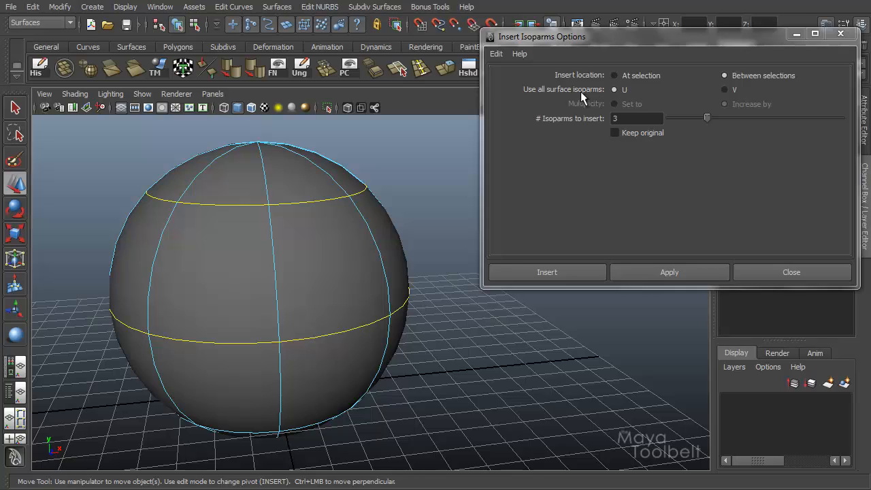
pyautogui.moveTo(742, 97)
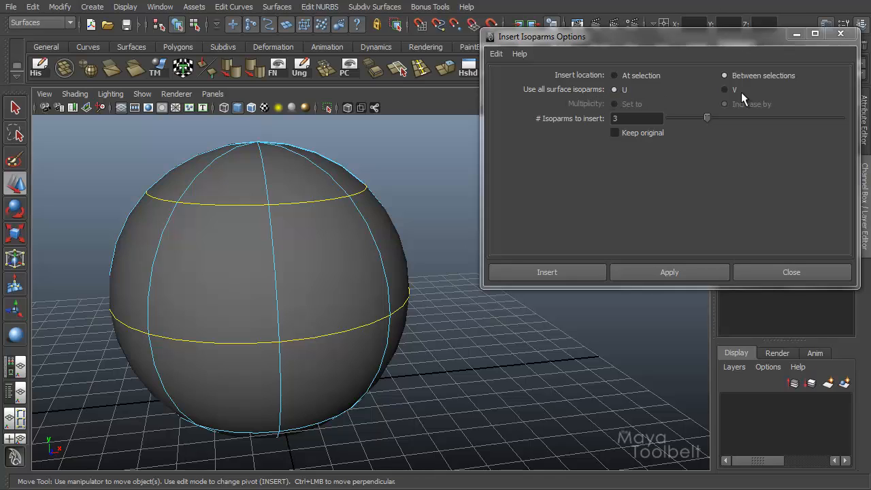
# Step: Configure Insert Isoparms to add 3 isoparms between selections along U
pyautogui.click(637, 118)
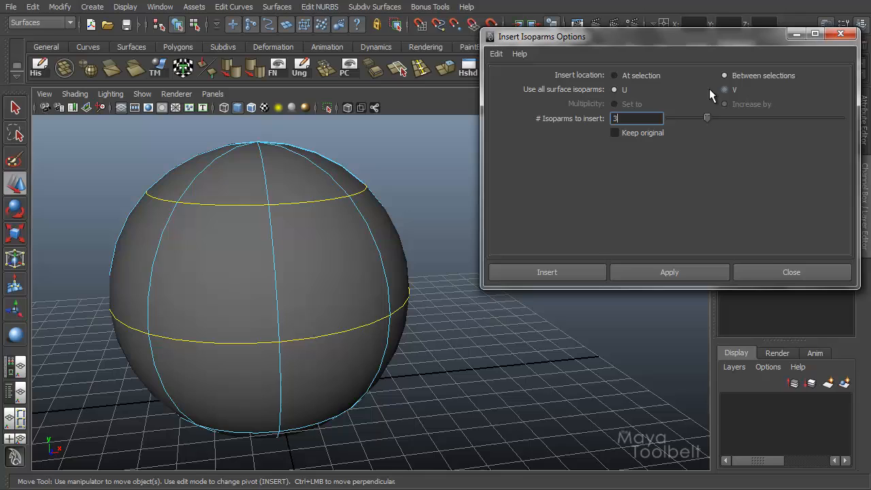
pyautogui.moveTo(616, 92)
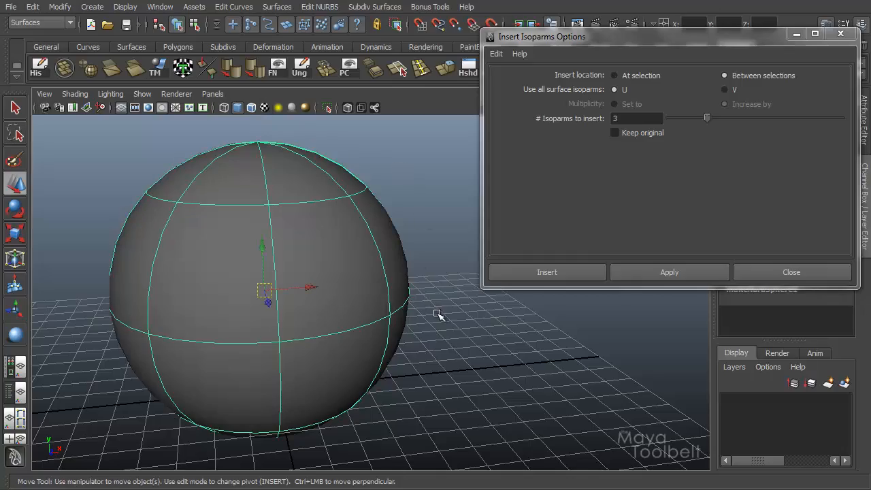
pyautogui.moveTo(392, 259)
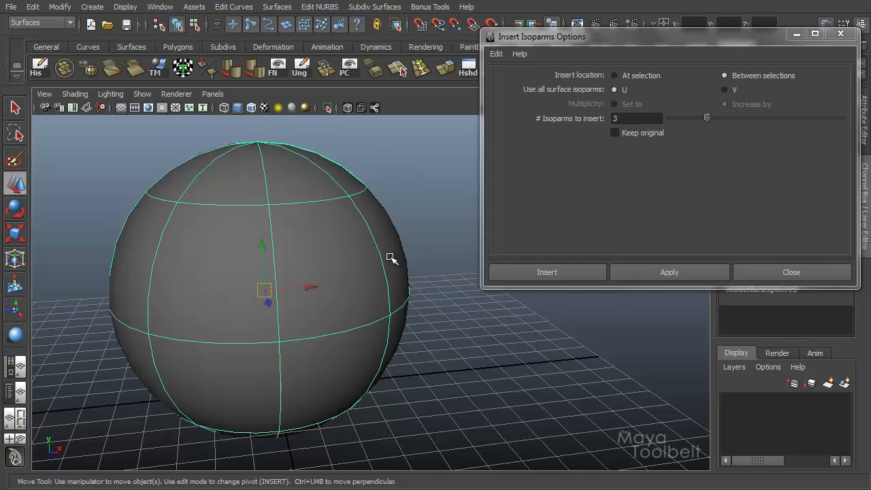
pyautogui.moveTo(391, 259); pyautogui.dragTo(377, 245)
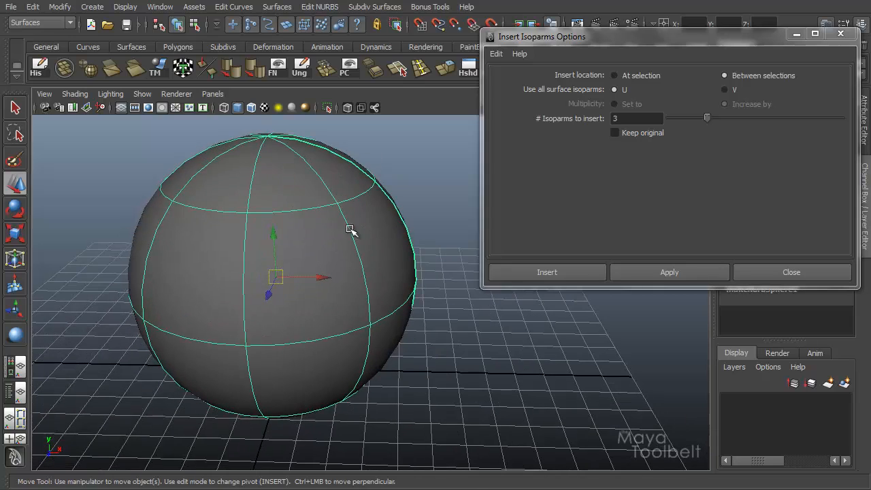
pyautogui.moveTo(132, 260)
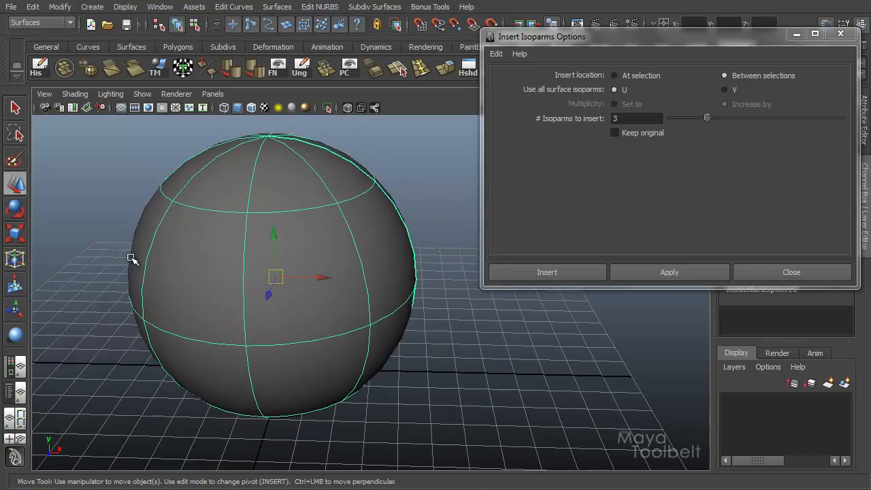
pyautogui.moveTo(302, 413)
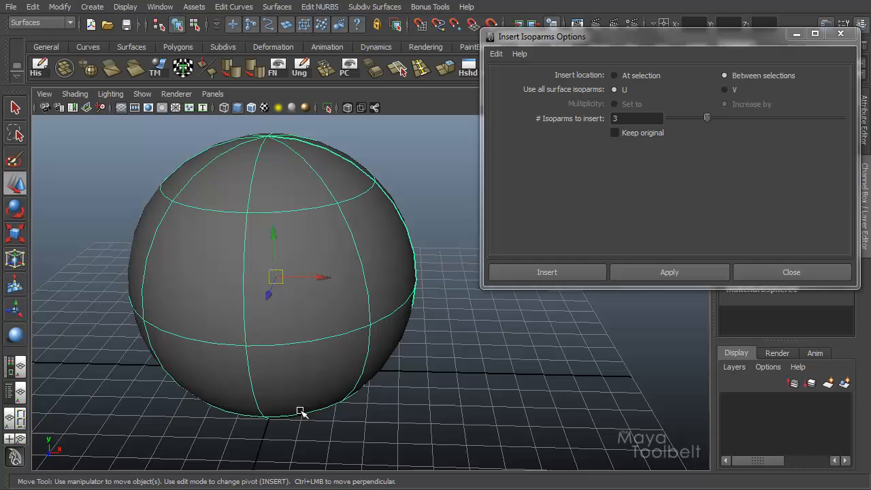
pyautogui.moveTo(544, 236)
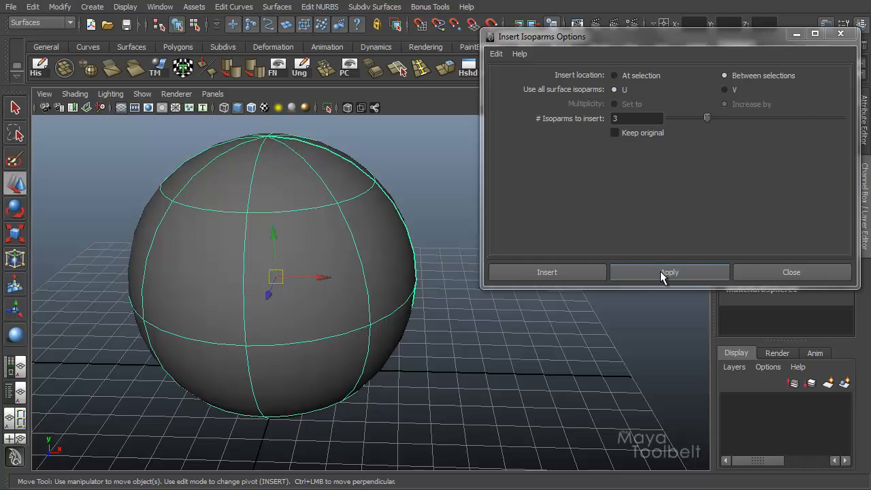
# Step: Apply the three-isoparm insertion, undo it, and lower the count to 1
pyautogui.click(668, 272)
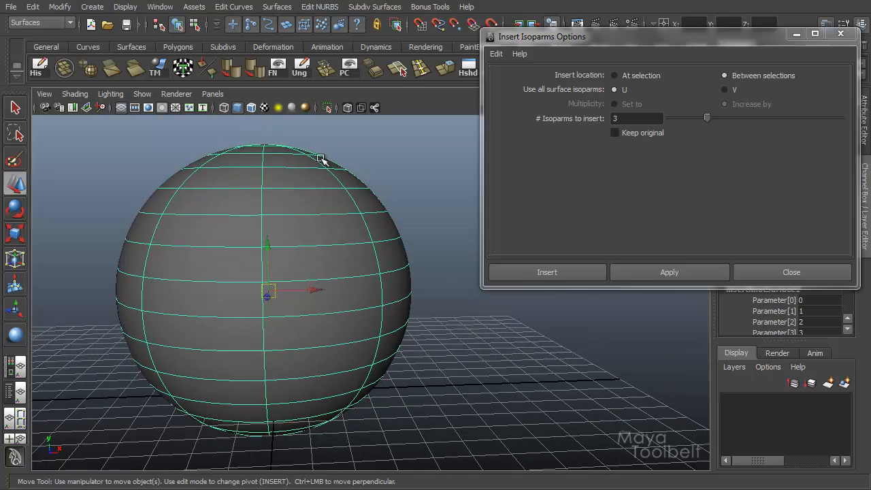
pyautogui.moveTo(125, 361)
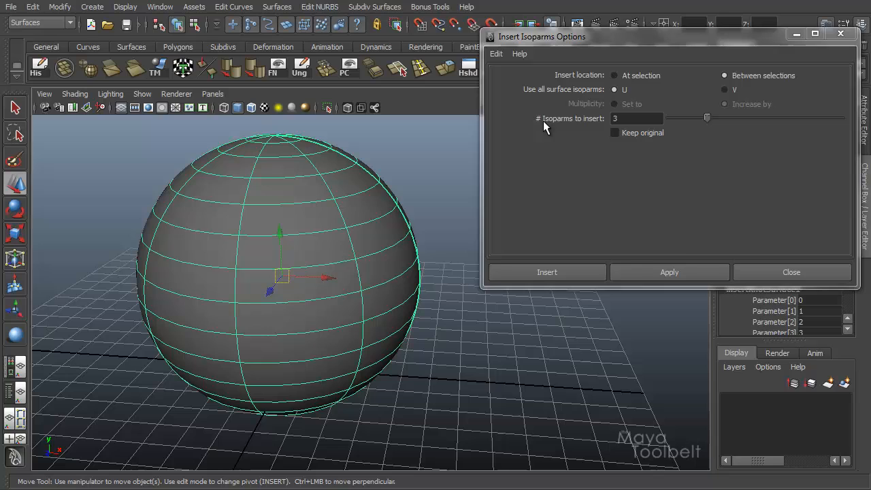
pyautogui.moveTo(391, 161)
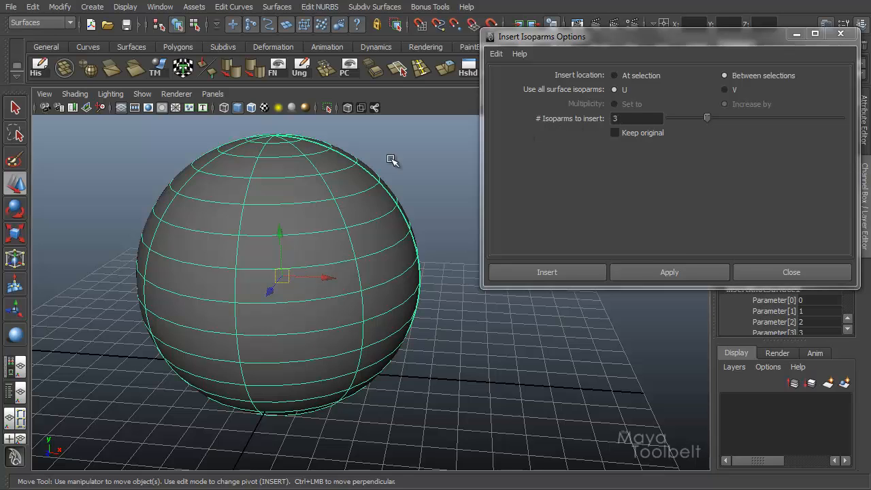
pyautogui.moveTo(679, 128)
pyautogui.write('1')
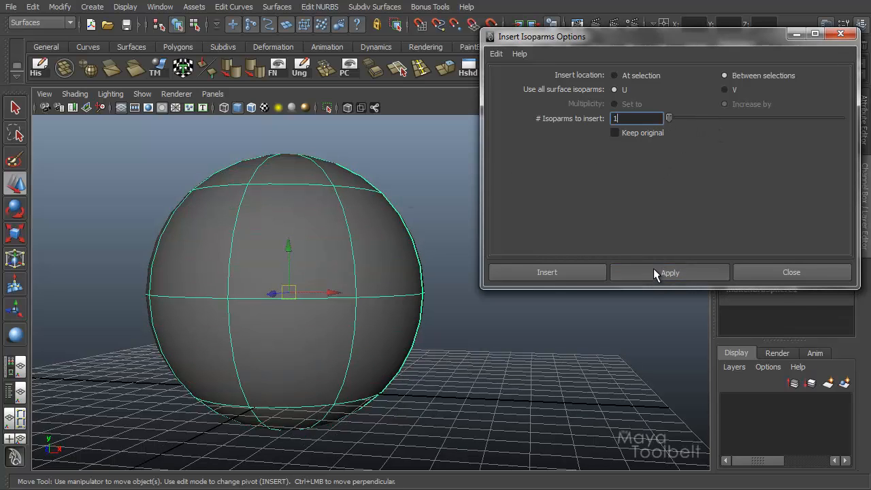
pyautogui.click(669, 272)
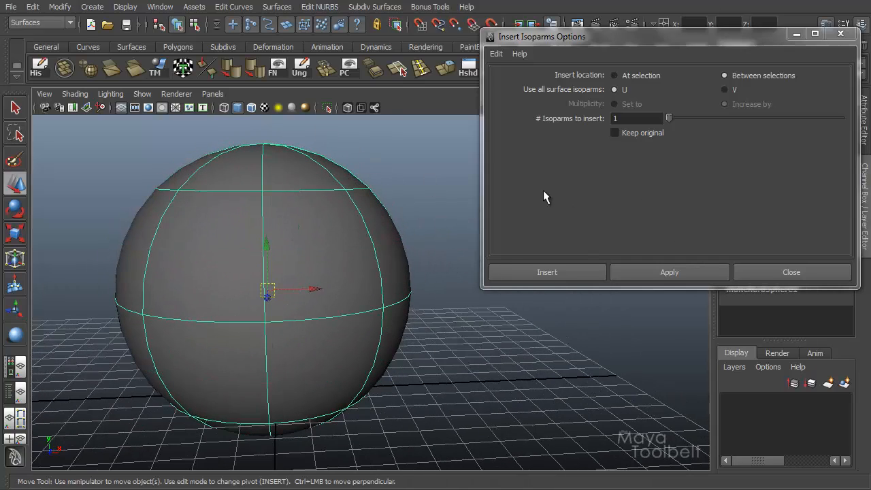
# Step: Test one isoparm along V, then switch insertion to At selection
pyautogui.click(669, 271)
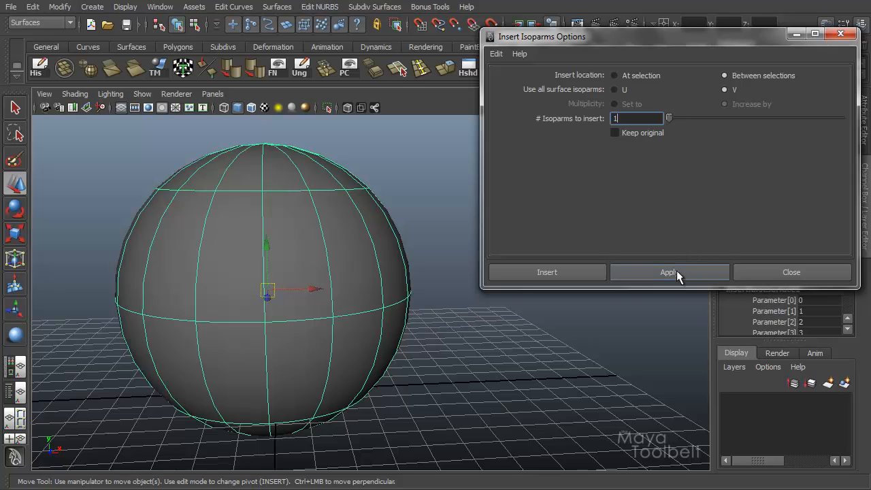
pyautogui.moveTo(362, 380)
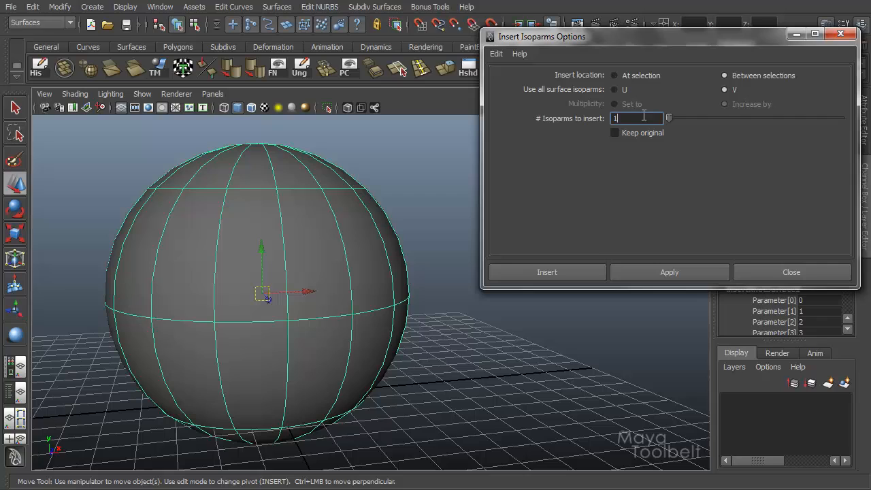
pyautogui.moveTo(614, 78)
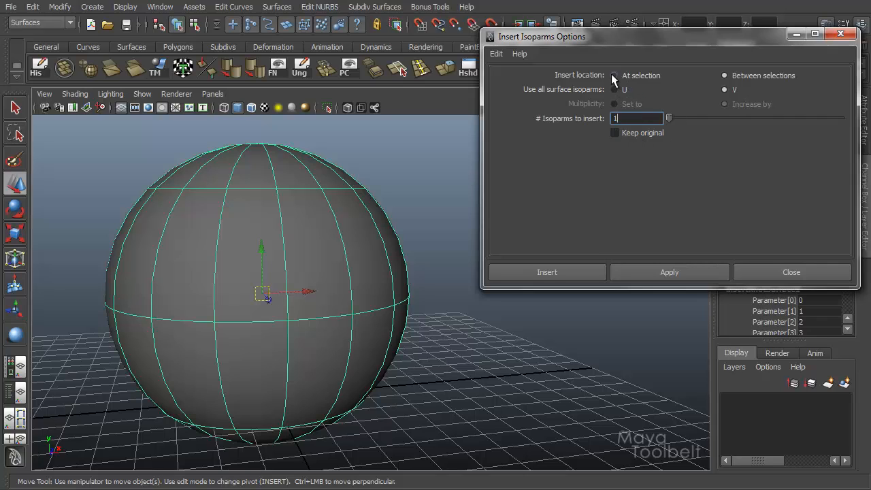
pyautogui.moveTo(447, 239)
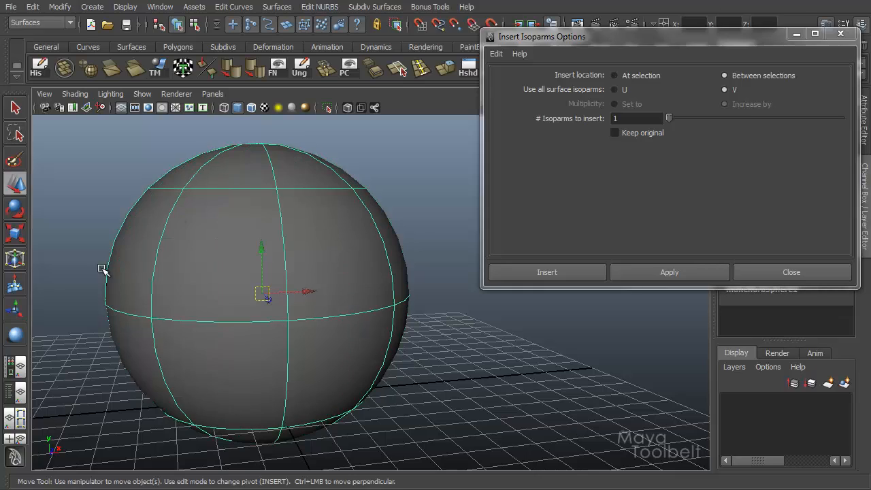
pyautogui.moveTo(324, 230)
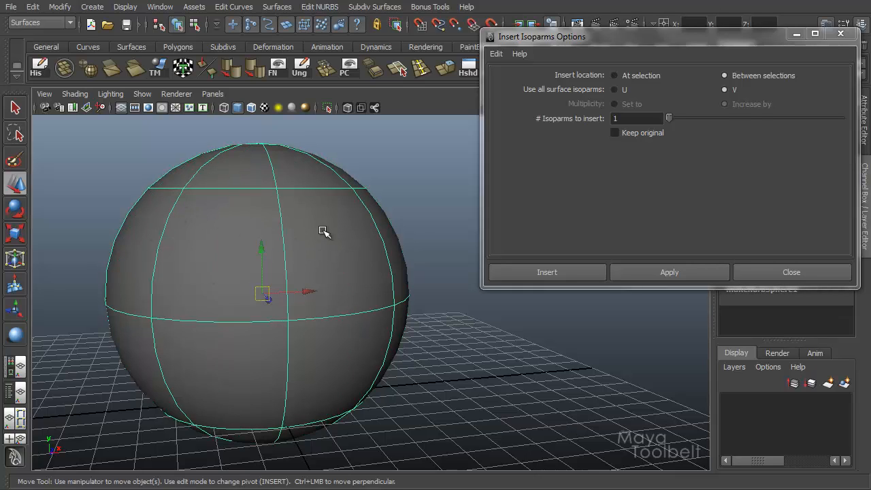
pyautogui.moveTo(759, 218)
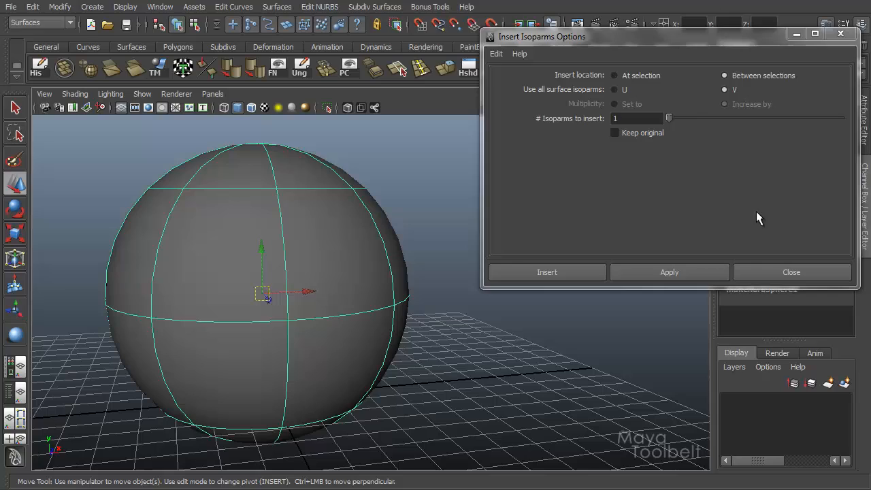
pyautogui.moveTo(258, 173)
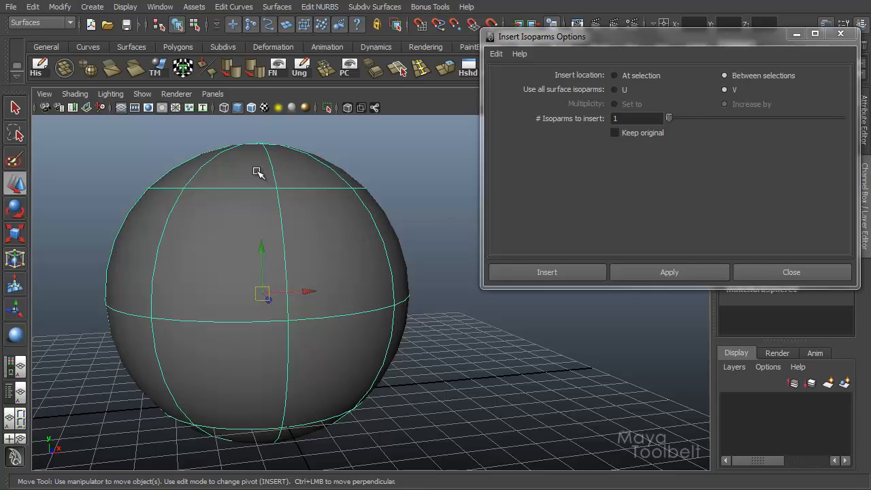
pyautogui.moveTo(344, 236)
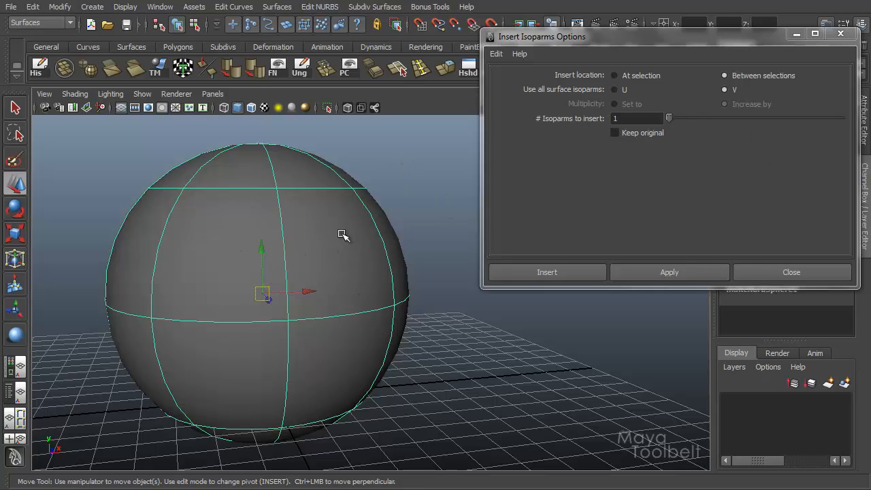
pyautogui.moveTo(538, 96)
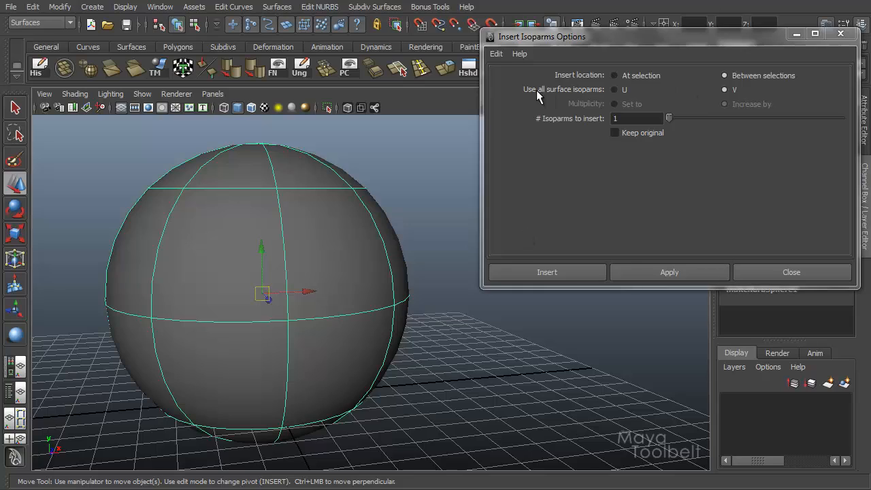
pyautogui.moveTo(297, 257)
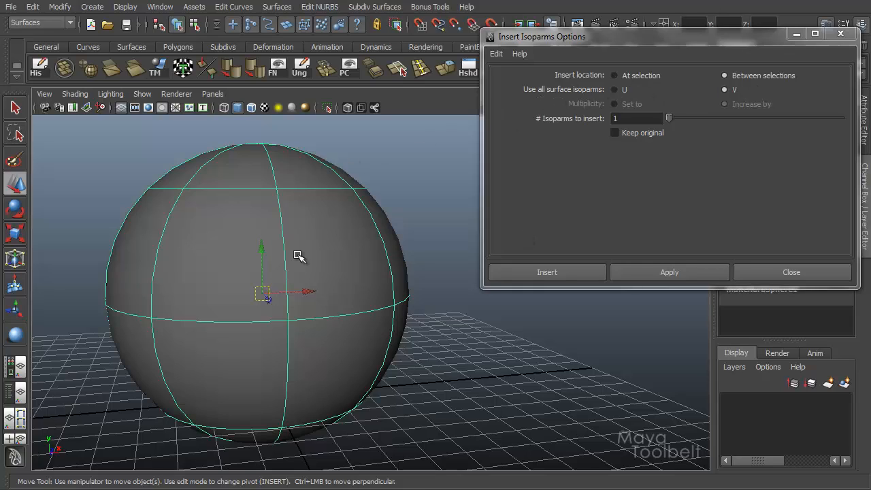
pyautogui.moveTo(311, 188)
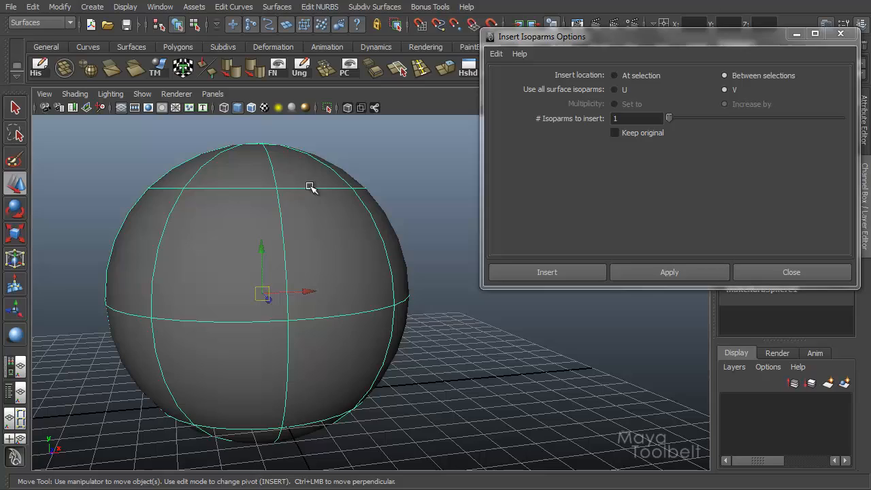
pyautogui.moveTo(313, 159)
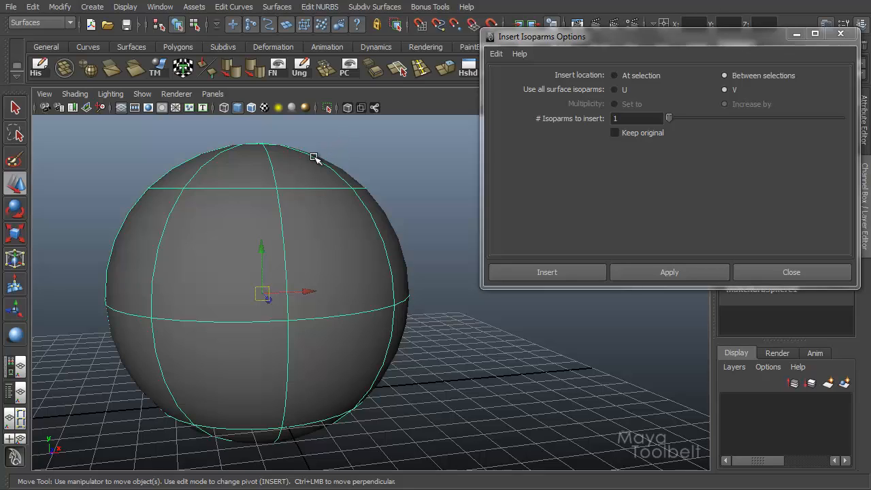
pyautogui.click(614, 75)
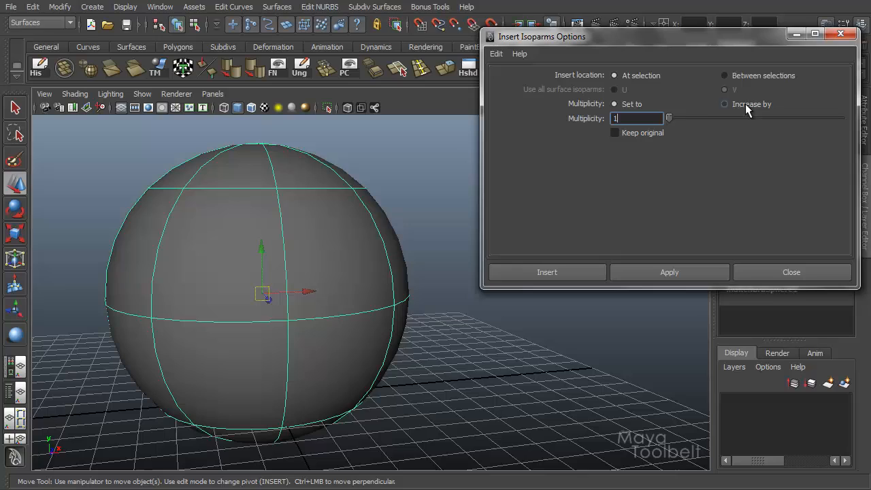
# Step: Switch Multiplicity to Increase by and set the amount to 2
pyautogui.click(724, 103)
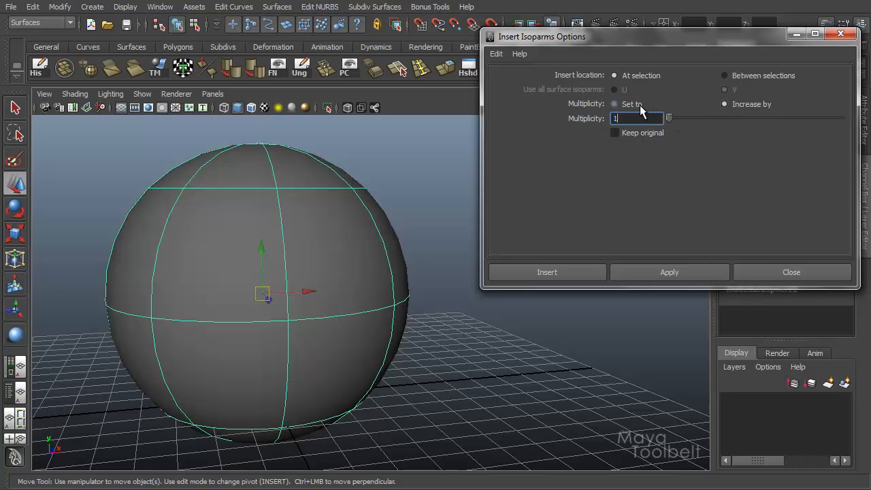
pyautogui.moveTo(521, 71)
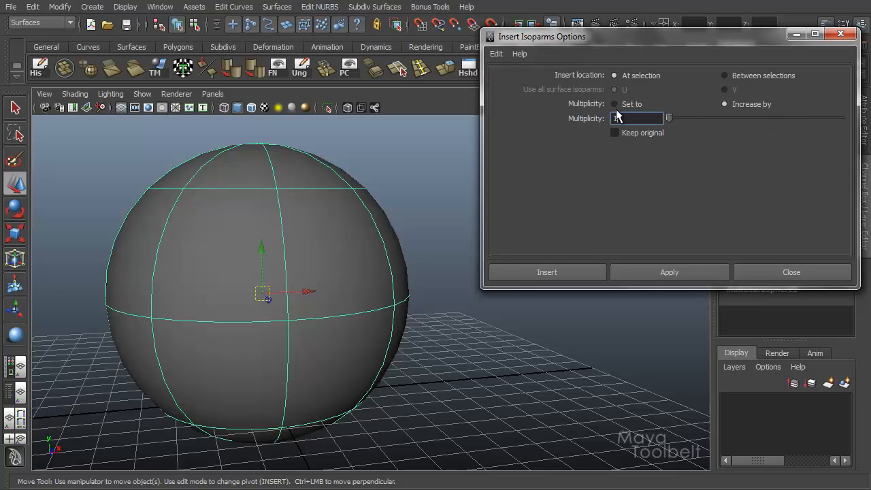
pyautogui.click(725, 104)
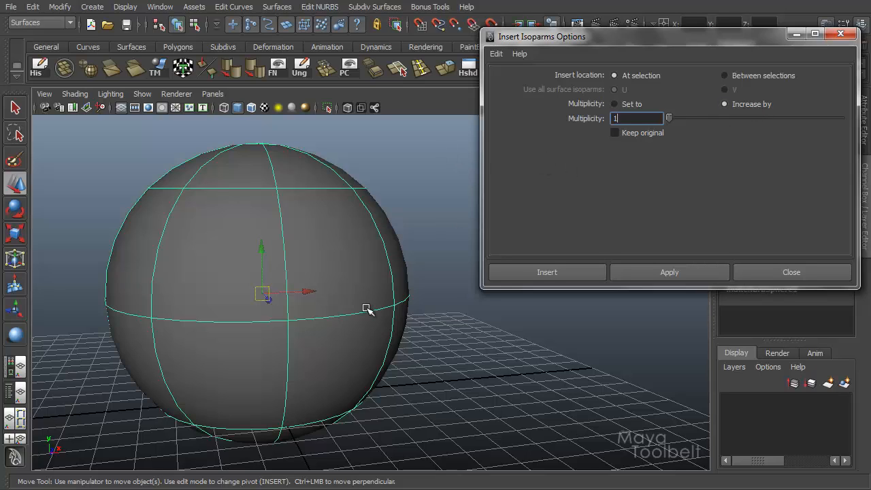
pyautogui.moveTo(714, 153)
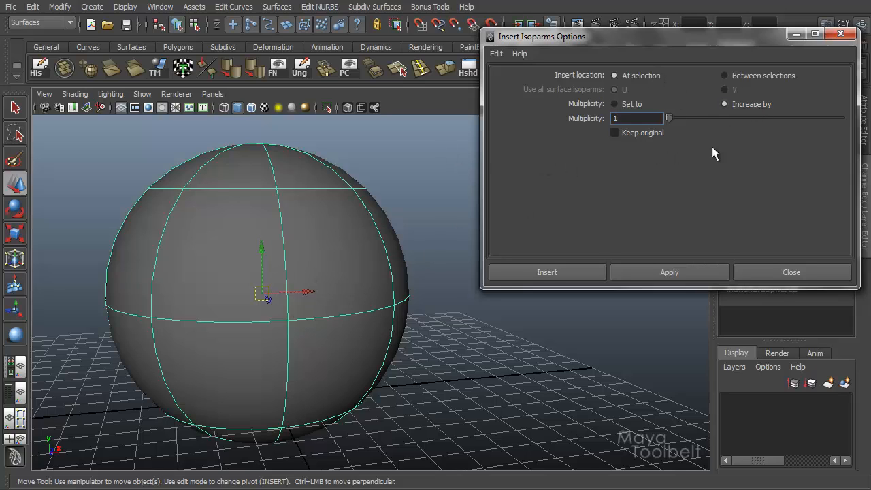
pyautogui.moveTo(602, 126)
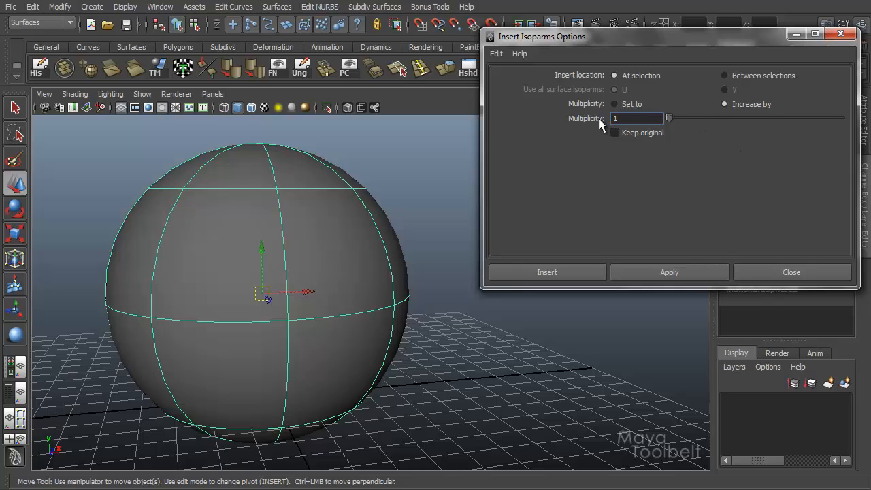
pyautogui.moveTo(674, 126)
pyautogui.write('2')
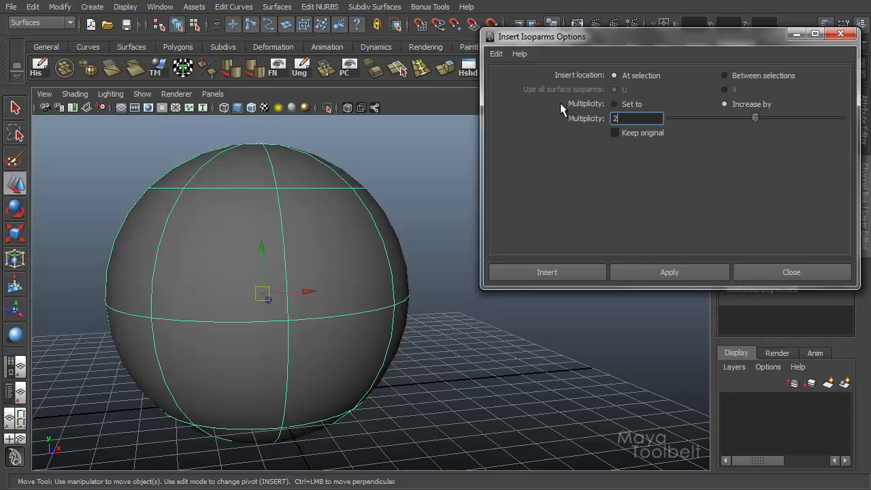
# Step: Choose Isoparm from the sphere's marking menu to pick isoparm locations
pyautogui.rightClick(262, 255)
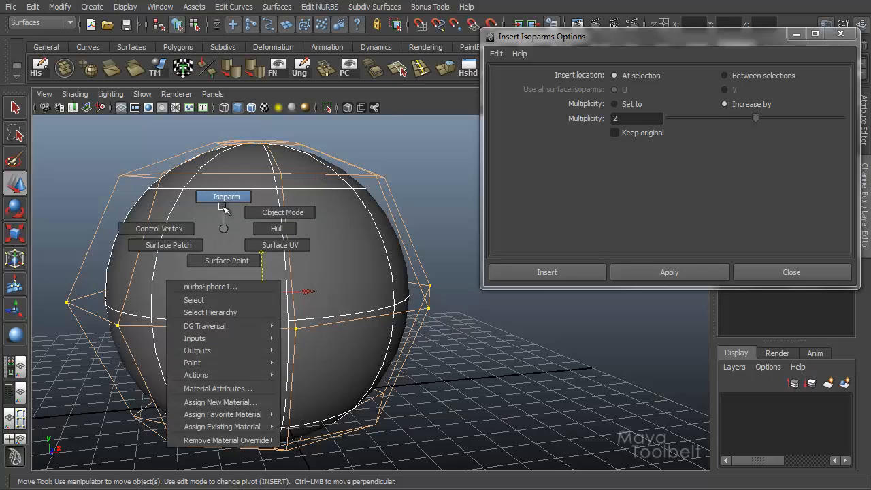
pyautogui.click(225, 196)
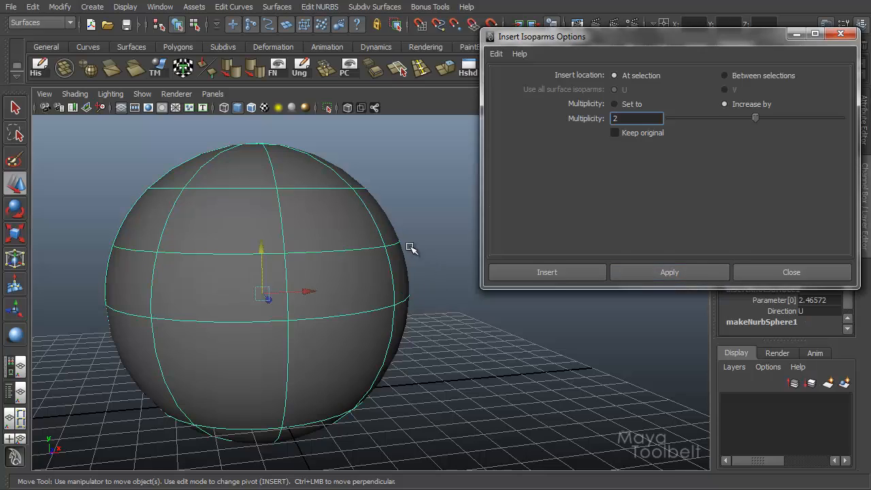
pyautogui.moveTo(428, 242)
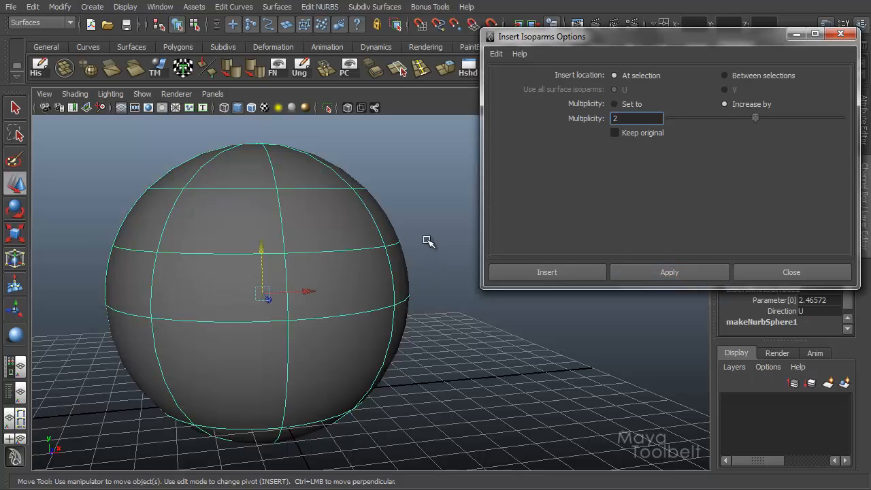
pyautogui.moveTo(403, 244)
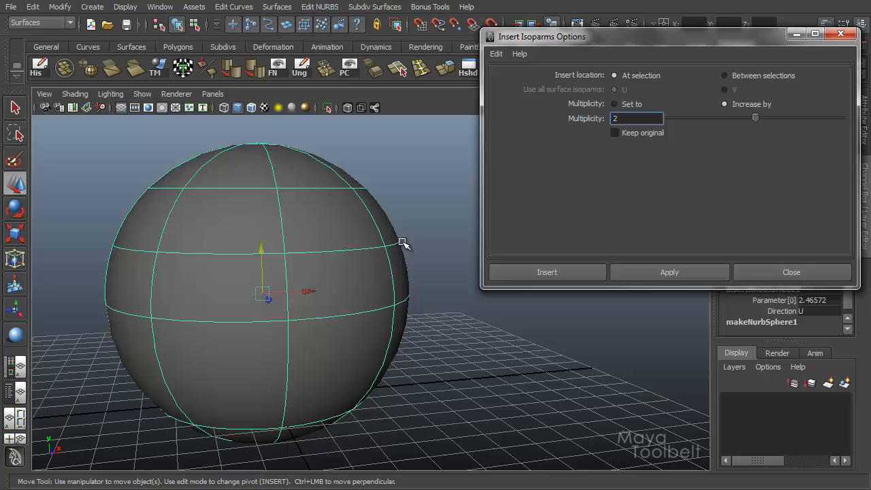
pyautogui.moveTo(330, 271)
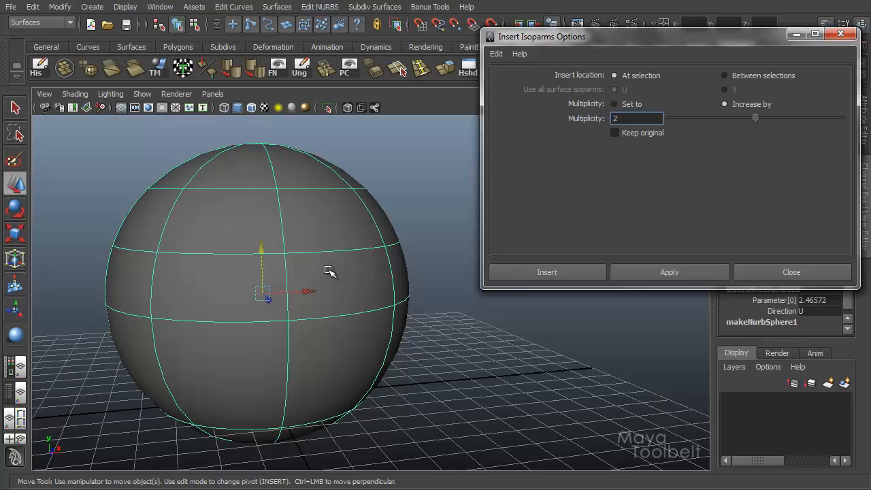
pyautogui.moveTo(323, 274)
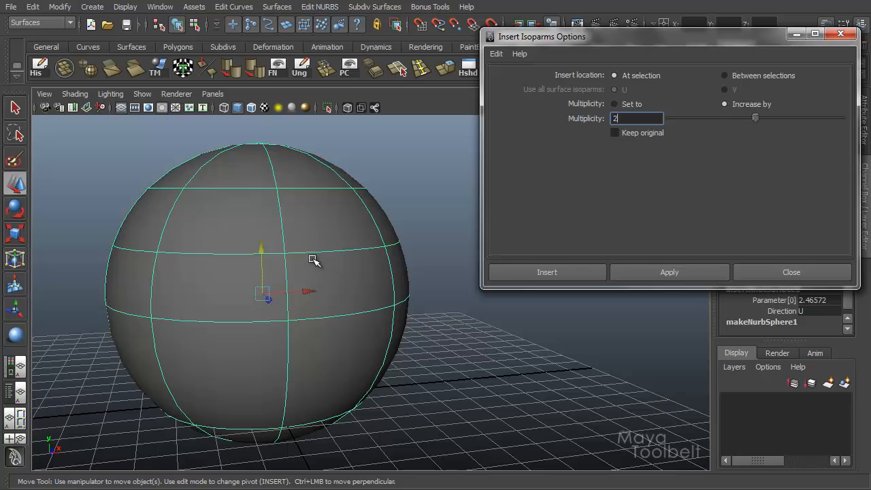
pyautogui.moveTo(308, 265)
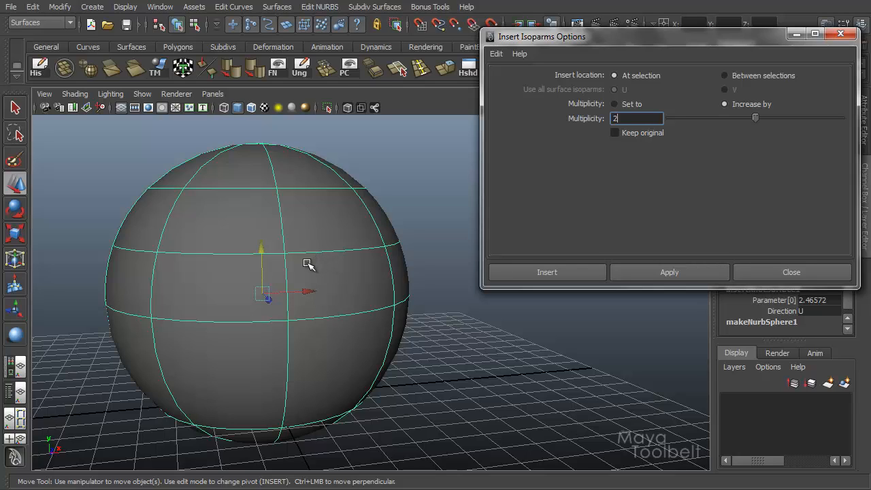
pyautogui.moveTo(264, 272)
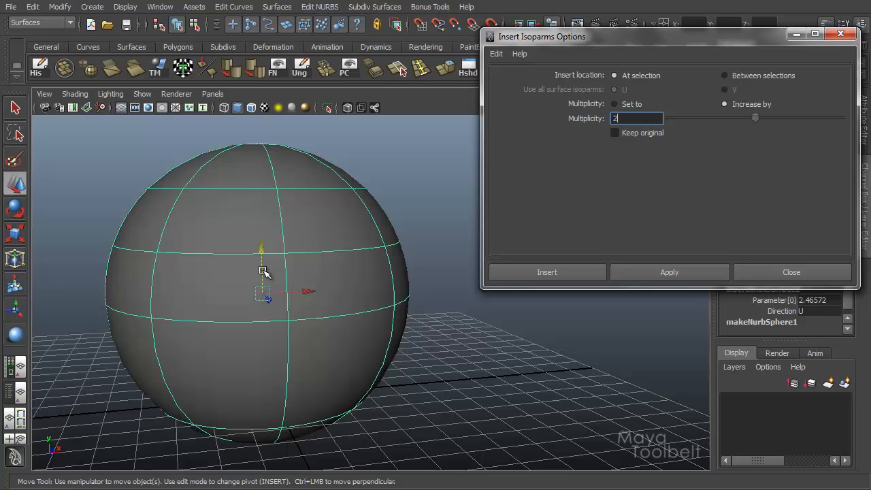
pyautogui.moveTo(293, 265)
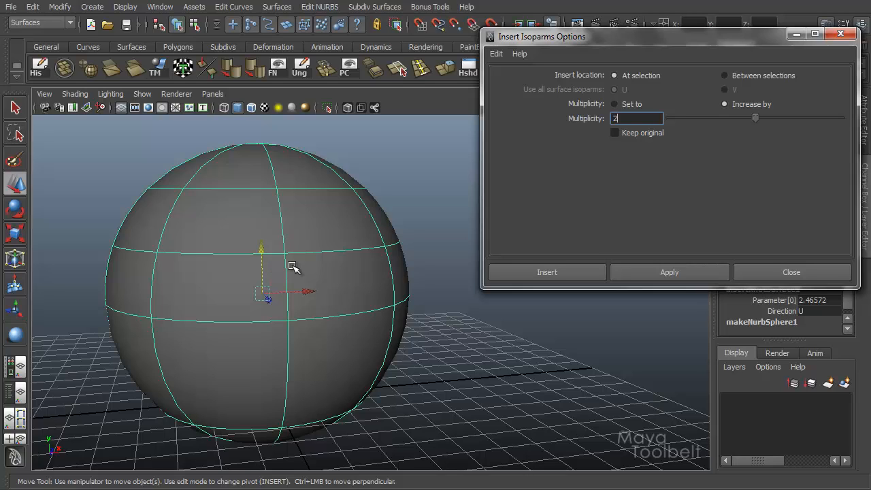
pyautogui.moveTo(319, 261)
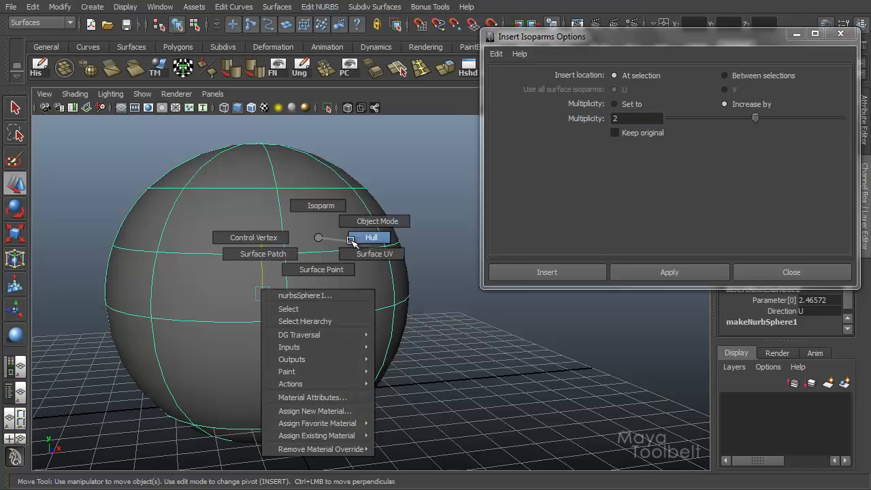
# Step: Display the sphere's hulls to reveal the extra control rows
pyautogui.click(371, 237)
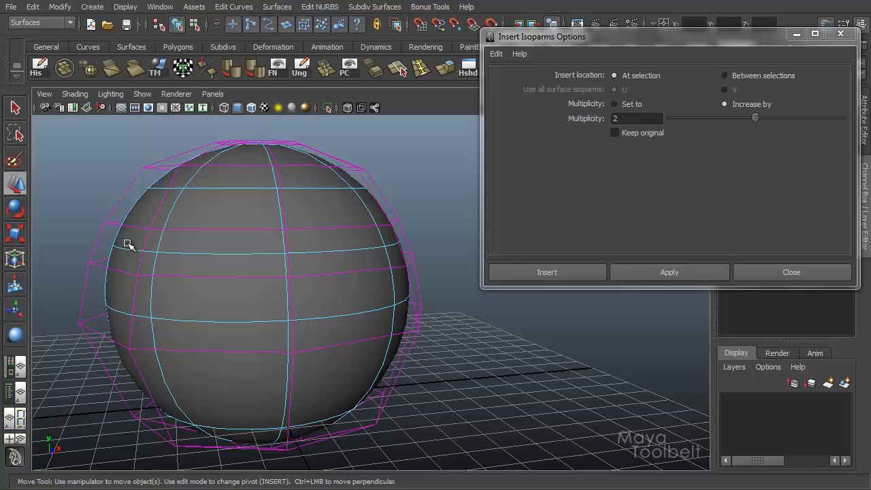
pyautogui.moveTo(348, 245)
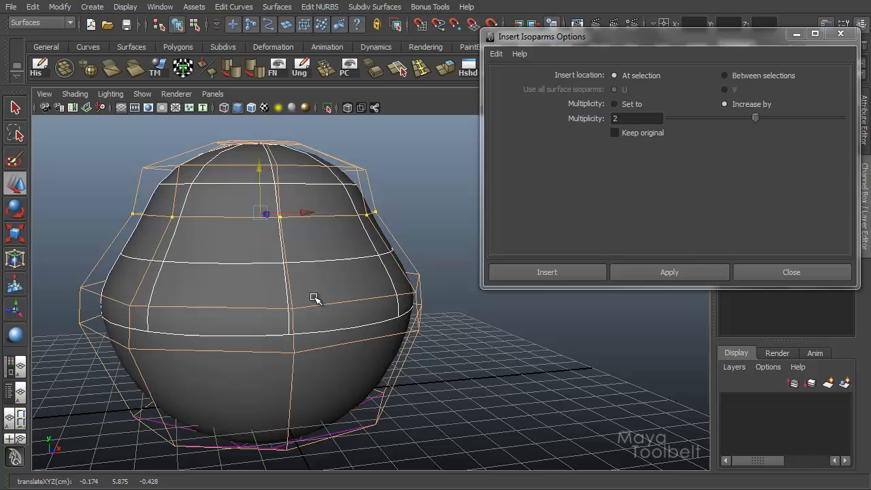
pyautogui.moveTo(366, 257)
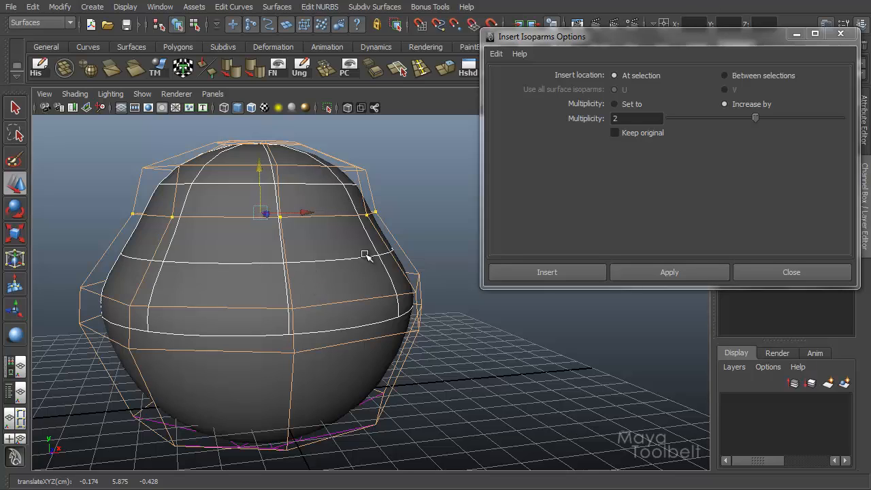
pyautogui.moveTo(301, 205)
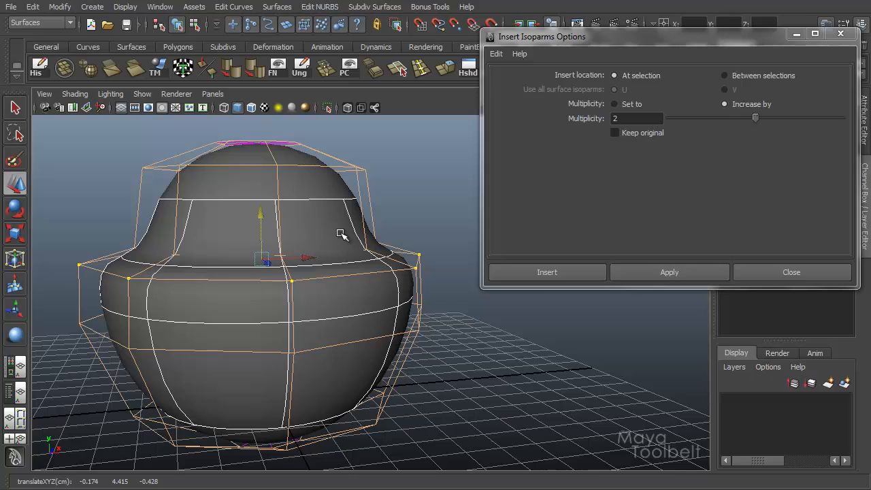
pyautogui.moveTo(338, 237)
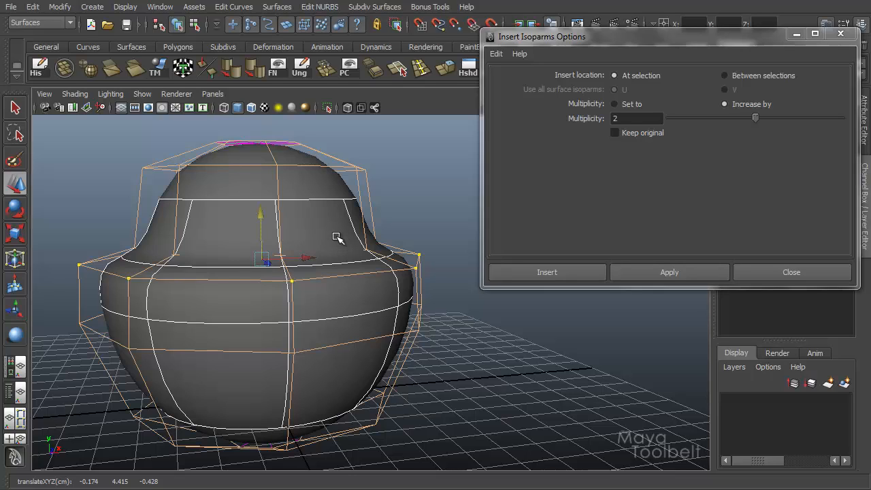
pyautogui.moveTo(369, 209)
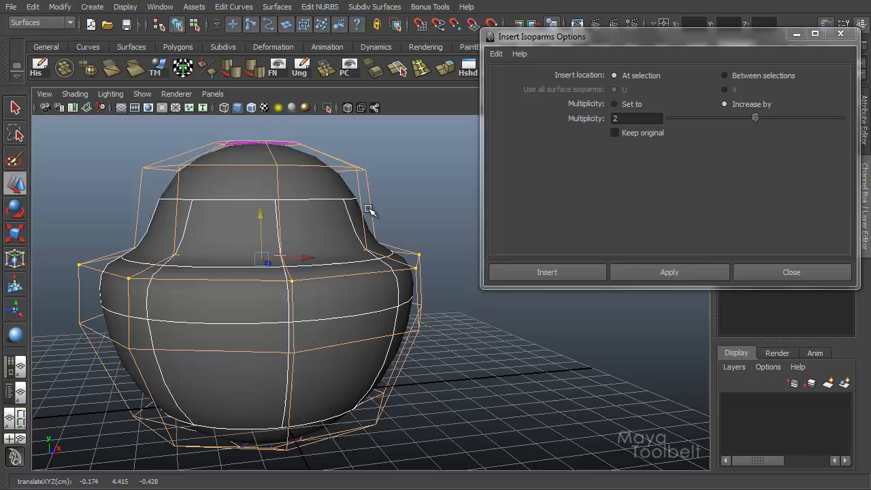
pyautogui.moveTo(318, 246)
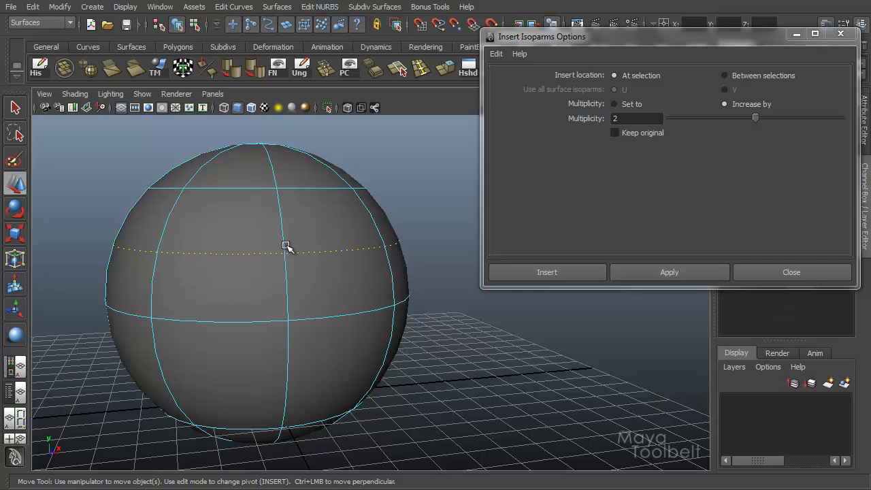
# Step: Set insertion multiplicity to 7 and switch the sphere to hull editing
pyautogui.click(636, 118)
pyautogui.write('1')
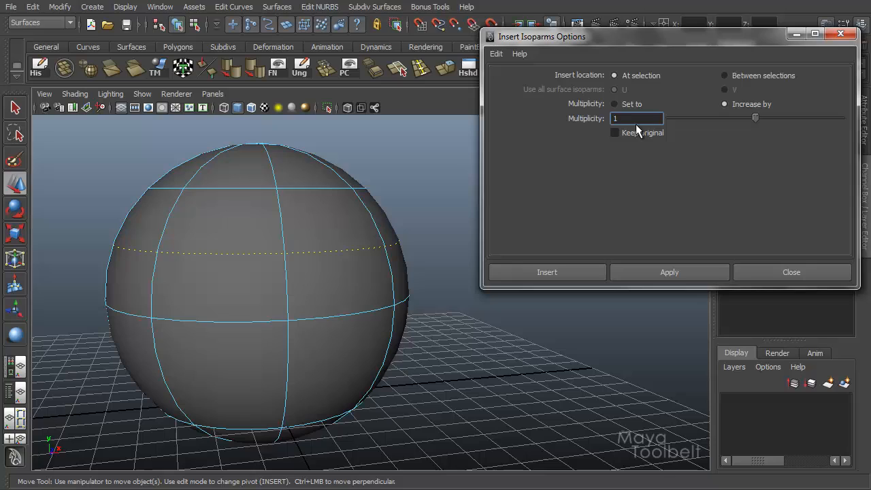
pyautogui.write('7')
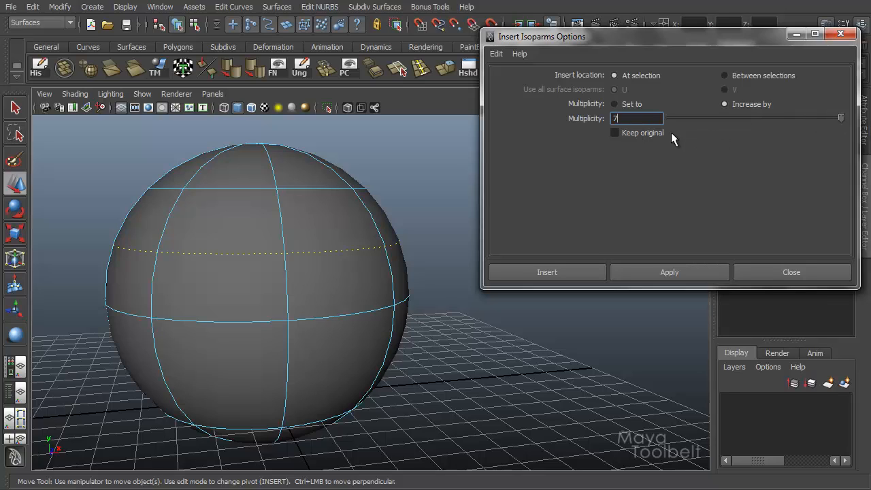
pyautogui.moveTo(605, 109)
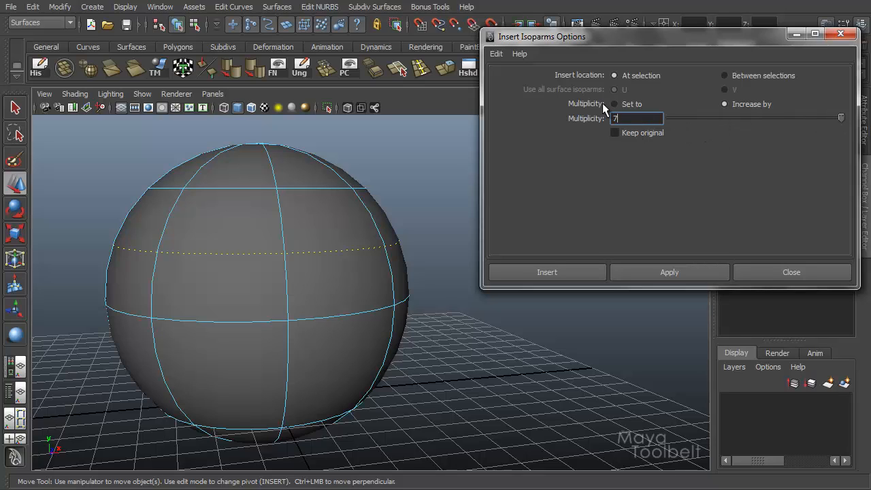
pyautogui.click(669, 271)
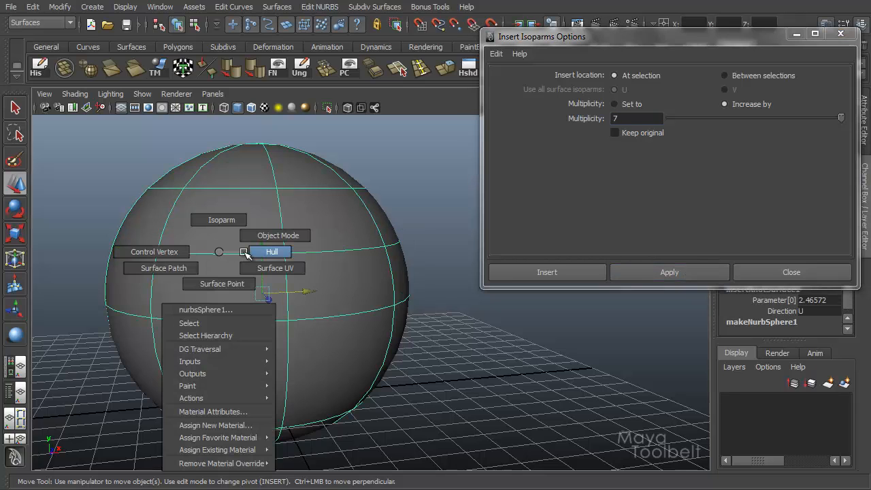
pyautogui.click(272, 251)
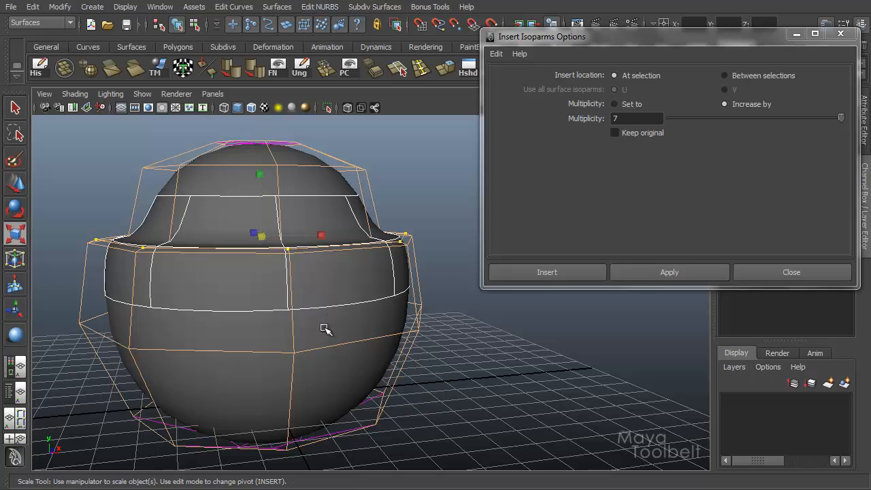
# Step: Scale the hull ring outward into a sharp lip, inspect it, and select the surface
pyautogui.moveTo(326, 329); pyautogui.dragTo(364, 348)
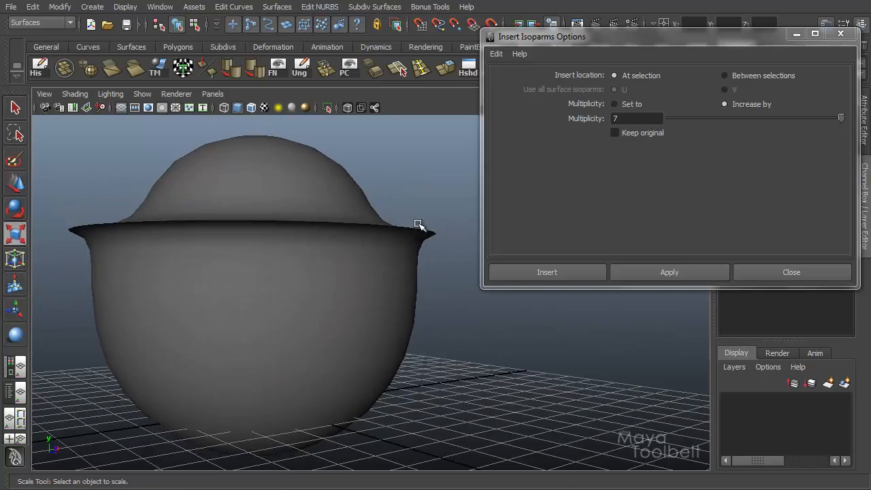
pyautogui.moveTo(419, 225); pyautogui.dragTo(433, 253)
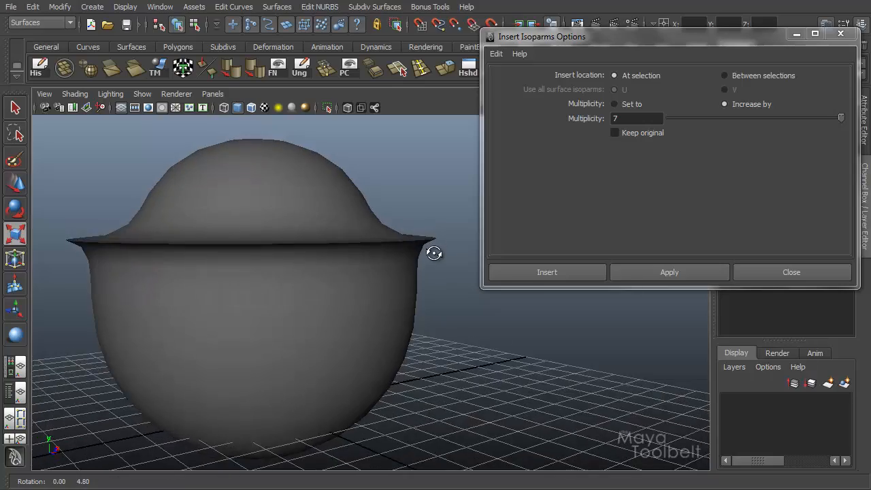
pyautogui.moveTo(434, 253); pyautogui.dragTo(410, 236)
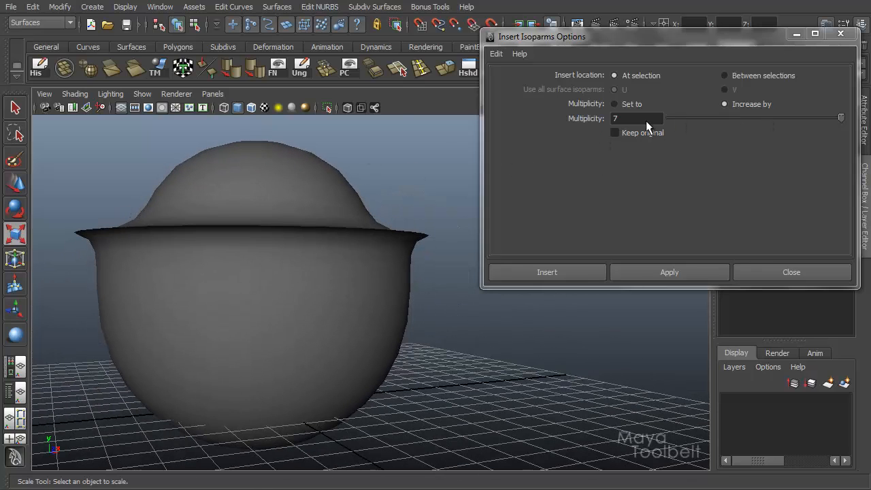
pyautogui.moveTo(409, 260)
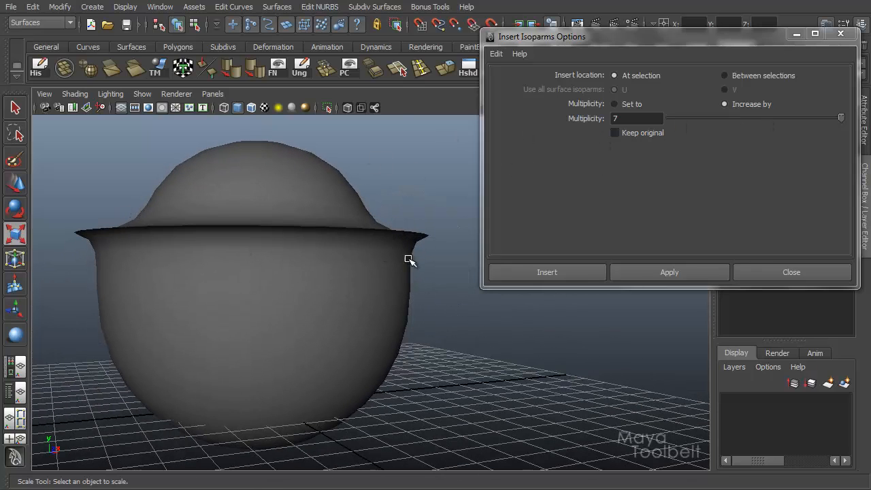
pyautogui.moveTo(363, 219)
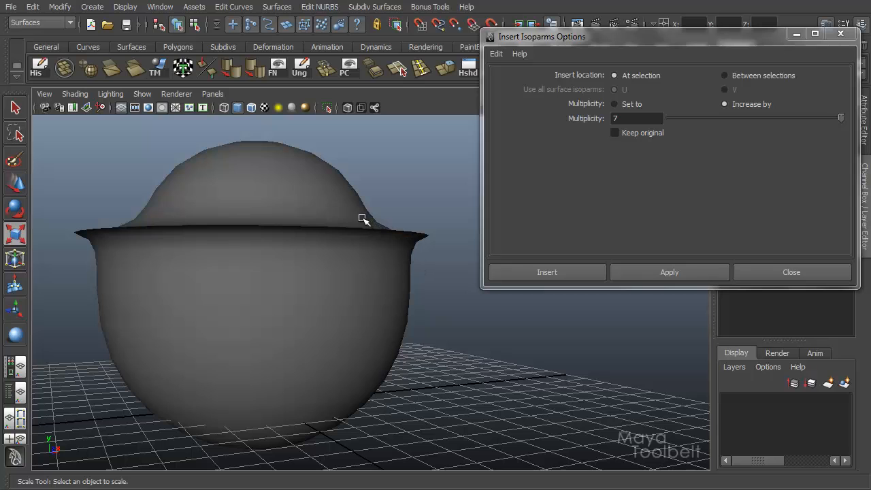
pyautogui.moveTo(364, 219); pyautogui.dragTo(343, 301)
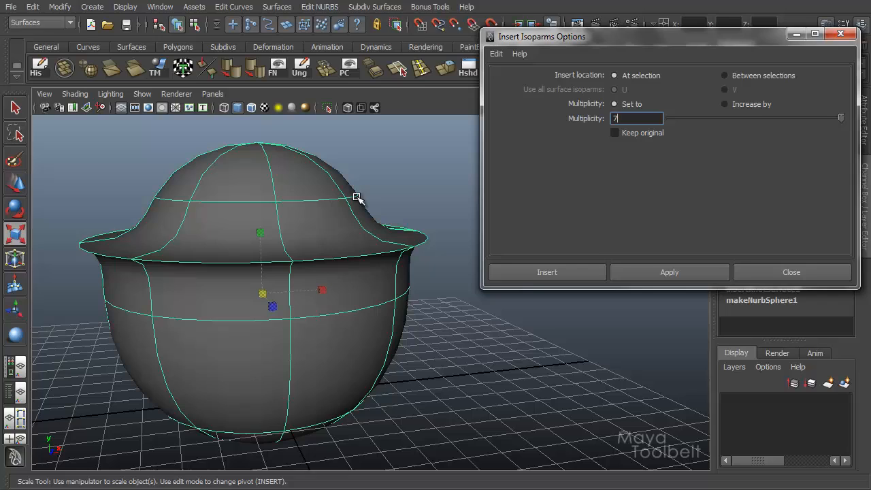
# Step: Change Multiplicity from Increase by to Set to, fixing it at 2
pyautogui.click(724, 103)
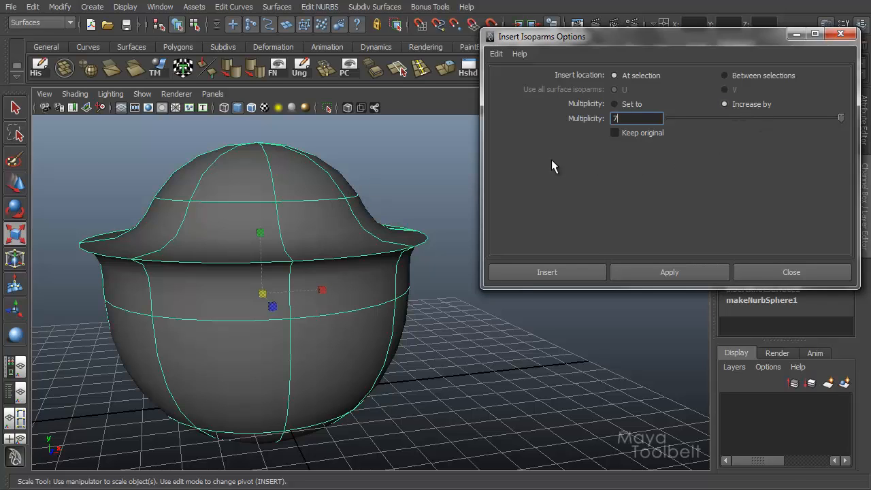
pyautogui.moveTo(477, 206)
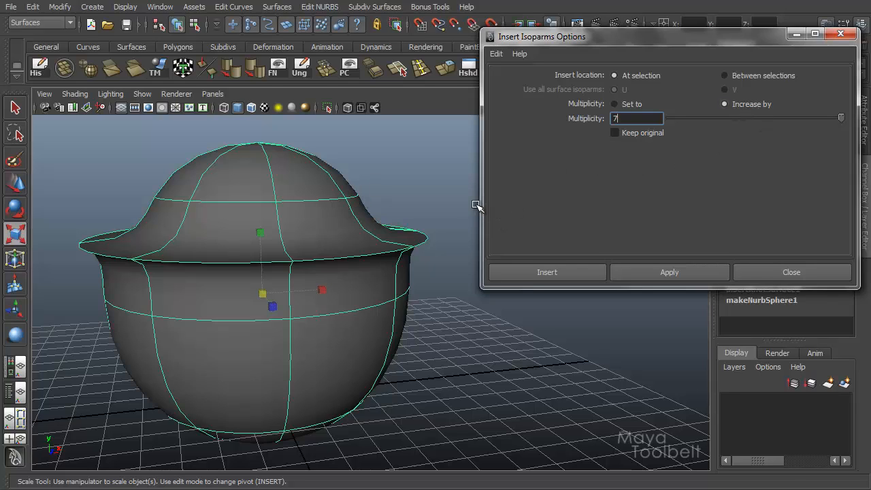
pyautogui.moveTo(827, 122)
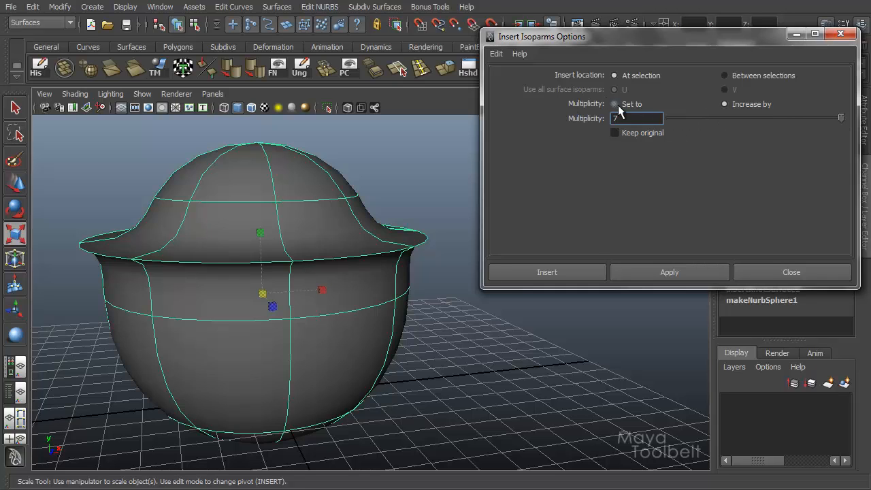
pyautogui.click(725, 103)
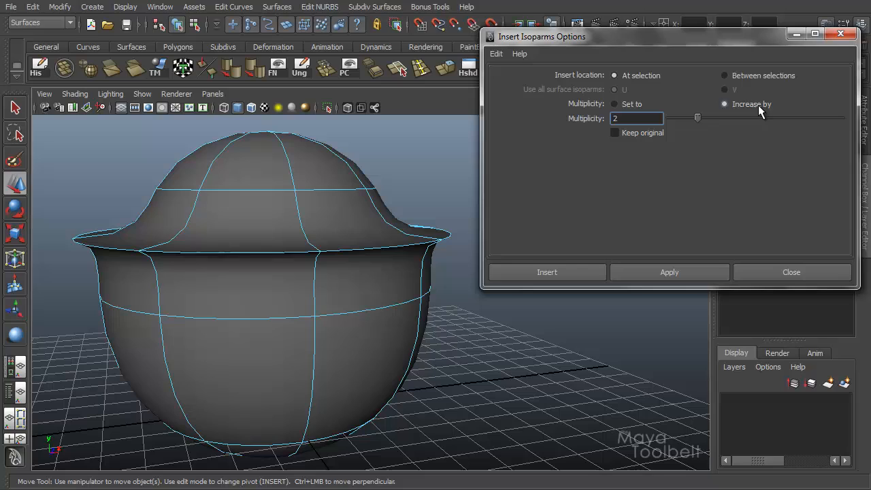
pyautogui.moveTo(150, 276)
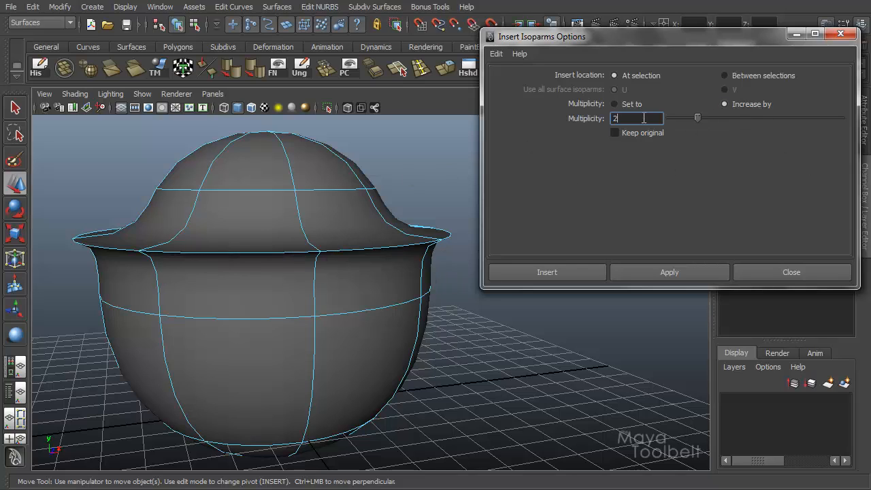
pyautogui.moveTo(316, 217)
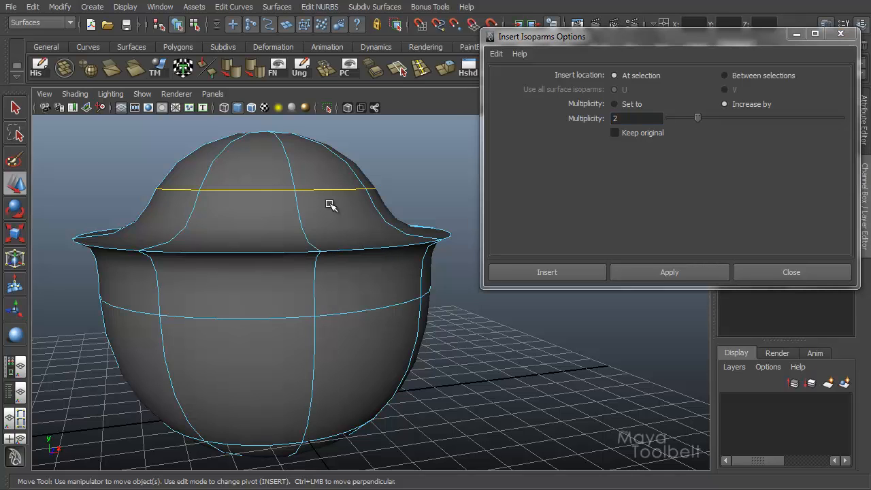
pyautogui.moveTo(708, 180)
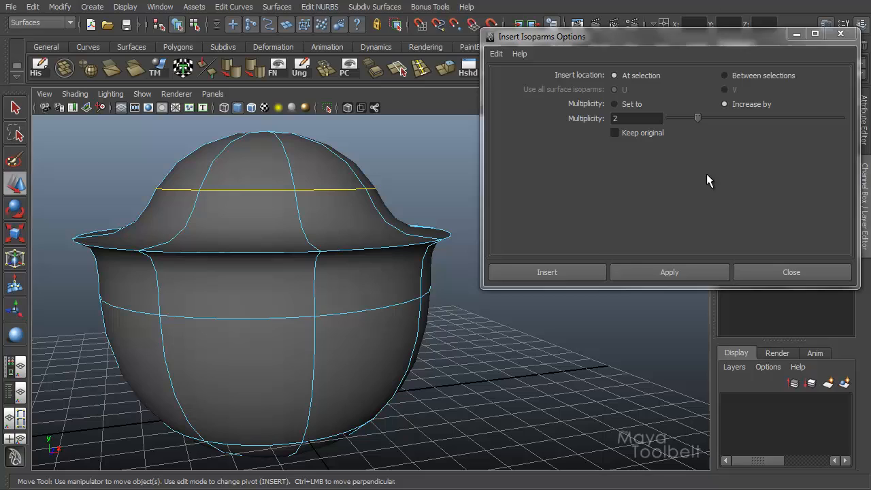
pyautogui.moveTo(728, 116)
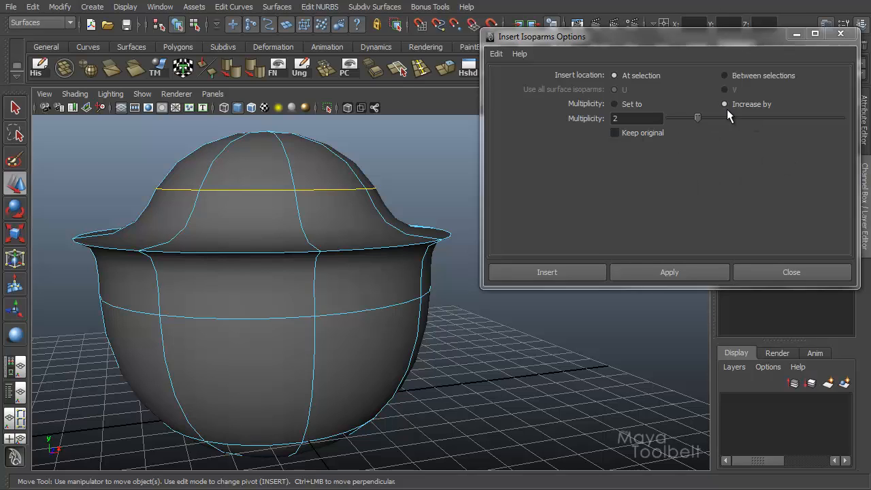
pyautogui.click(615, 104)
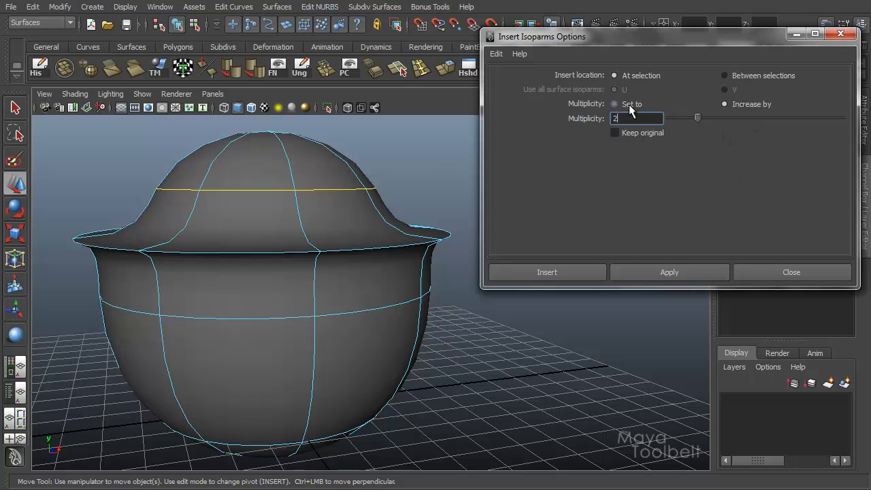
pyautogui.moveTo(551, 201)
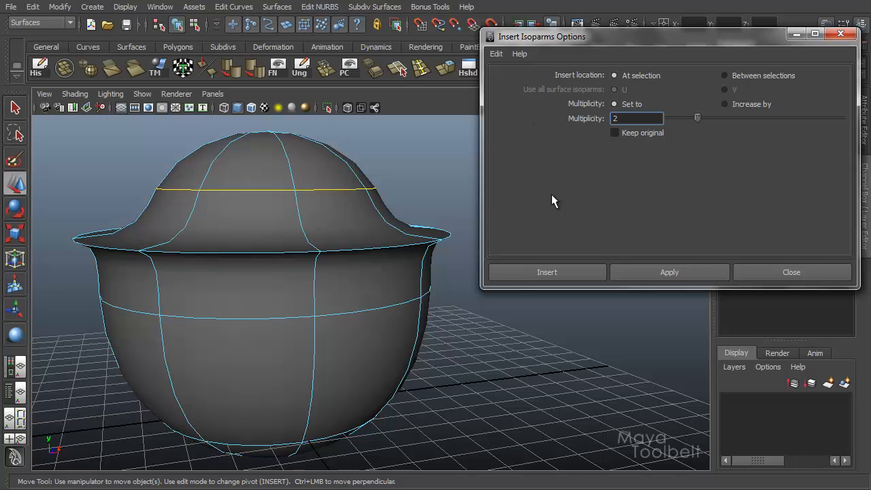
pyautogui.moveTo(373, 251)
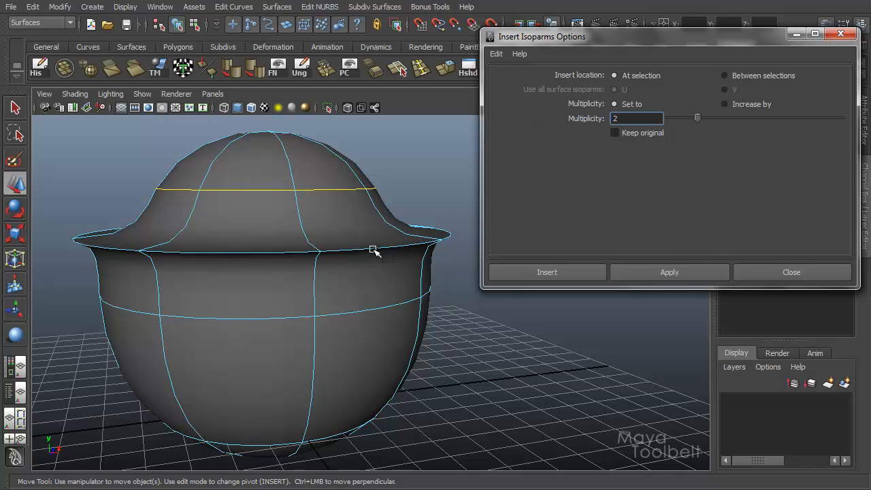
pyautogui.moveTo(371, 218)
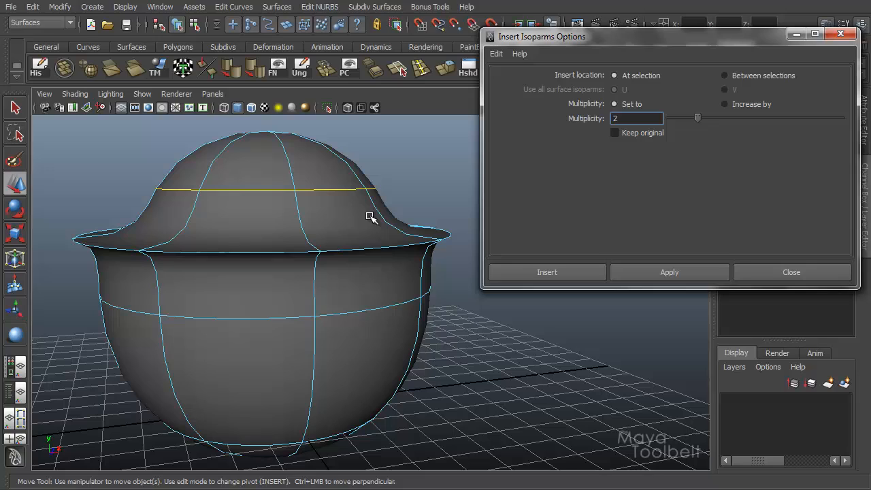
pyautogui.moveTo(370, 207)
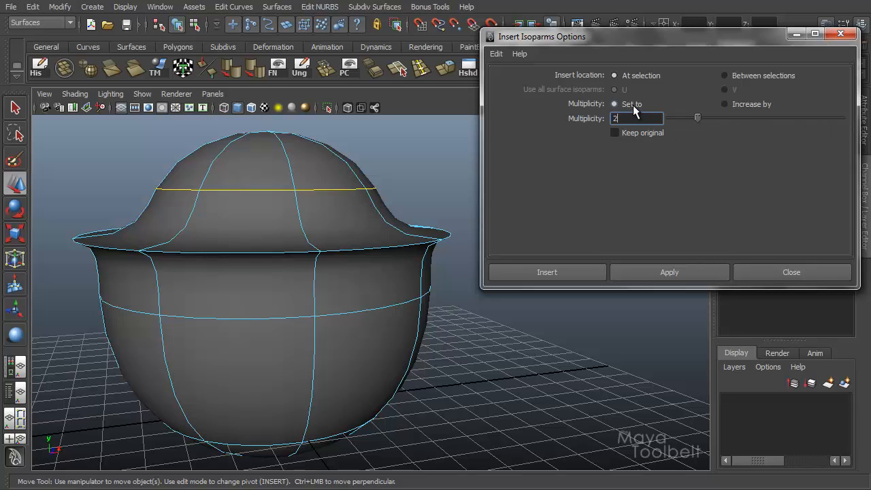
# Step: Reset the Insert Isoparms options to defaults with Edit > Reset Settings
pyautogui.click(495, 54)
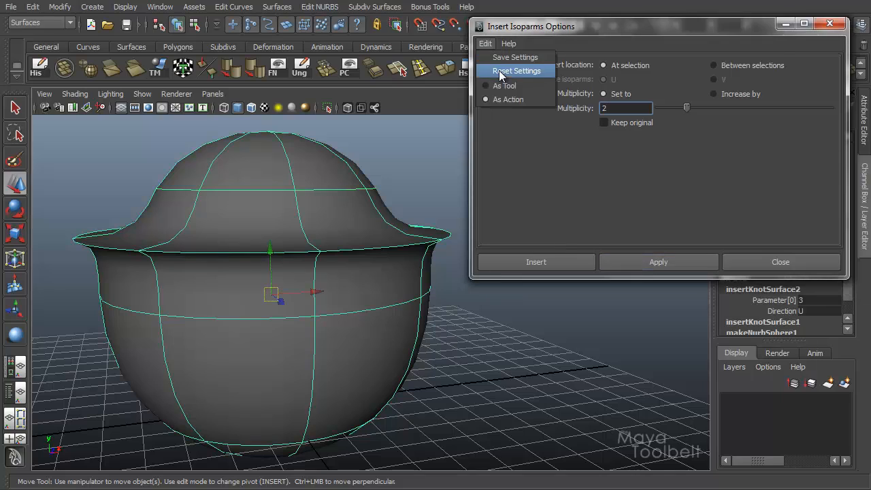
pyautogui.click(516, 70)
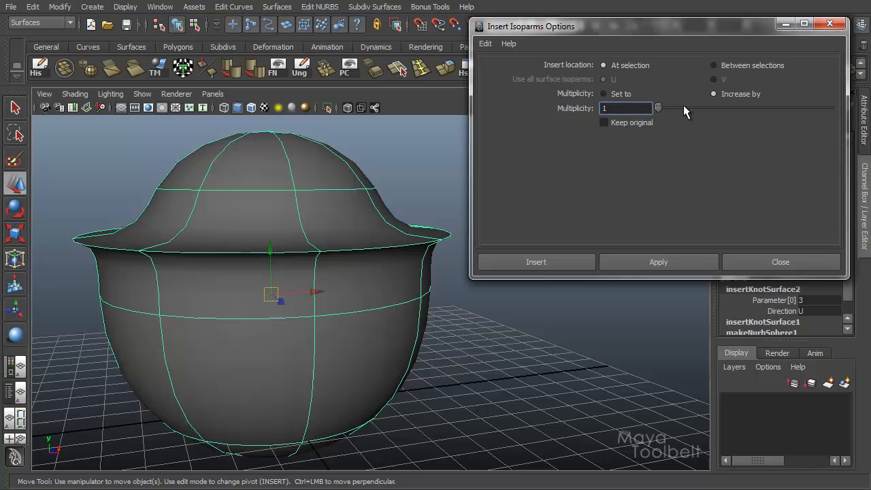
pyautogui.moveTo(665, 189)
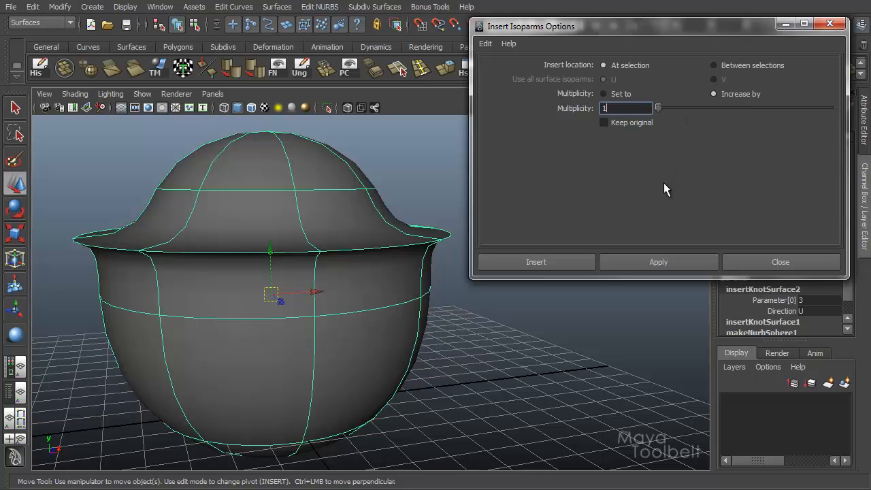
pyautogui.moveTo(659, 174)
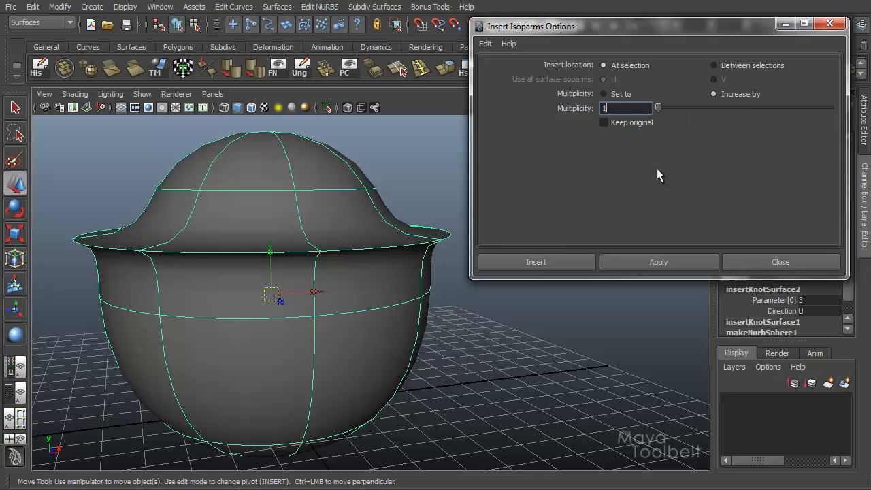
pyautogui.moveTo(603, 122)
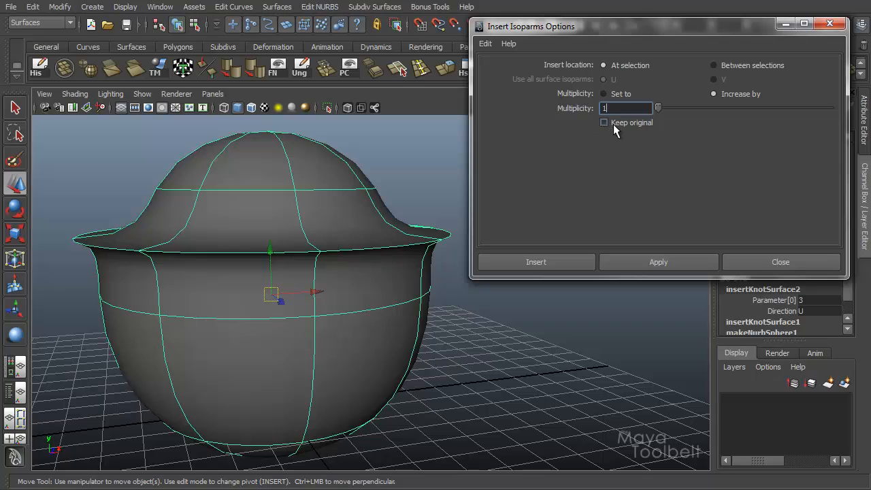
pyautogui.moveTo(639, 136)
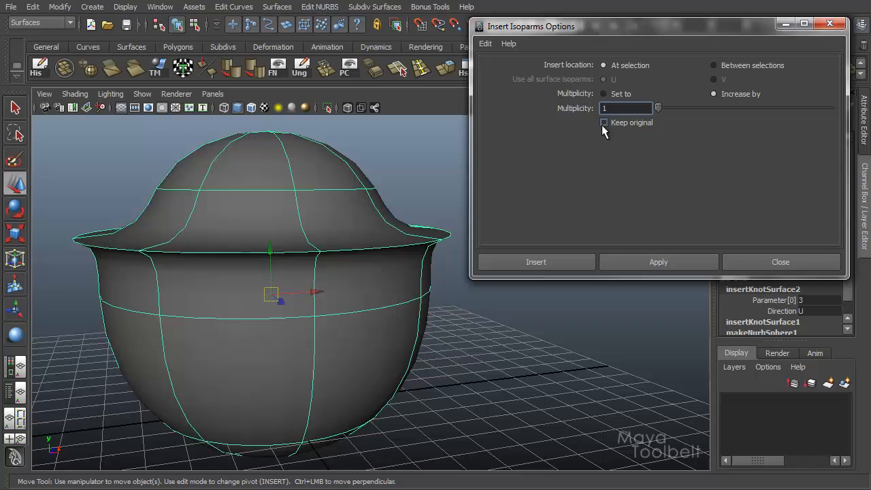
pyautogui.moveTo(613, 143)
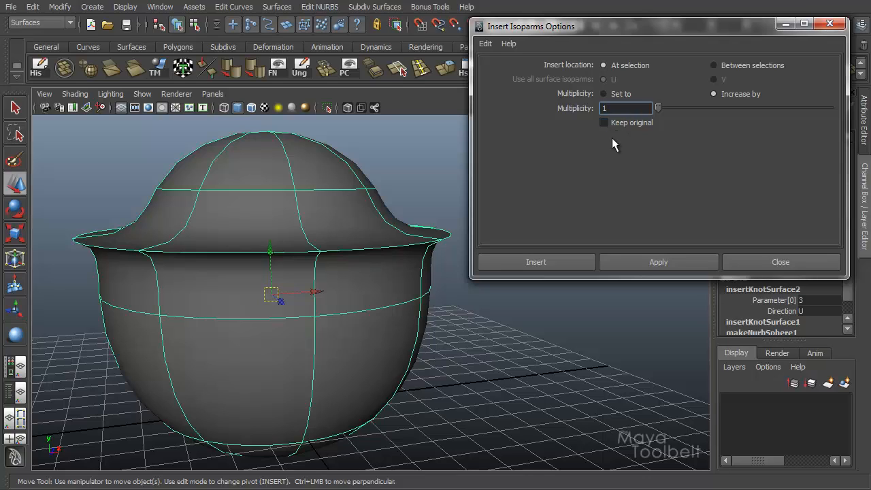
pyautogui.moveTo(655, 184)
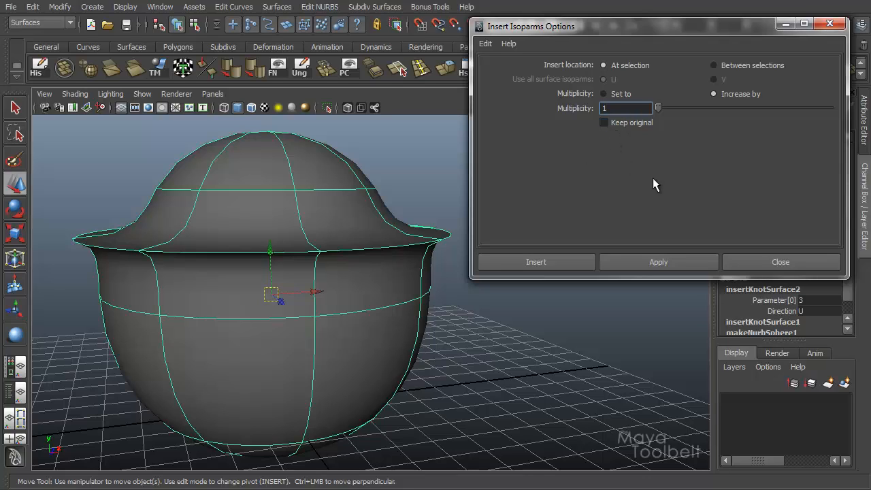
pyautogui.moveTo(655, 162)
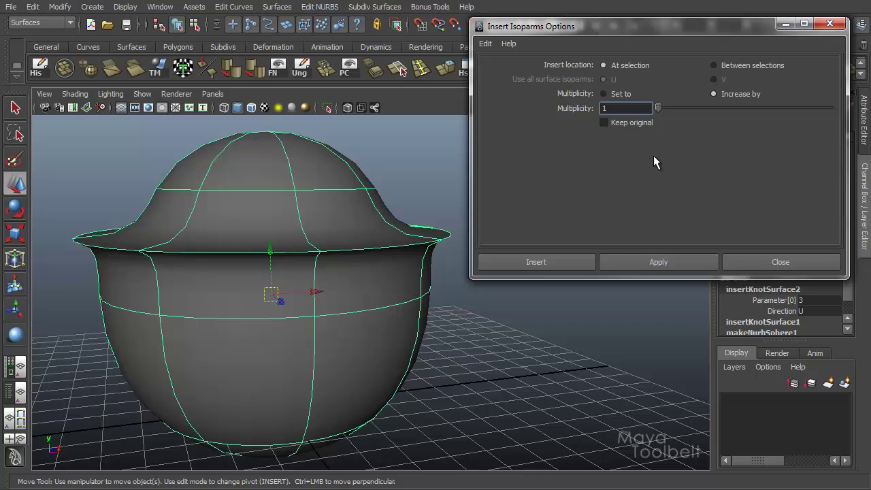
pyautogui.moveTo(657, 150)
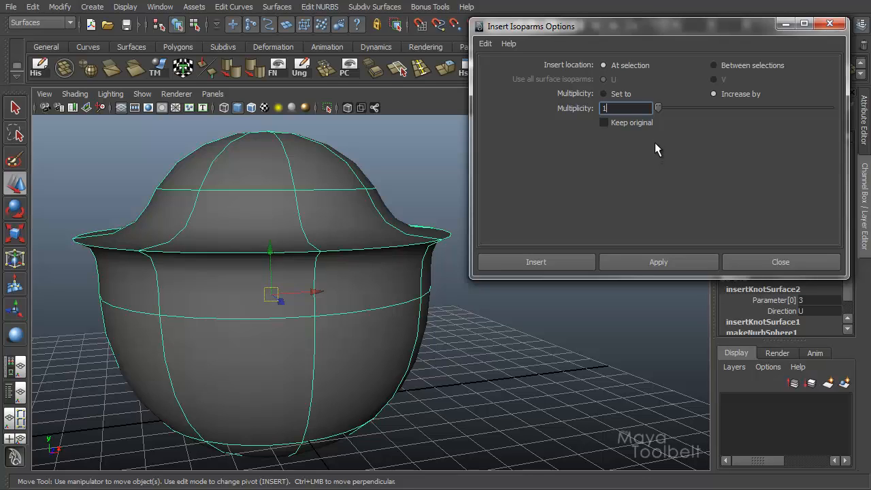
pyautogui.moveTo(647, 182)
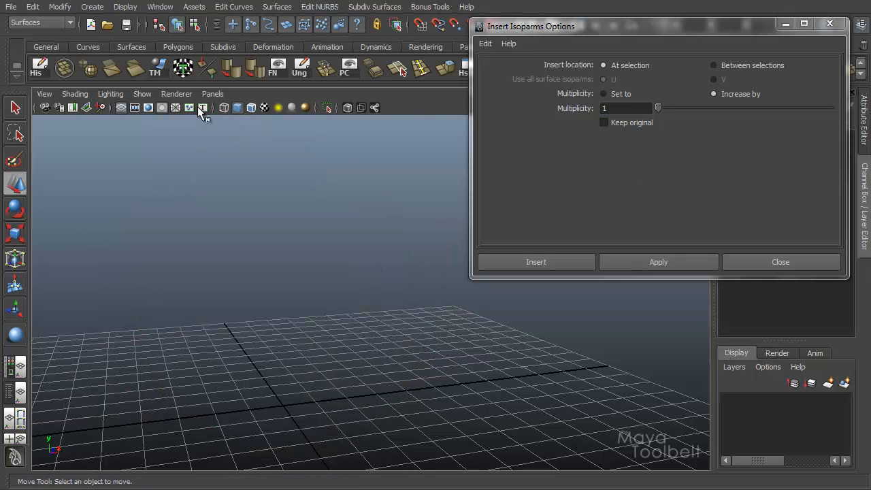
# Step: Create a new NURBS sphere from the shelf
pyautogui.click(92, 7)
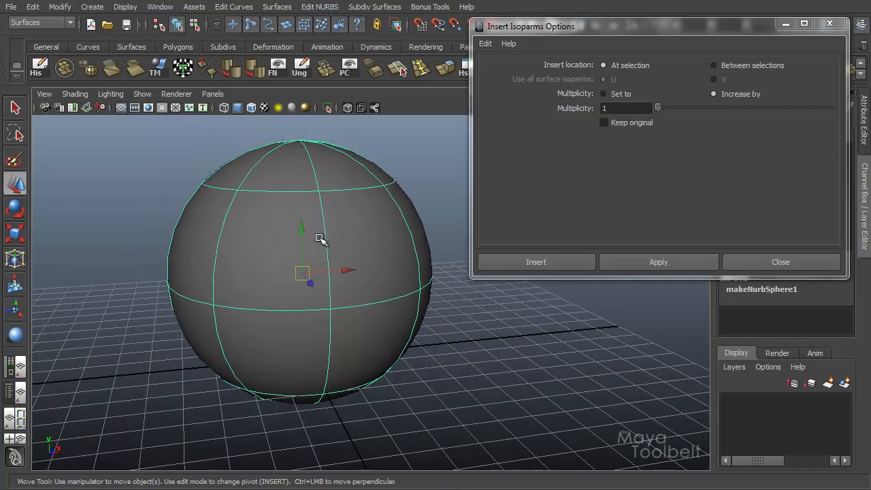
pyautogui.moveTo(633, 136)
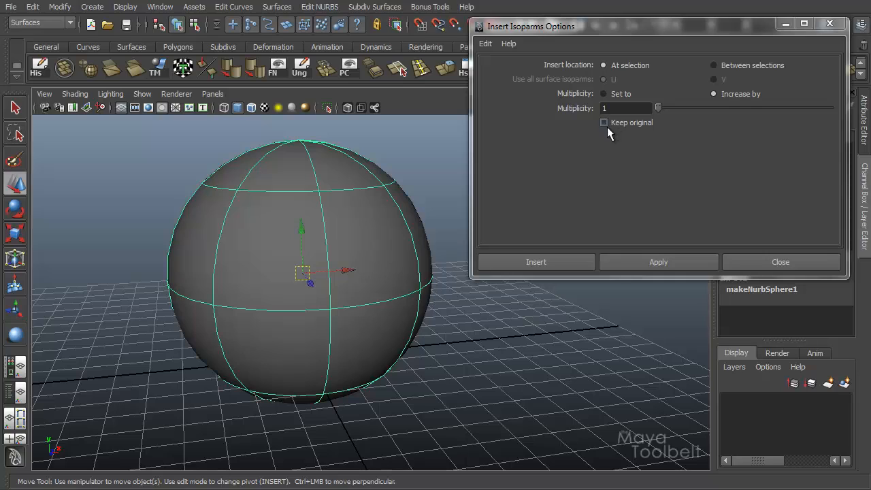
pyautogui.moveTo(615, 129)
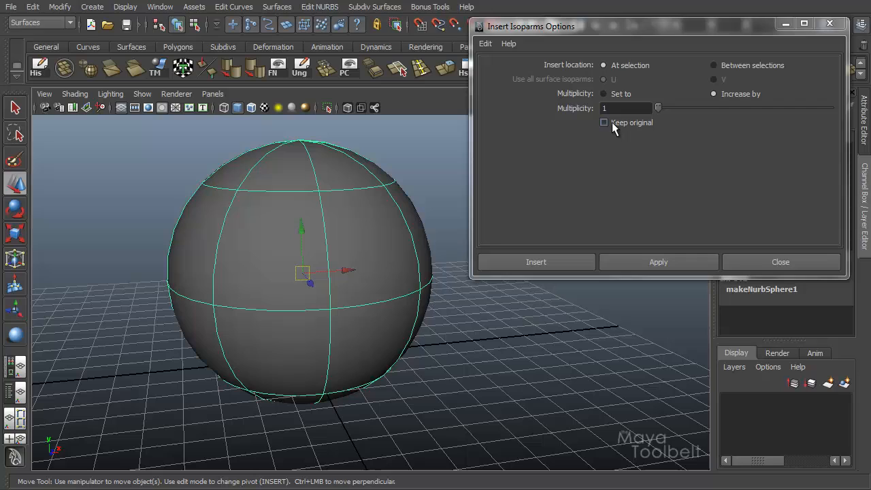
# Step: Turn on Keep original for isoparm insertion and switch the sphere to isoparm selection
pyautogui.click(604, 123)
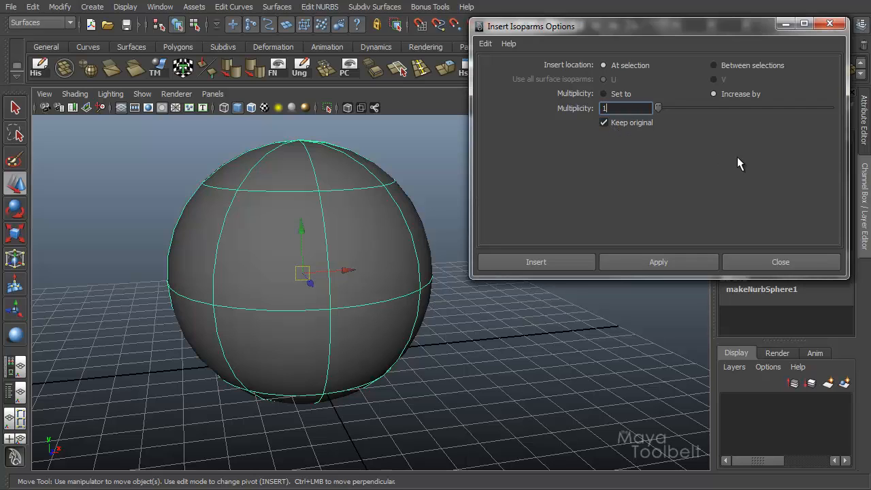
pyautogui.moveTo(581, 63)
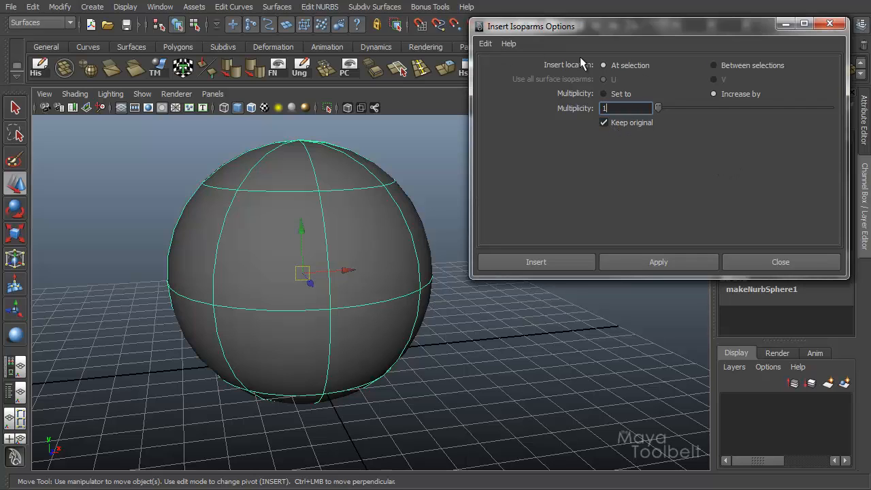
pyautogui.rightClick(327, 226)
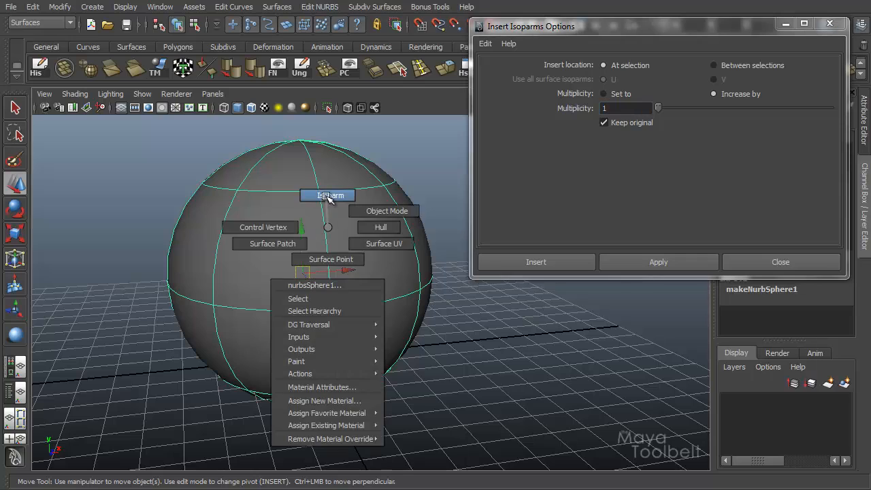
pyautogui.click(328, 195)
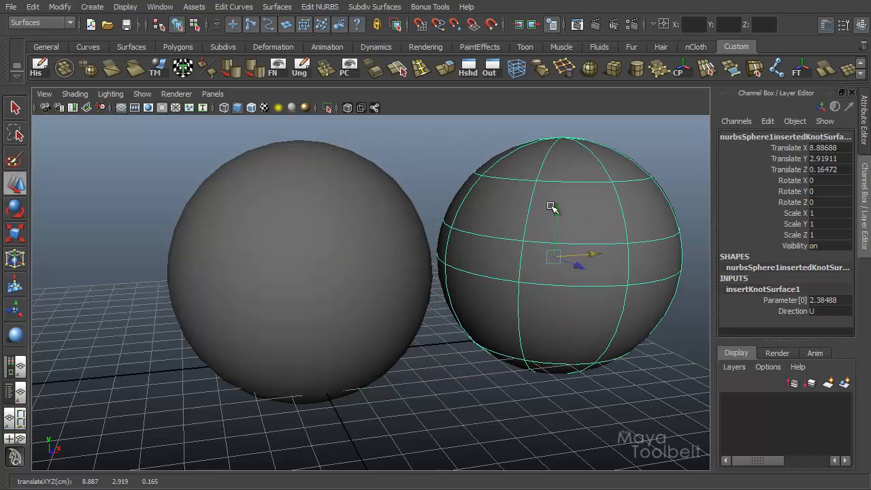
# Step: Select insertKnotSurface1 and drag its manipulator to slide the isoparm to about 2.59
pyautogui.click(299, 272)
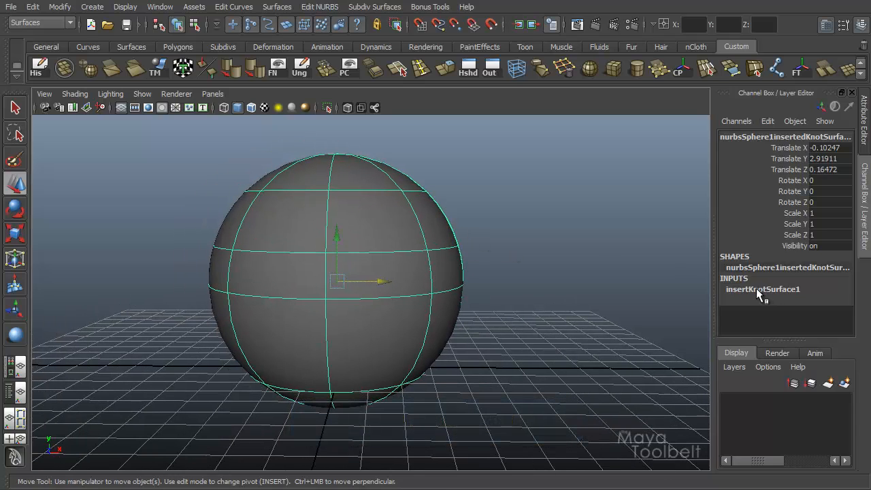
pyautogui.click(762, 288)
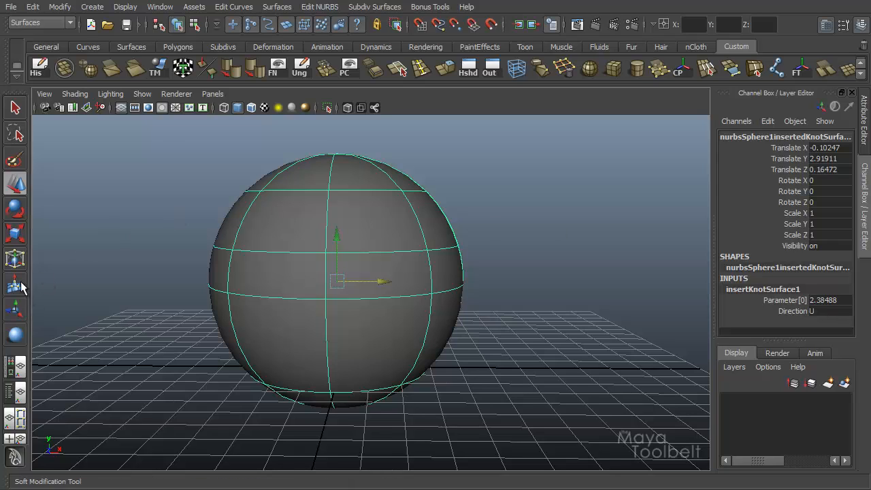
pyautogui.moveTo(15, 311)
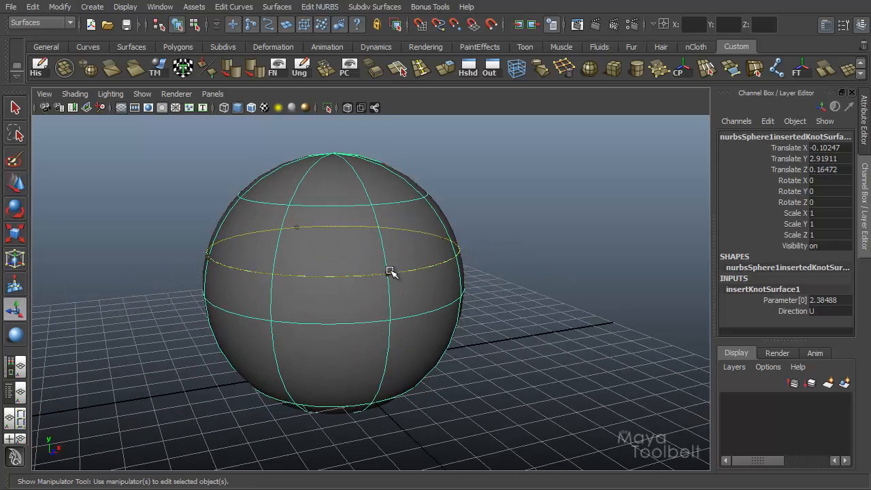
pyautogui.moveTo(390, 271); pyautogui.dragTo(386, 284)
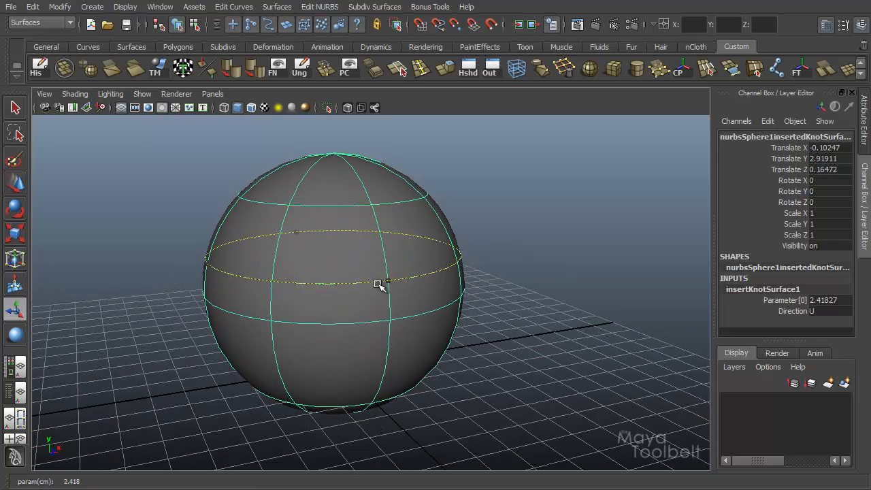
pyautogui.moveTo(384, 284); pyautogui.dragTo(386, 302)
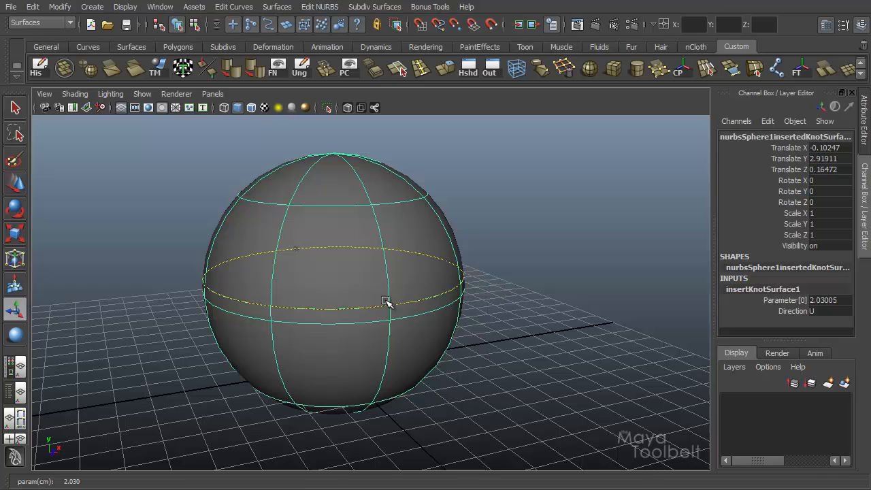
pyautogui.moveTo(386, 303); pyautogui.dragTo(380, 269)
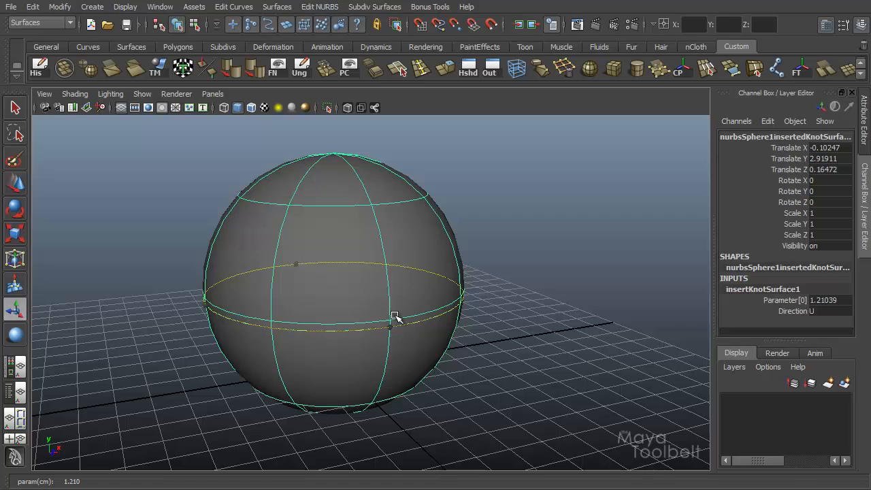
pyautogui.moveTo(395, 317); pyautogui.dragTo(388, 273)
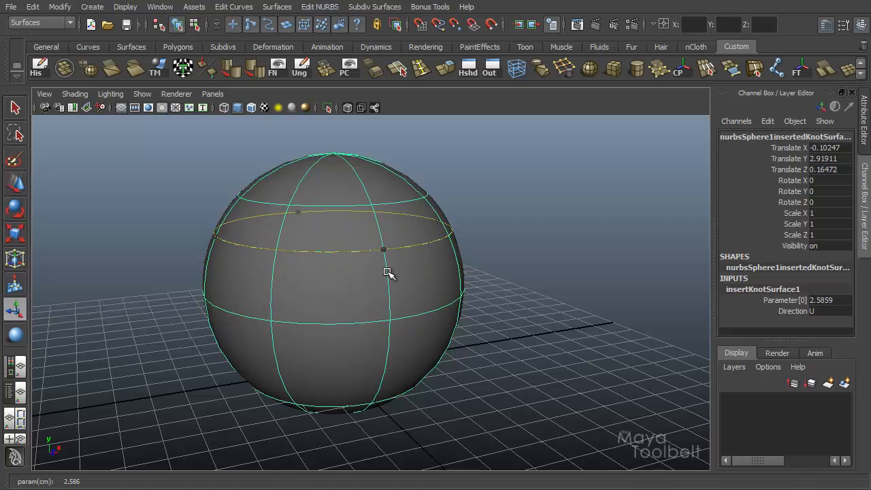
pyautogui.moveTo(388, 259)
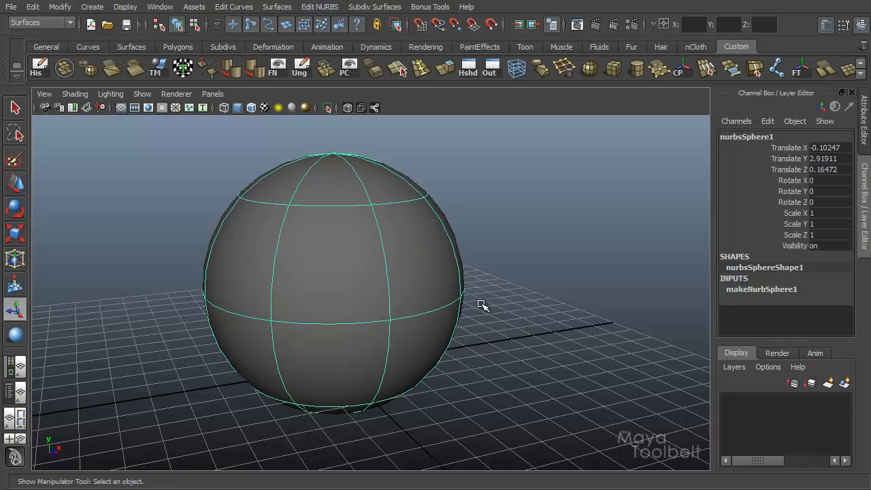
# Step: Insert isoparms between the two selected isoparms using the Between selections option
pyautogui.click(482, 304)
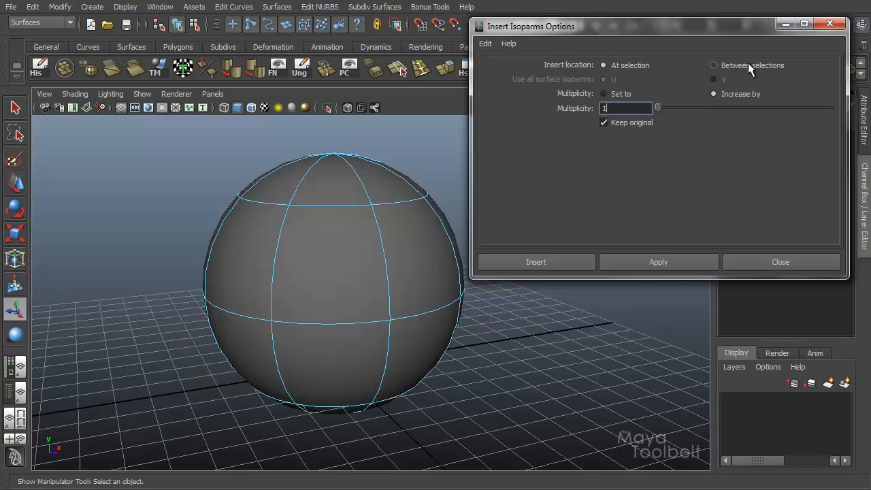
pyautogui.click(714, 65)
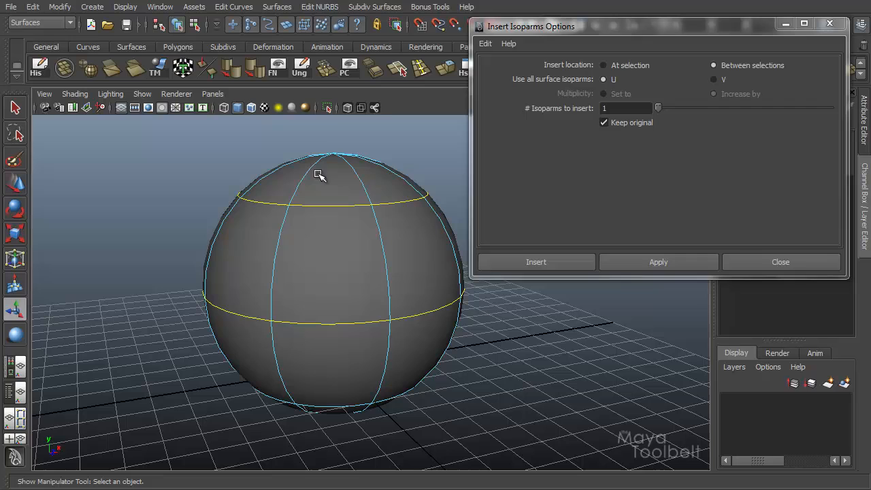
pyautogui.moveTo(633, 136)
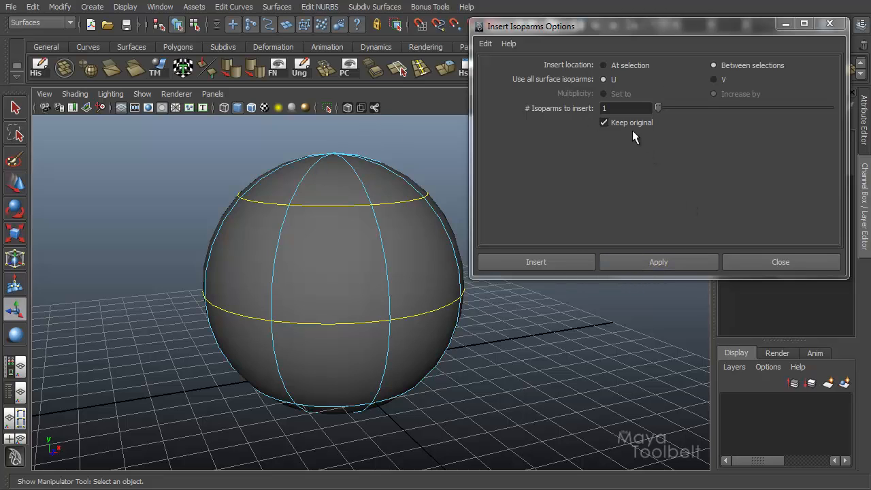
pyautogui.click(536, 262)
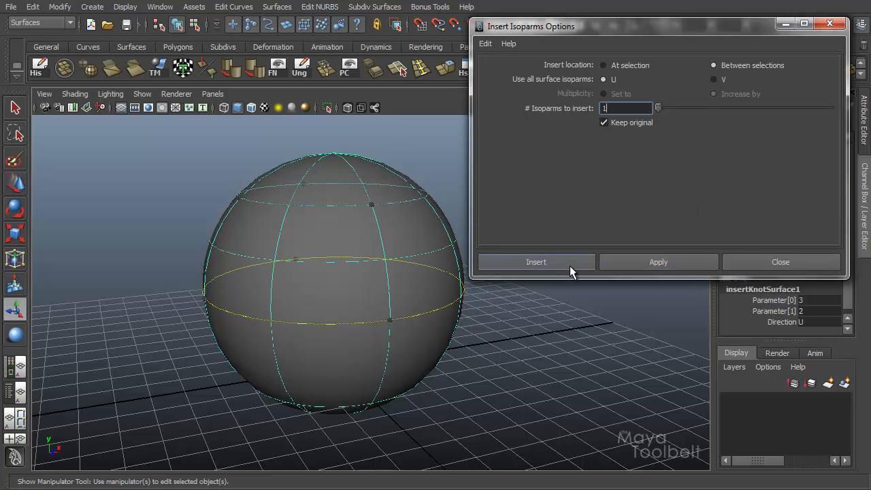
pyautogui.click(781, 262)
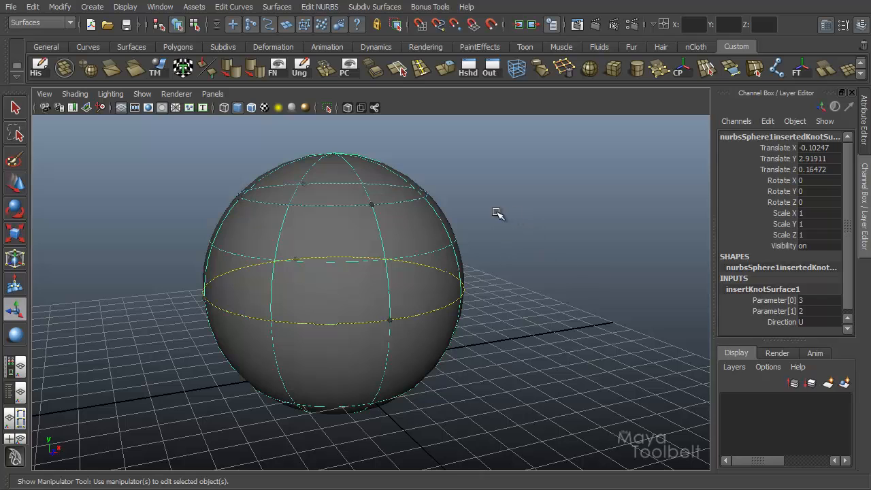
# Step: Drag the manipulator handles to reposition the two newly inserted isoparms
pyautogui.moveTo(496, 215); pyautogui.dragTo(27, 315)
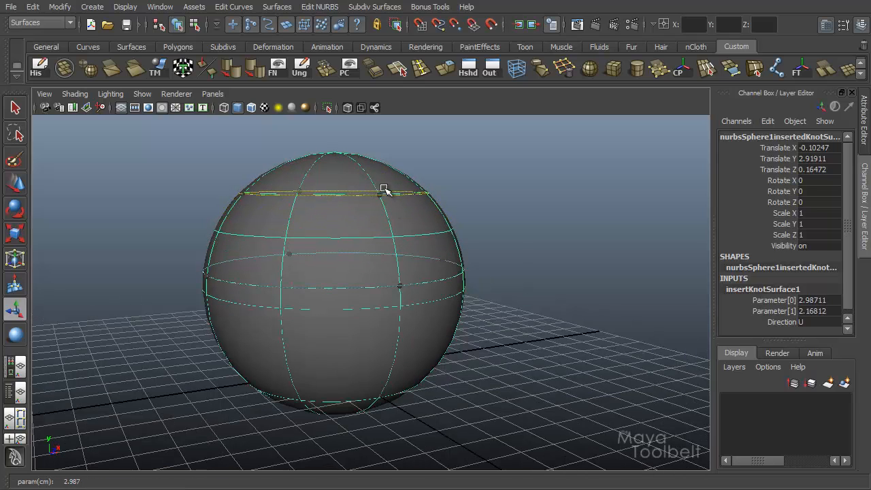
pyautogui.moveTo(385, 190); pyautogui.dragTo(402, 352)
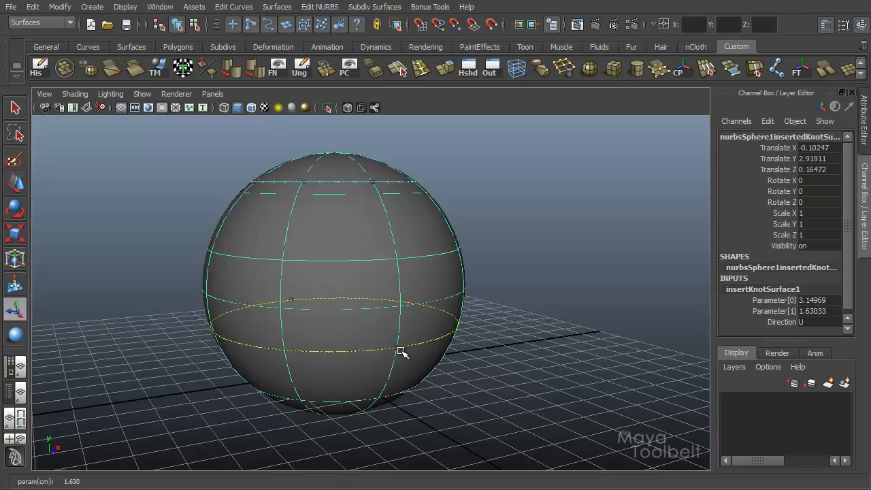
pyautogui.moveTo(402, 353); pyautogui.dragTo(387, 340)
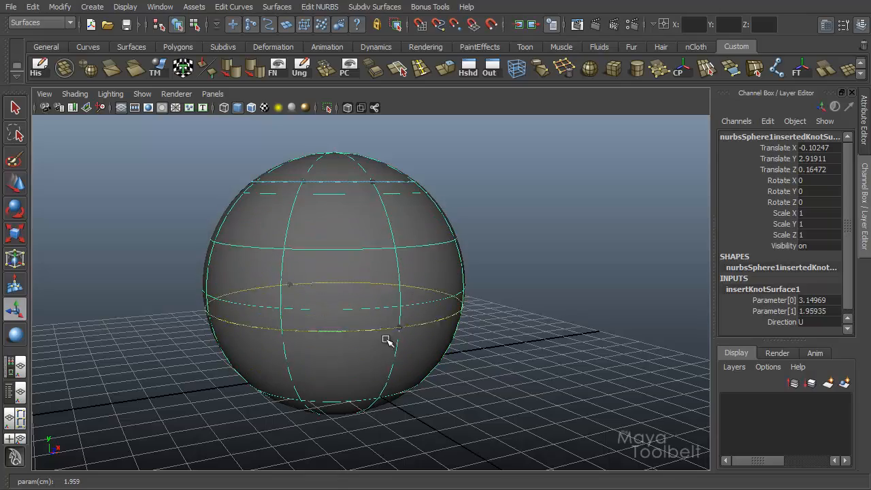
pyautogui.moveTo(388, 340); pyautogui.dragTo(551, 250)
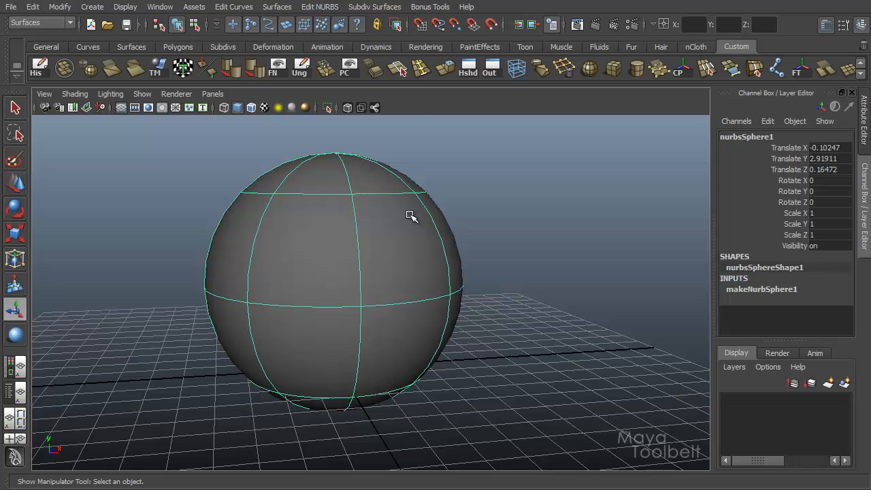
# Step: Mark spots on the sphere and insert isoparms there with At selection
pyautogui.rightClick(388, 262)
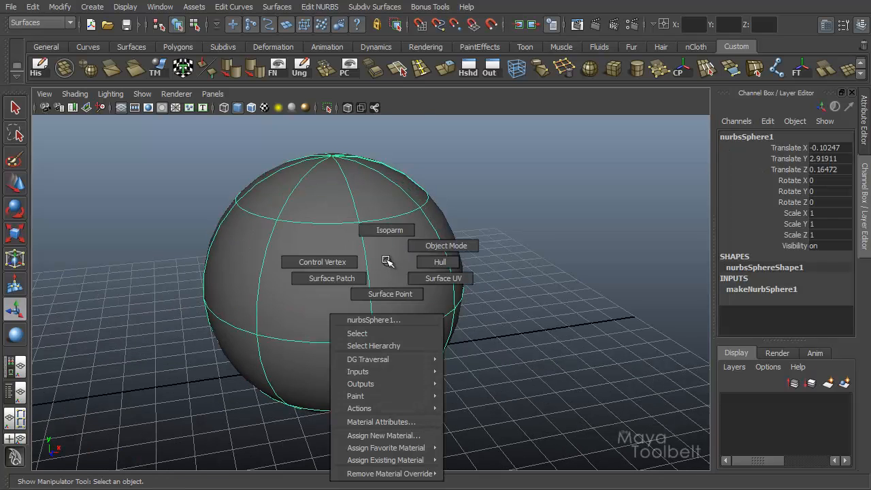
pyautogui.click(388, 230)
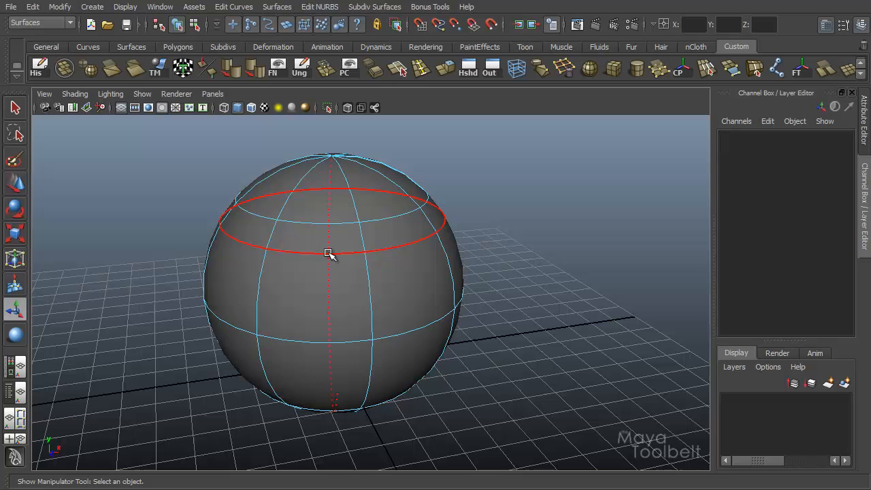
pyautogui.click(330, 255)
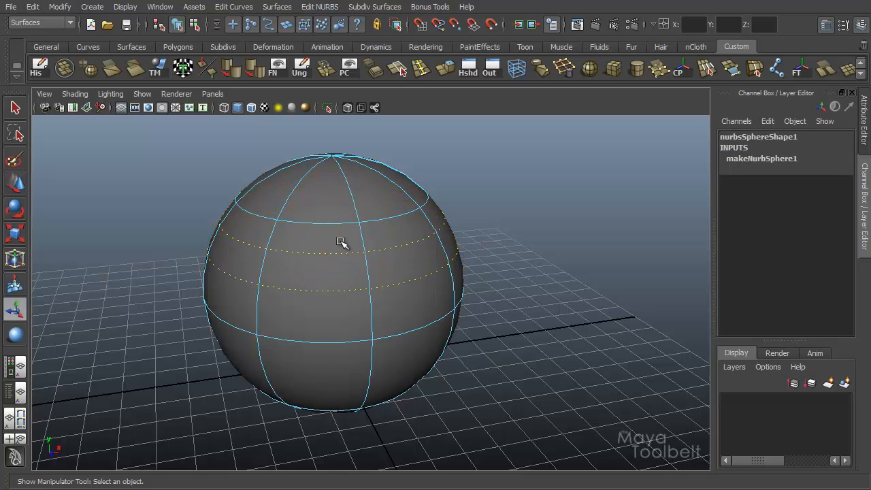
pyautogui.moveTo(422, 276)
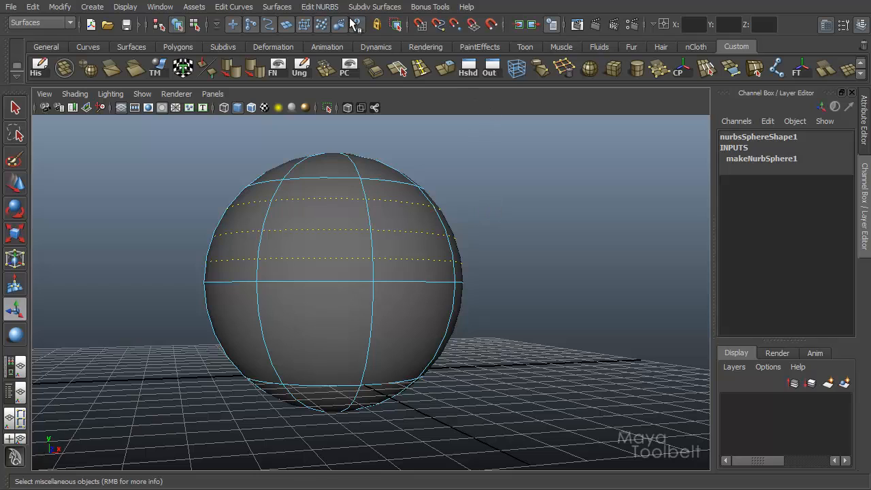
pyautogui.click(320, 7)
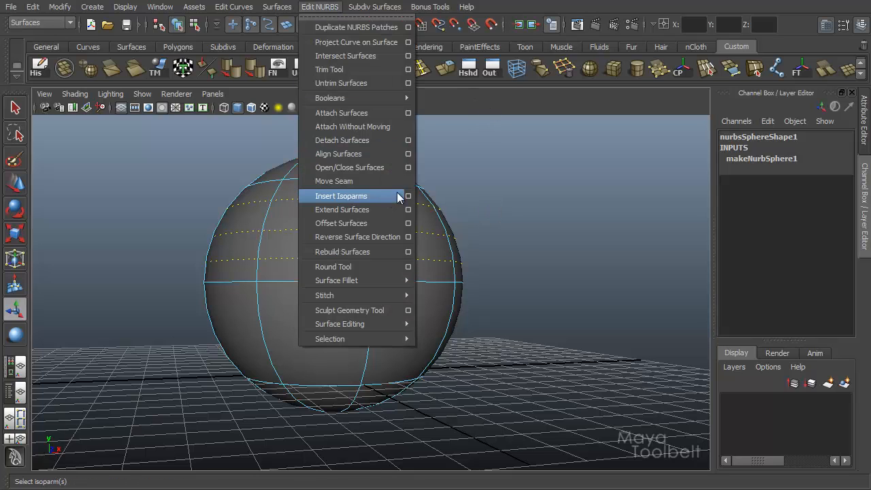
pyautogui.click(408, 196)
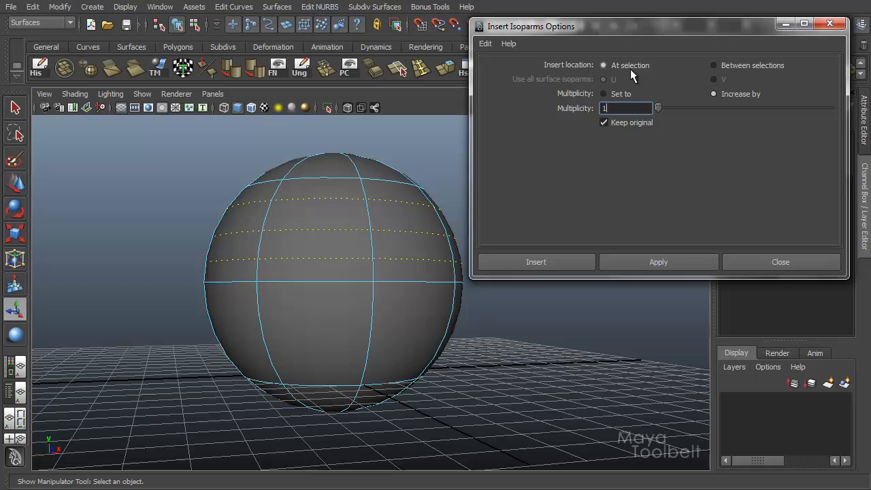
pyautogui.moveTo(658, 262)
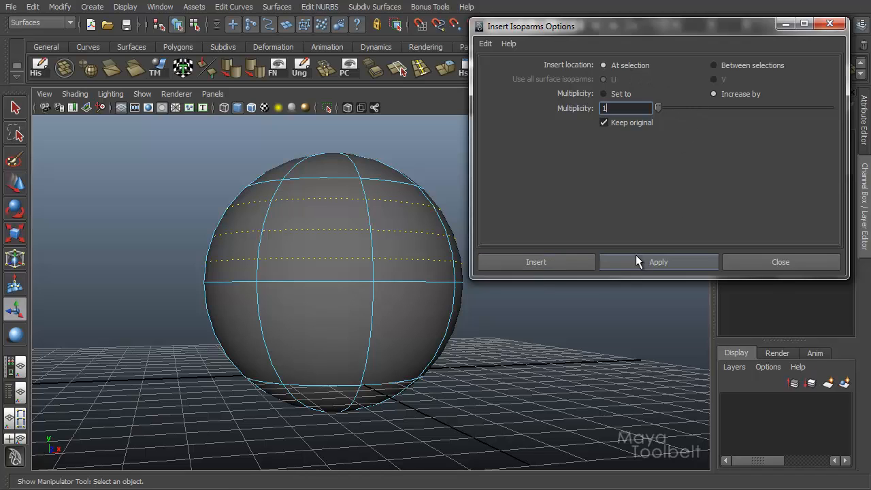
pyautogui.click(535, 262)
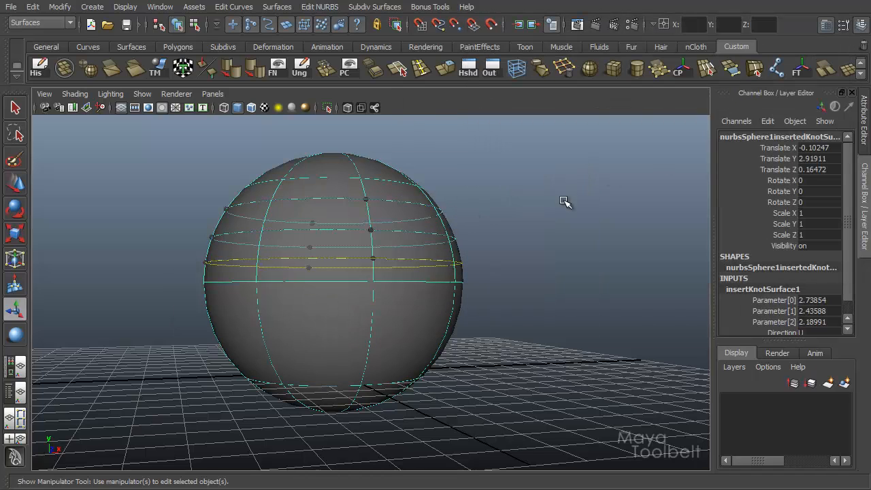
# Step: Slide the three inserted isoparms to new positions on the sphere
pyautogui.moveTo(565, 201); pyautogui.dragTo(405, 221)
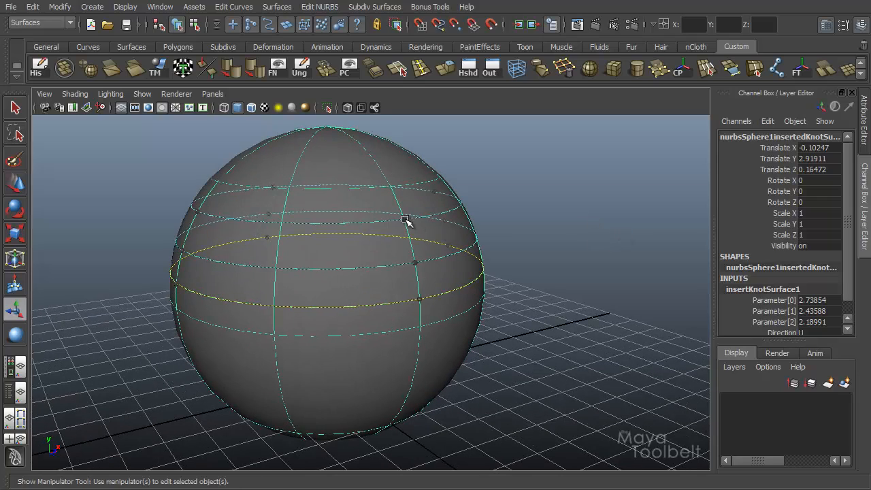
pyautogui.moveTo(405, 219); pyautogui.dragTo(413, 247)
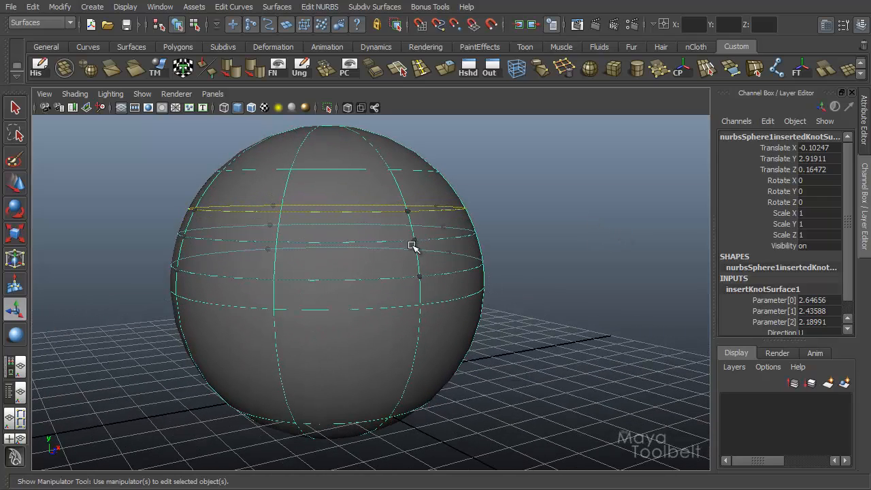
pyautogui.moveTo(412, 246); pyautogui.dragTo(415, 225)
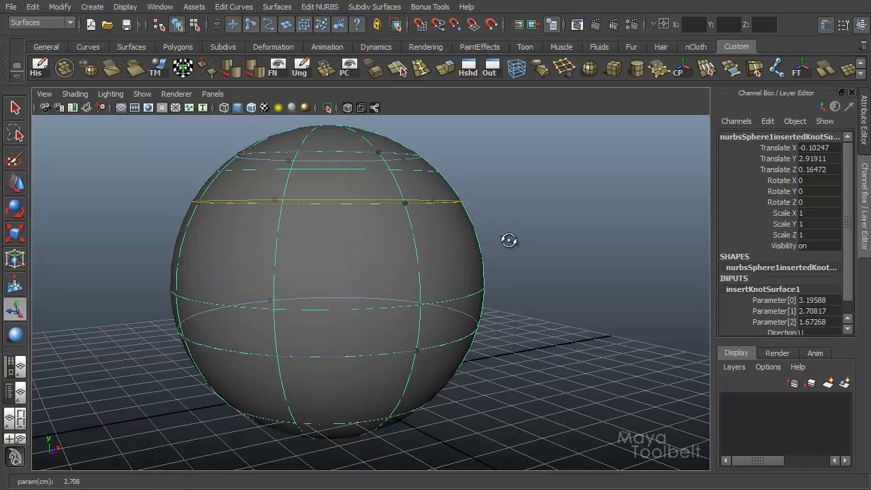
pyautogui.moveTo(509, 240); pyautogui.dragTo(526, 250)
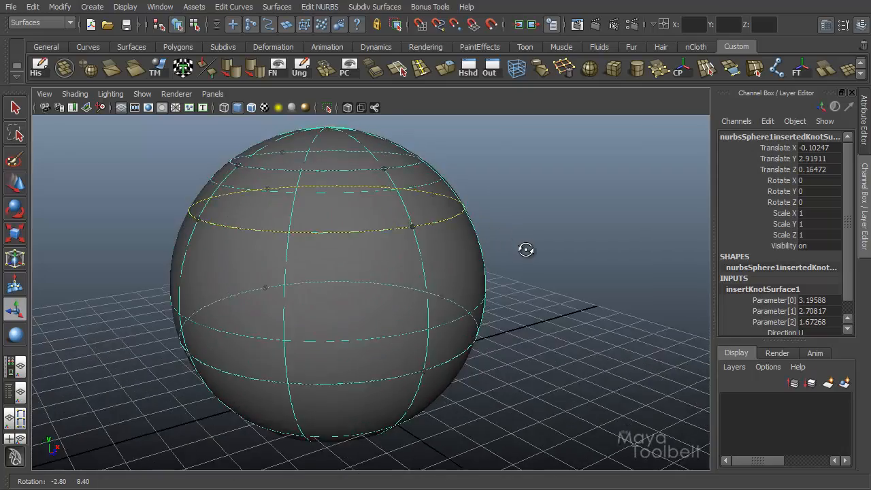
pyautogui.moveTo(526, 250); pyautogui.dragTo(373, 354)
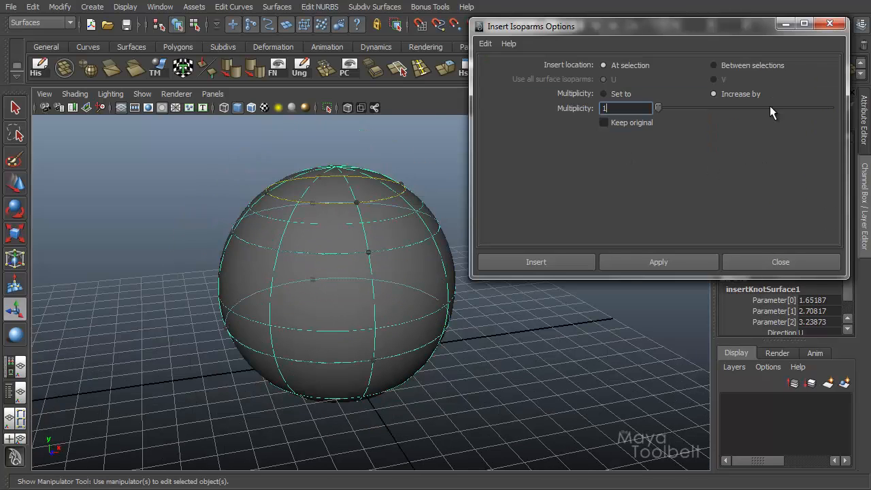
pyautogui.moveTo(655, 154)
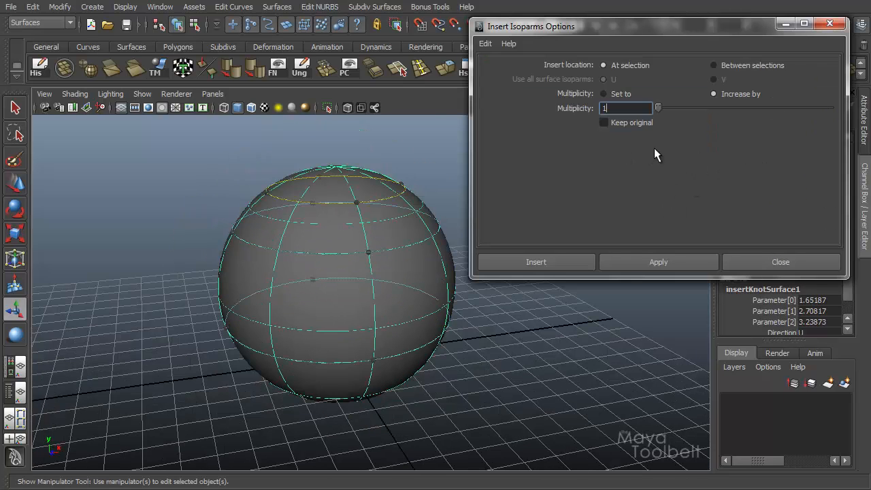
pyautogui.moveTo(809, 66)
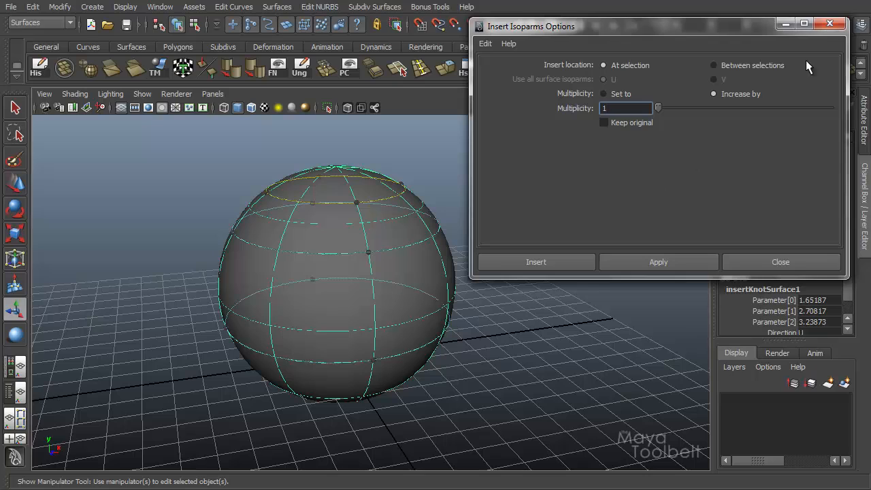
# Step: Close the Insert Isoparms Options window
pyautogui.click(781, 263)
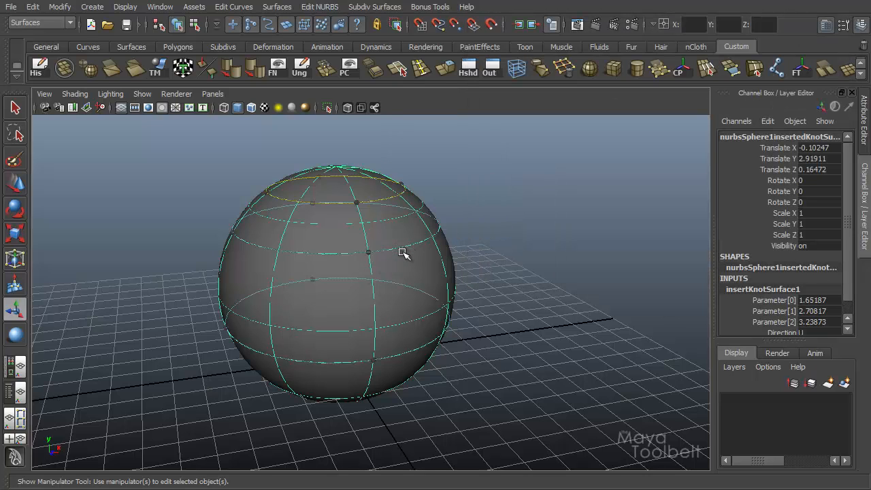
pyautogui.moveTo(533, 283)
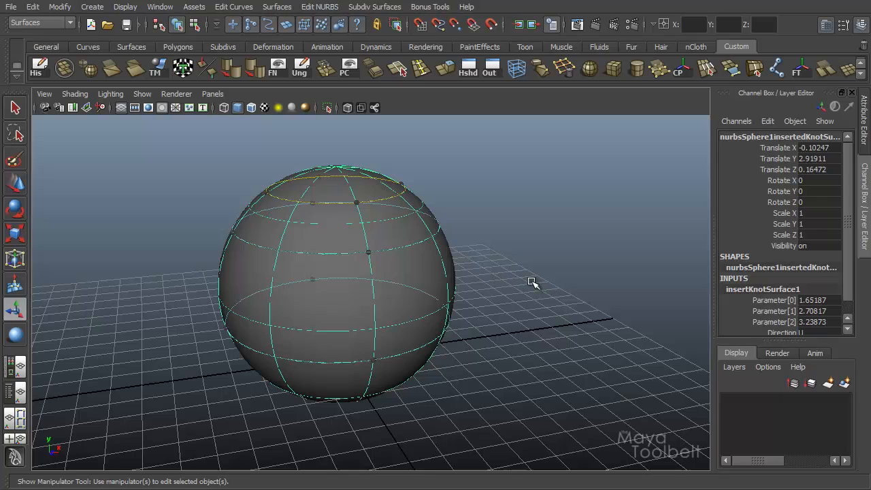
pyautogui.moveTo(850, 206)
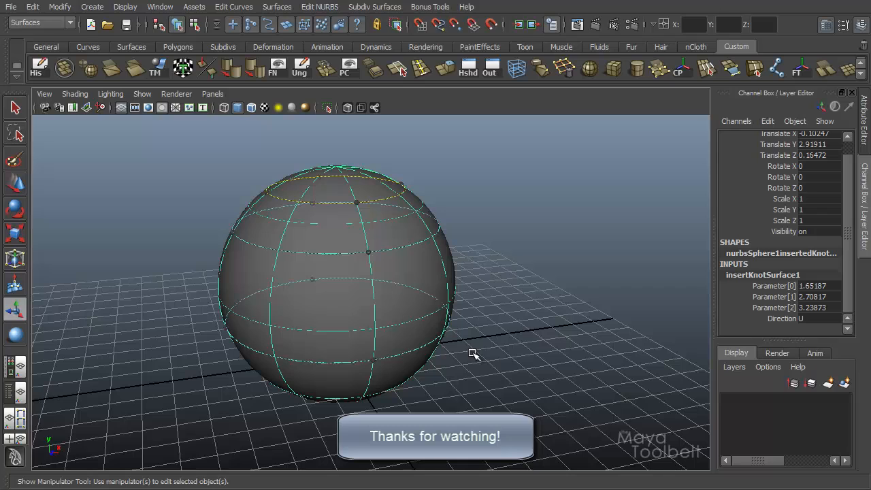
pyautogui.moveTo(515, 330)
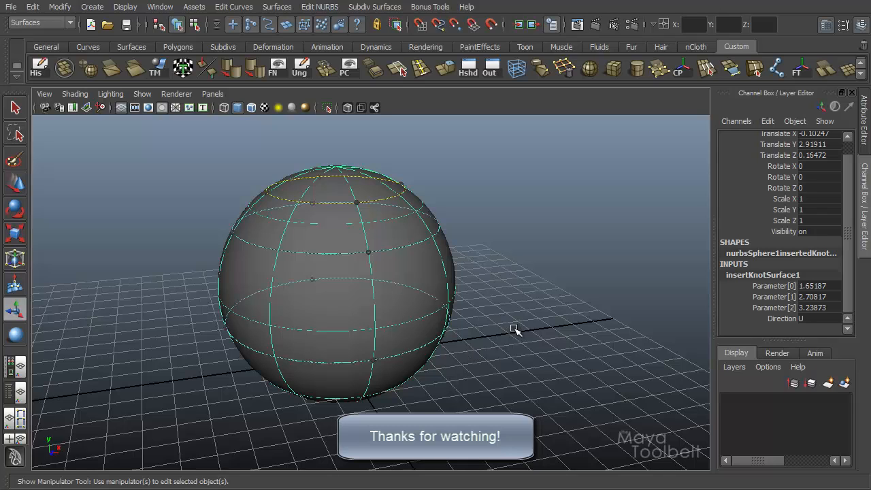
pyautogui.moveTo(572, 220)
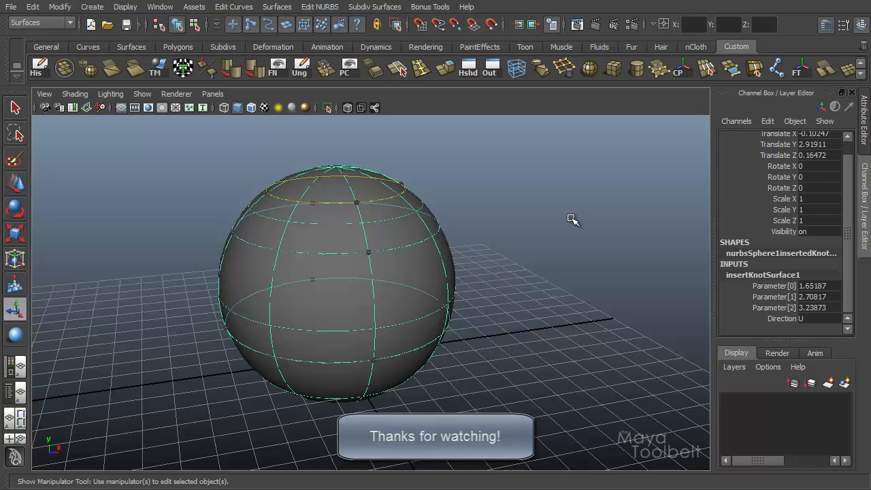